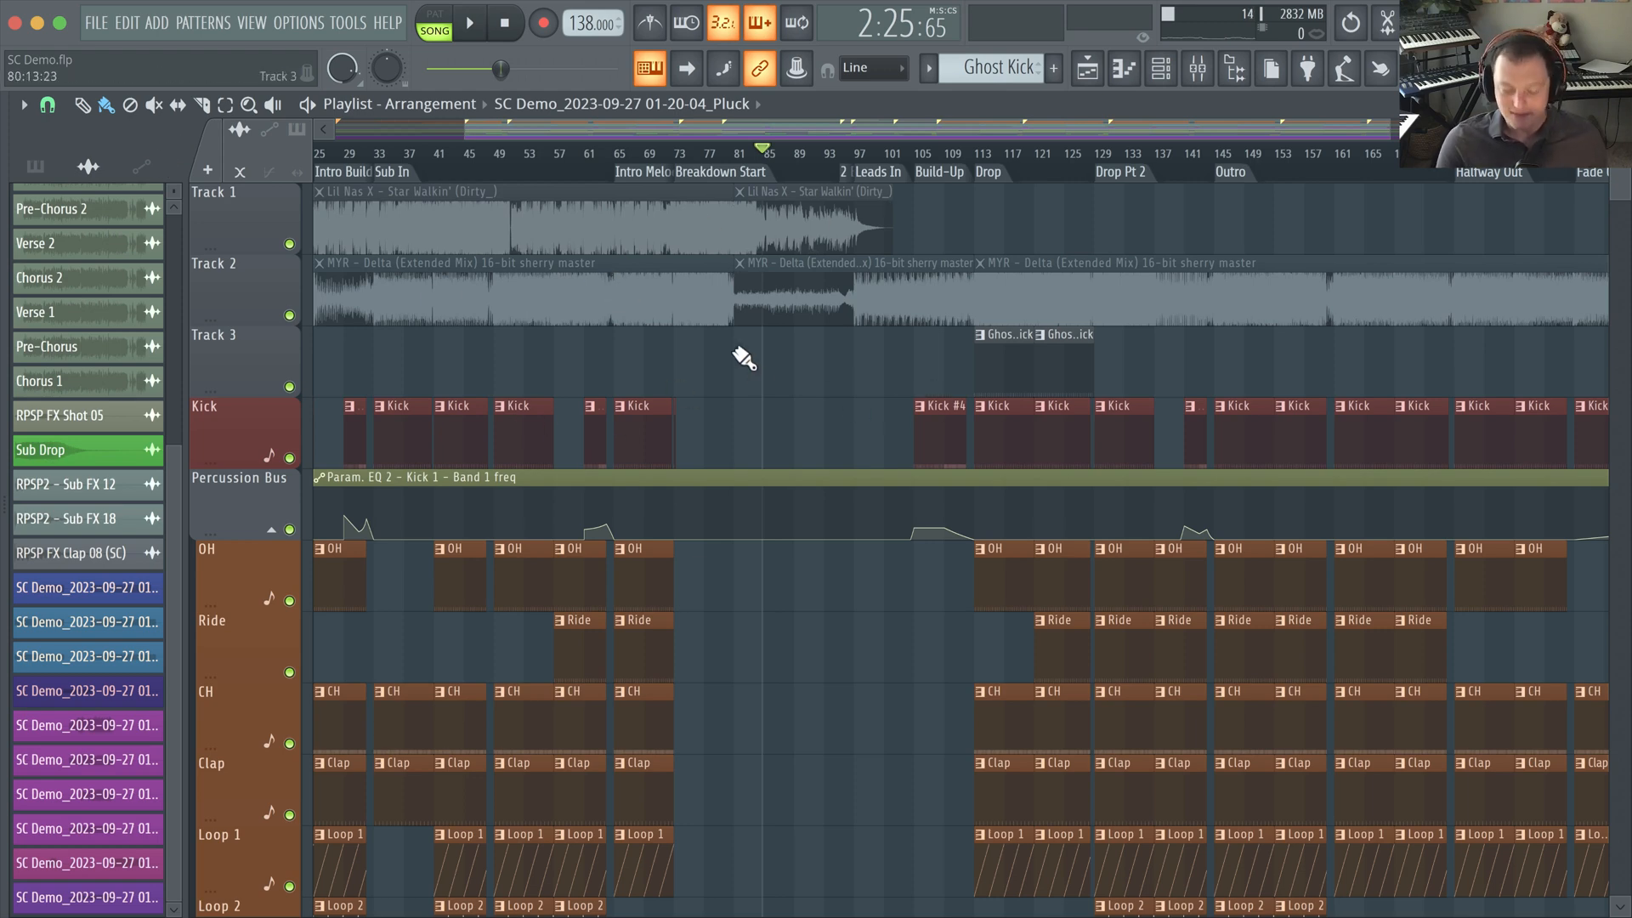
{"action": "mouse_move", "coordinate": [909, 192]}
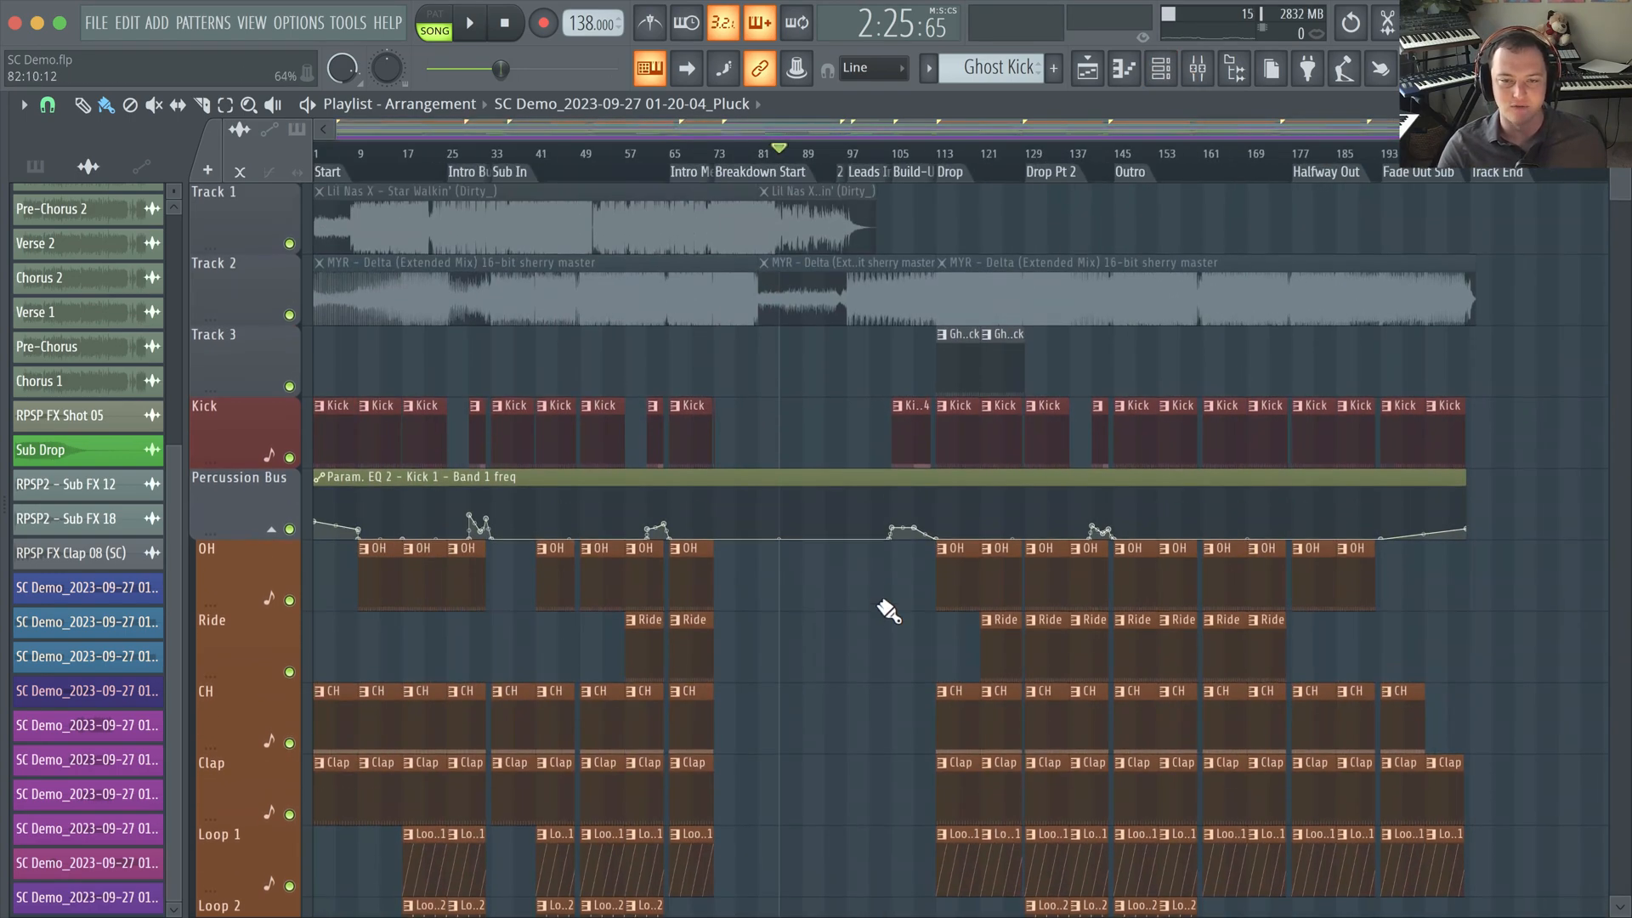
Zoom out the Playlist to see more of the song arrangement
{"action": "scroll", "scroll_direction": "down", "scroll_amount": 3}
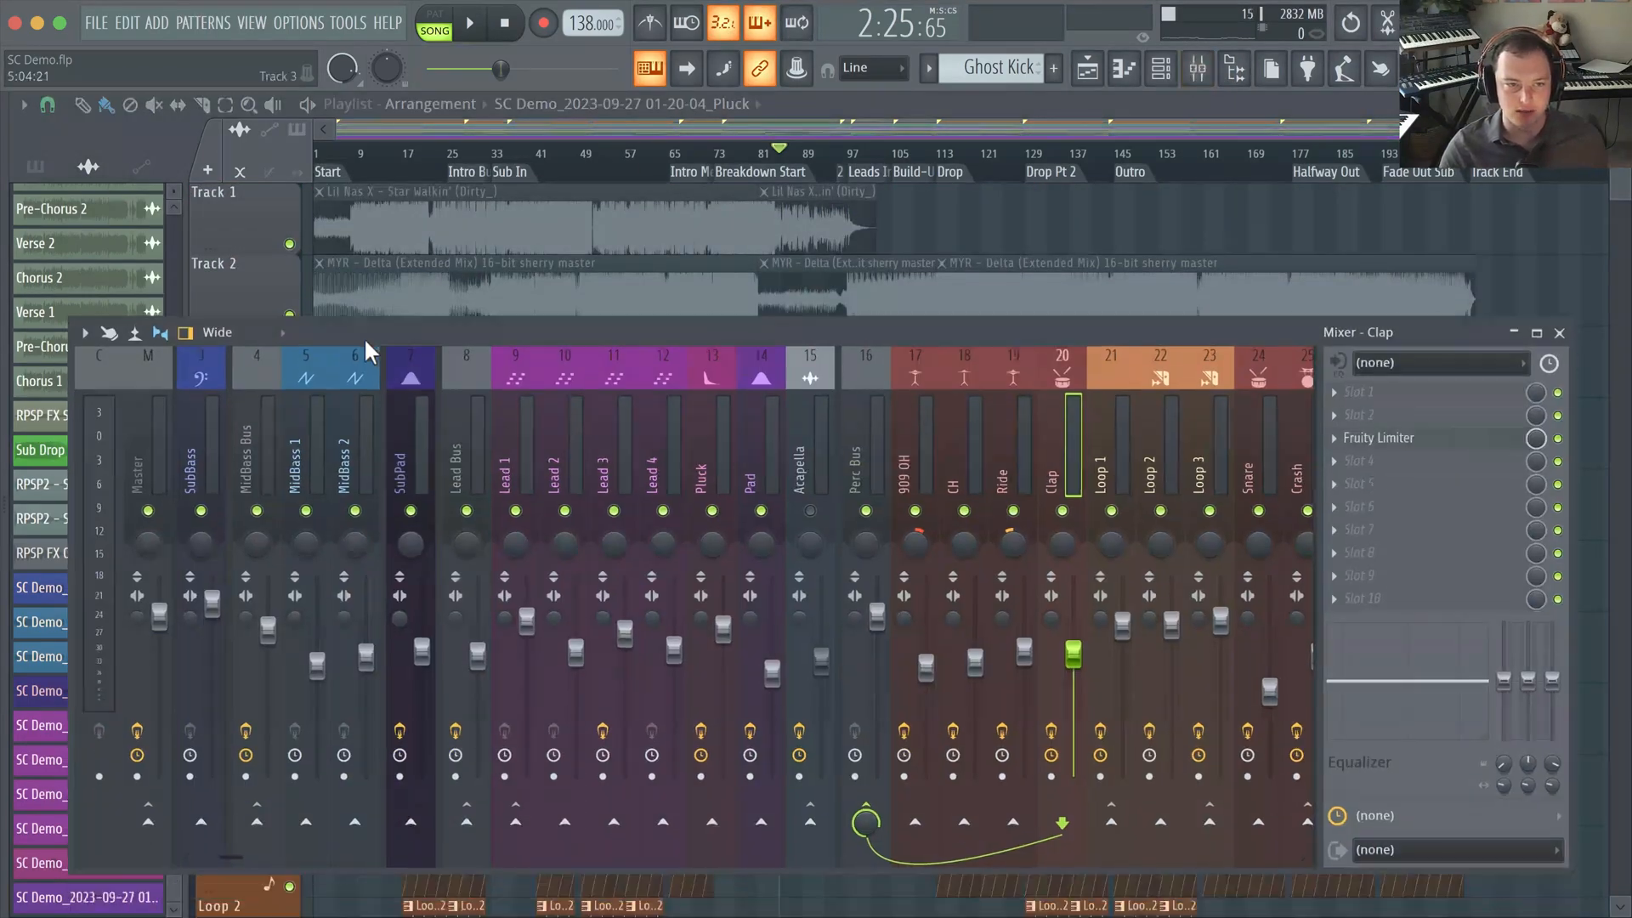
Select the Master mixer track and open its SPAN spectrum analyser
{"action": "left_click", "coordinate": [131, 449]}
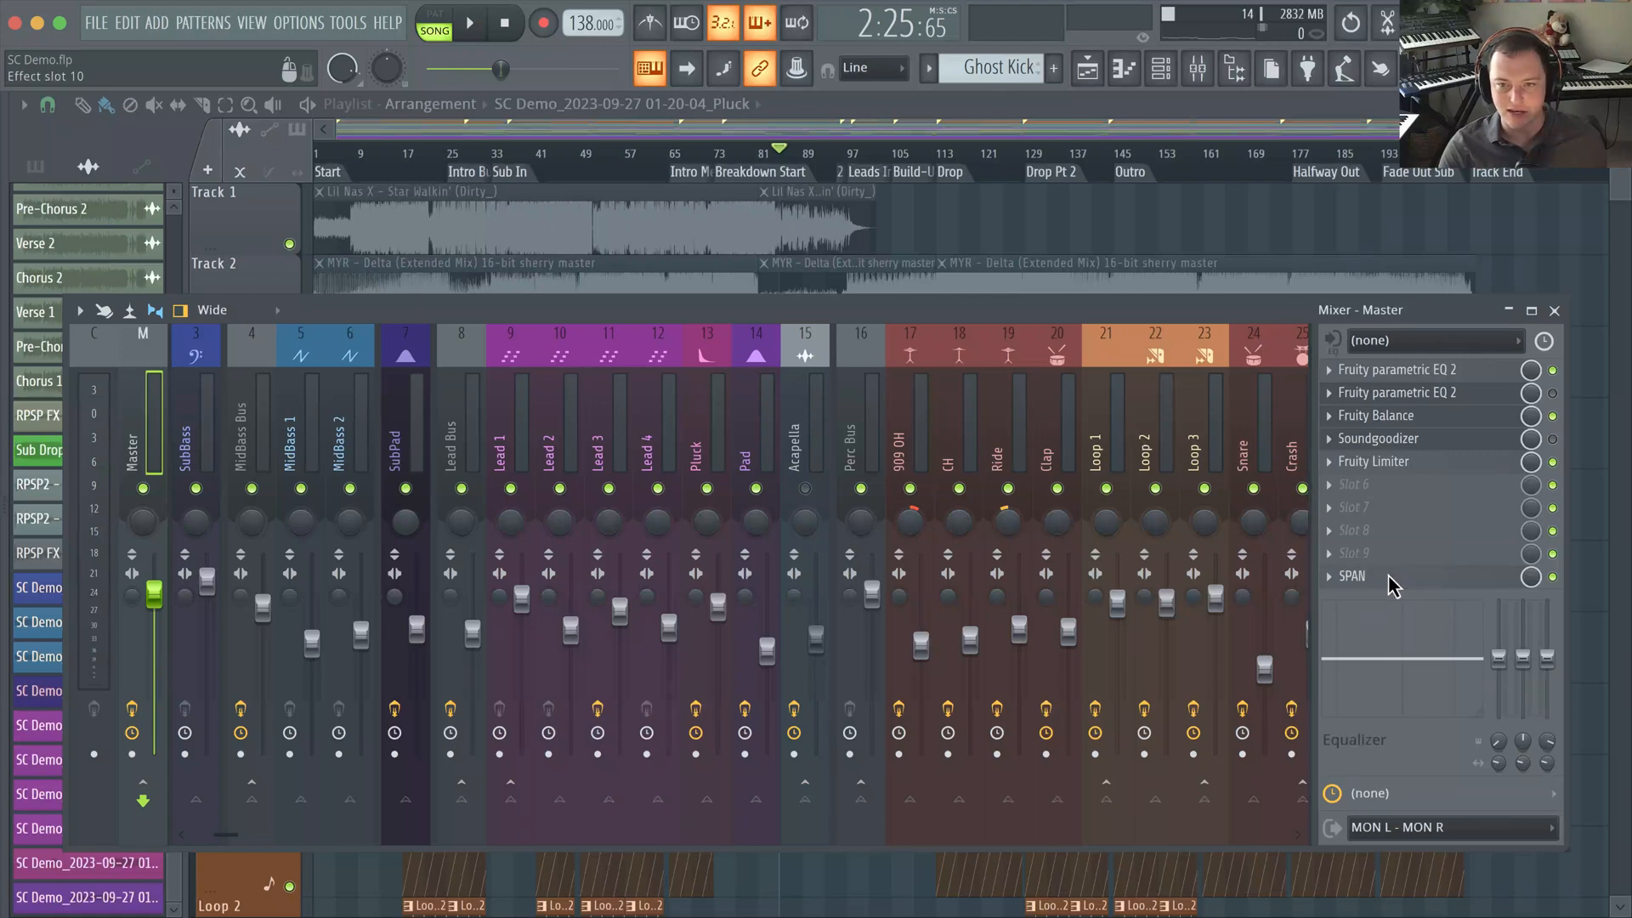
{"action": "left_click", "coordinate": [1351, 575]}
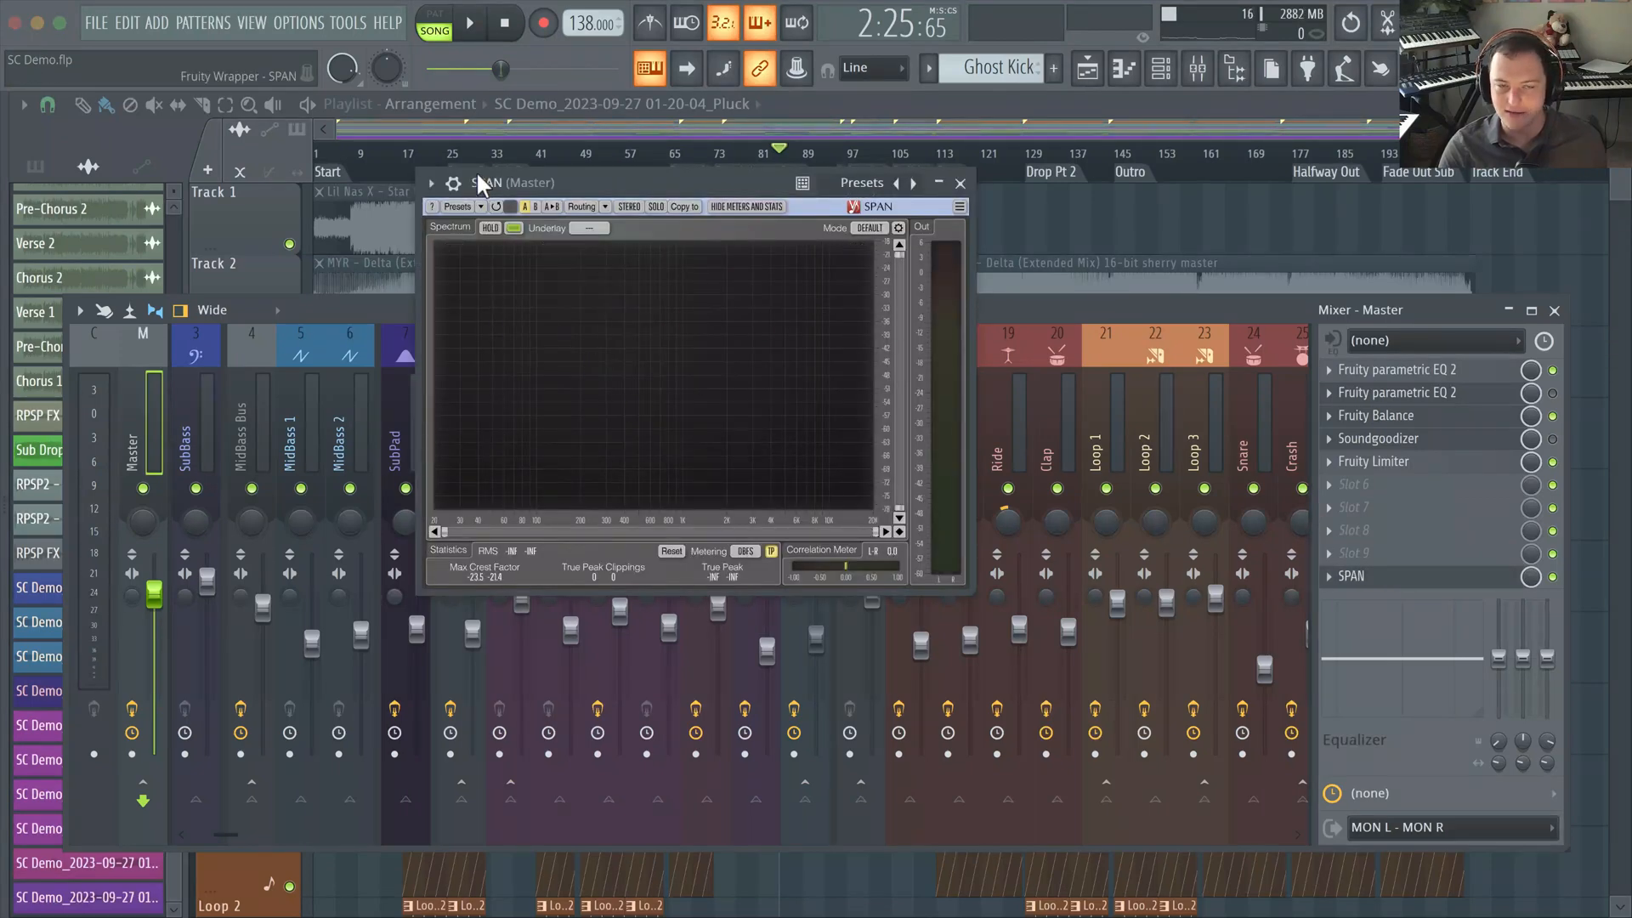
{"action": "mouse_move", "coordinate": [697, 211]}
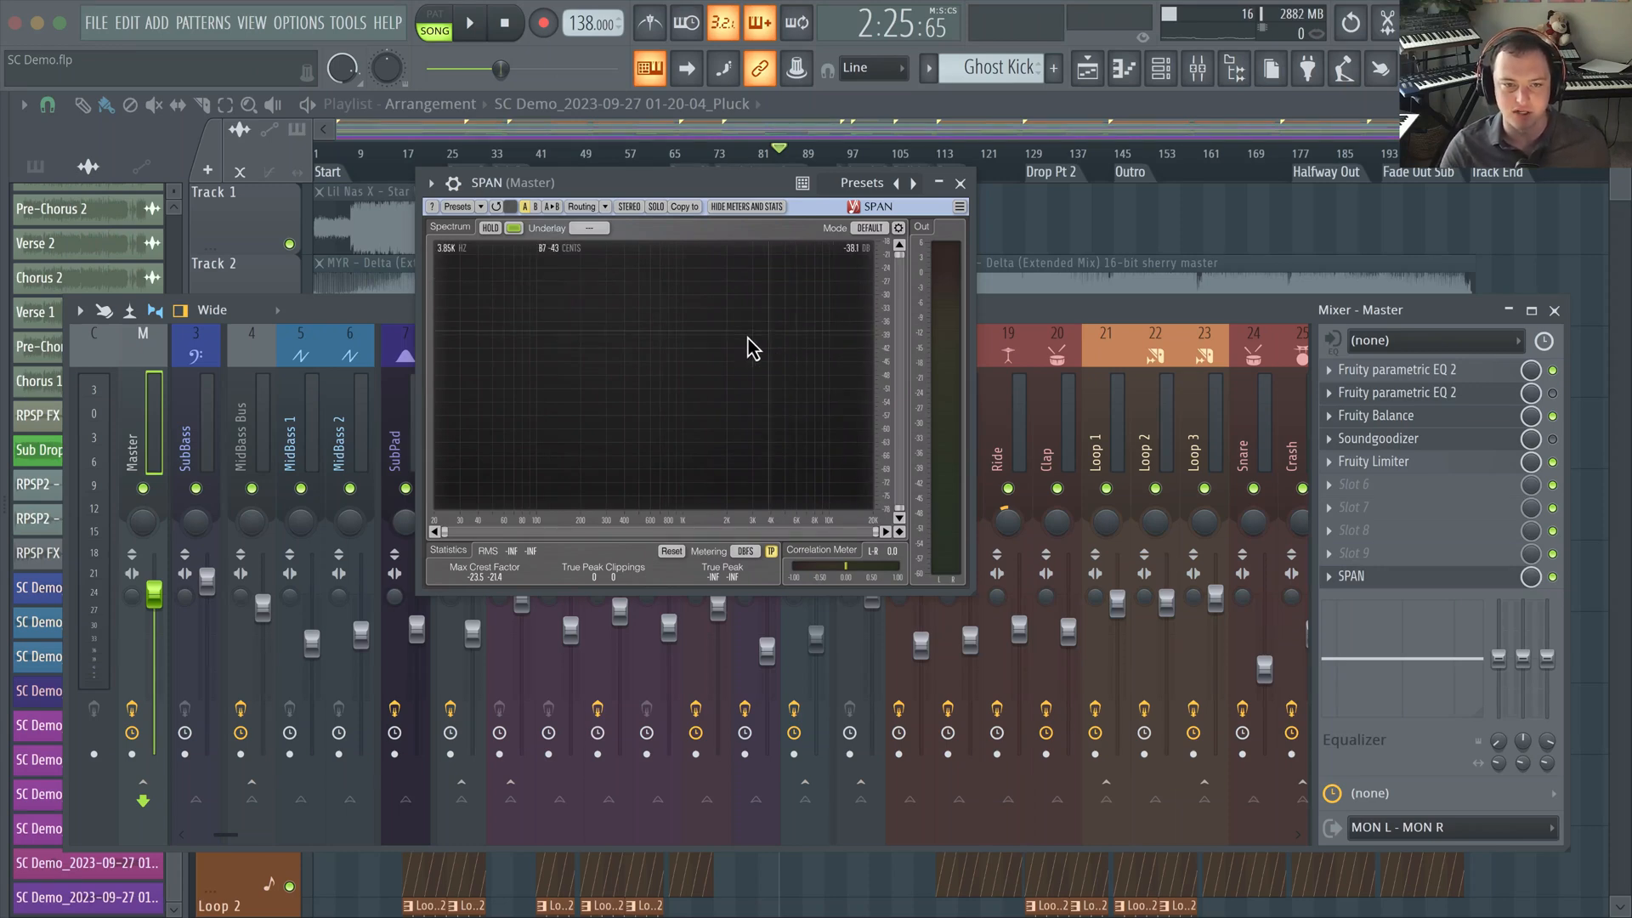
{"action": "mouse_move", "coordinate": [668, 352]}
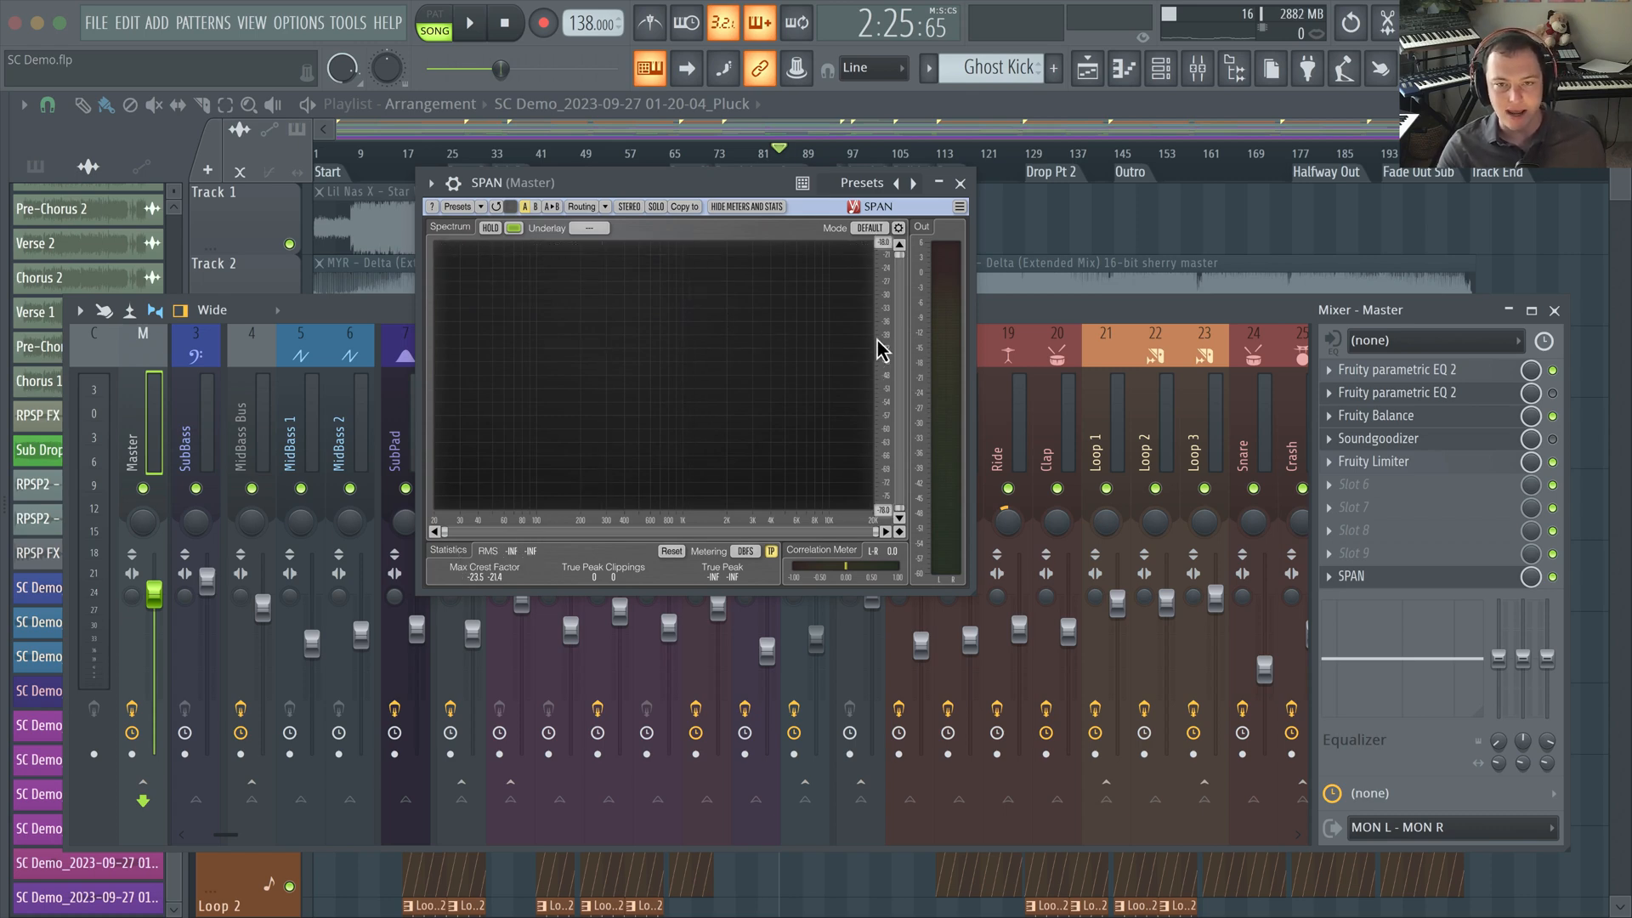
{"action": "mouse_move", "coordinate": [449, 349]}
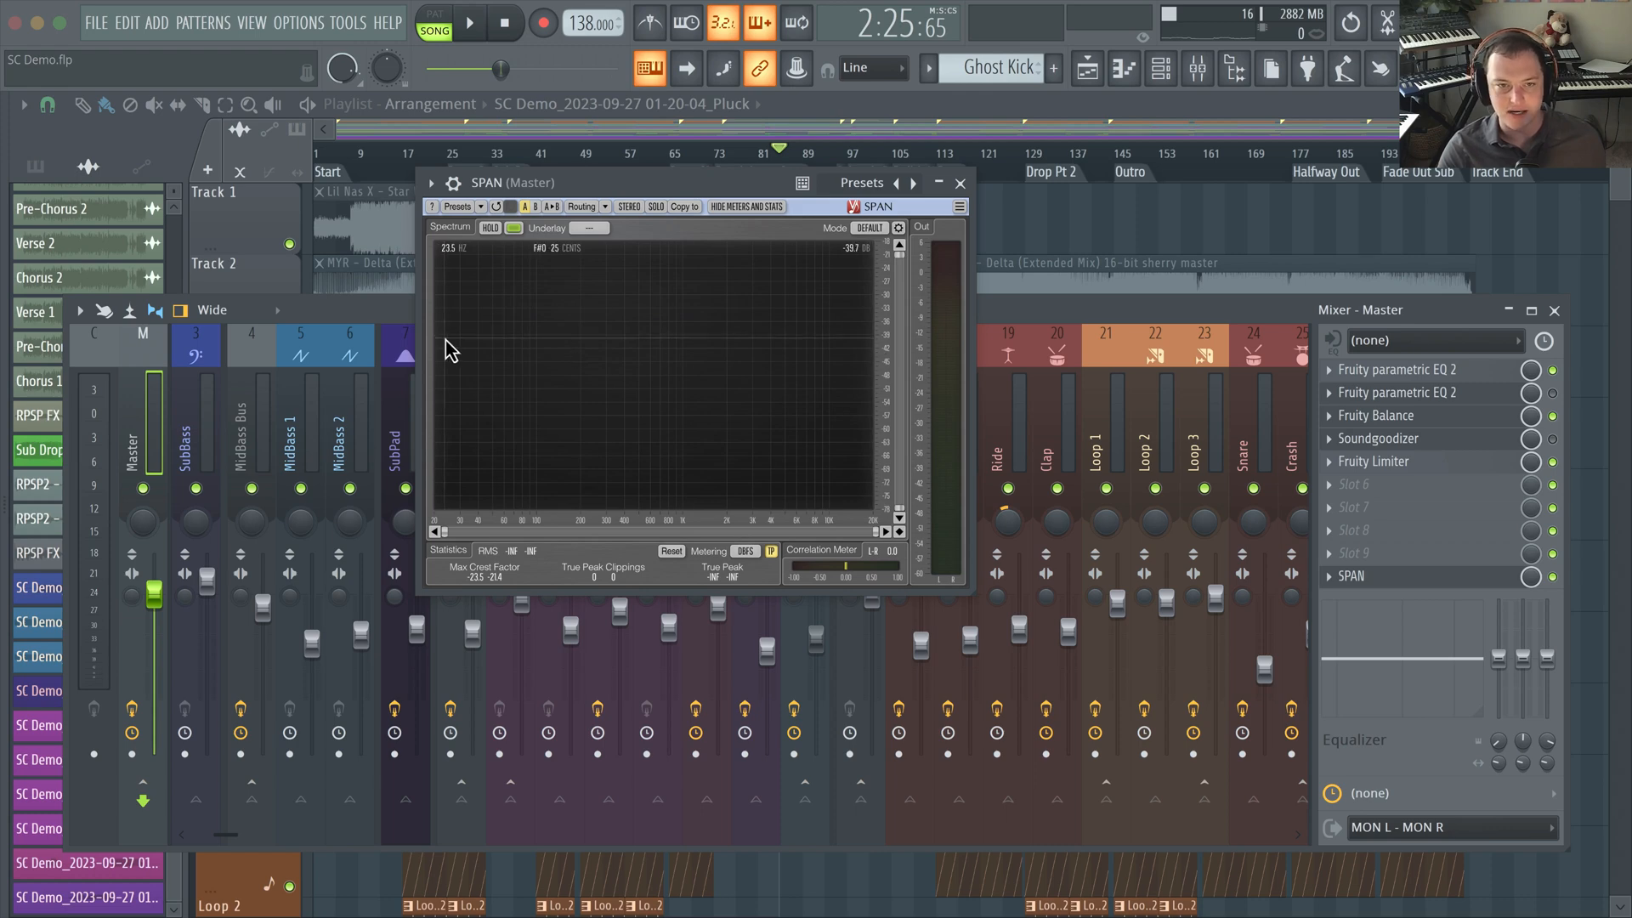
{"action": "mouse_move", "coordinate": [876, 342]}
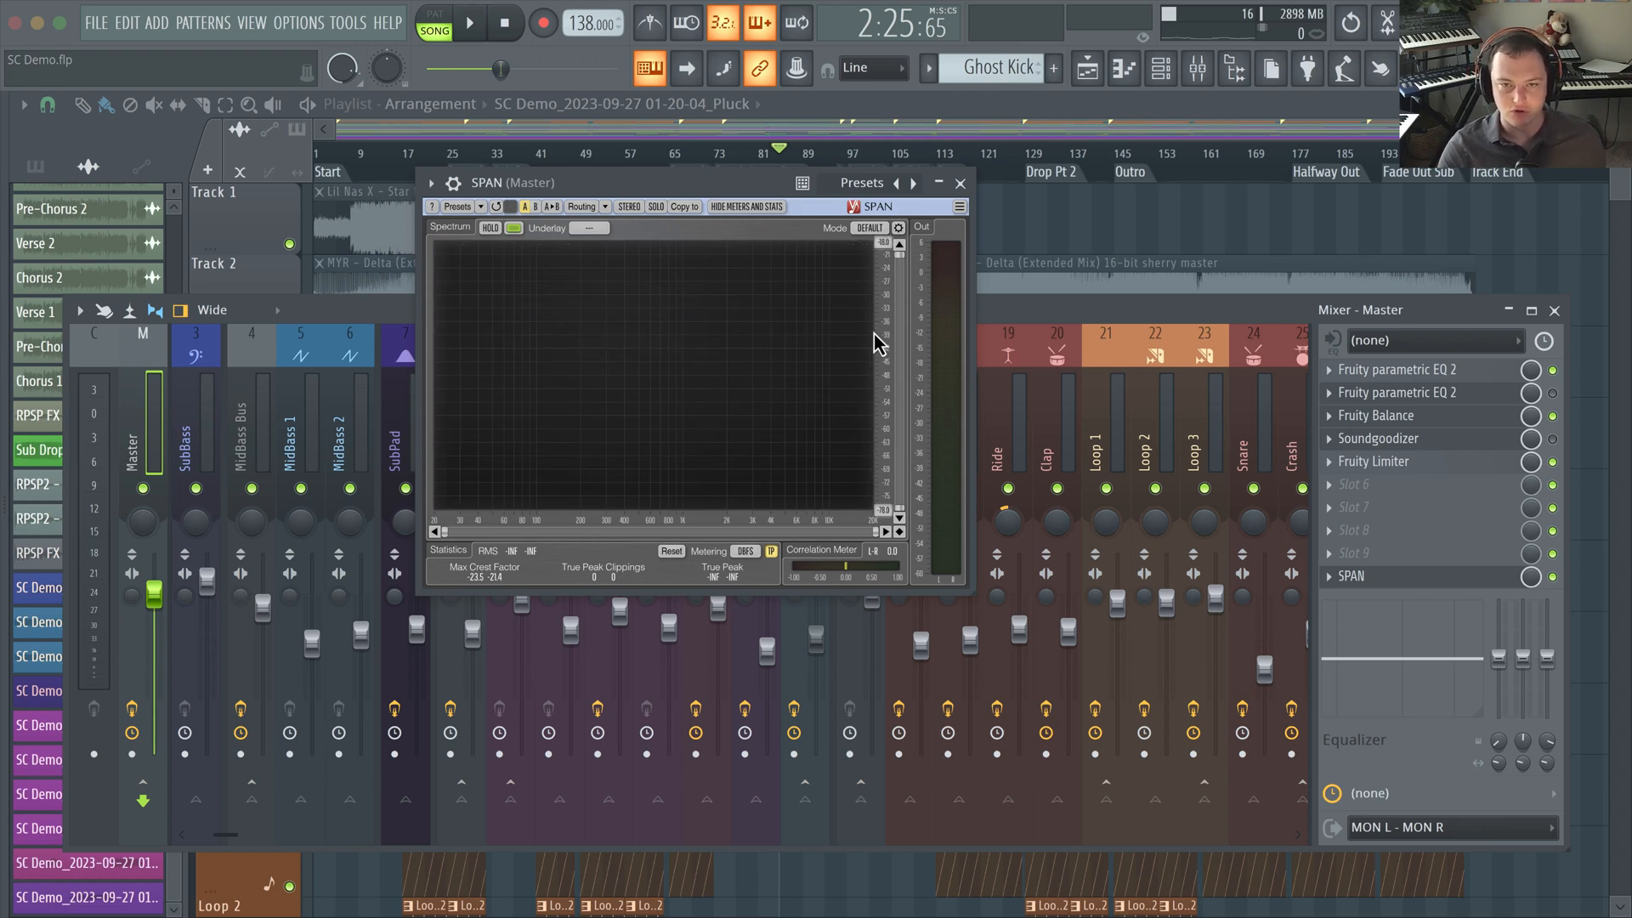
{"action": "mouse_move", "coordinate": [871, 346]}
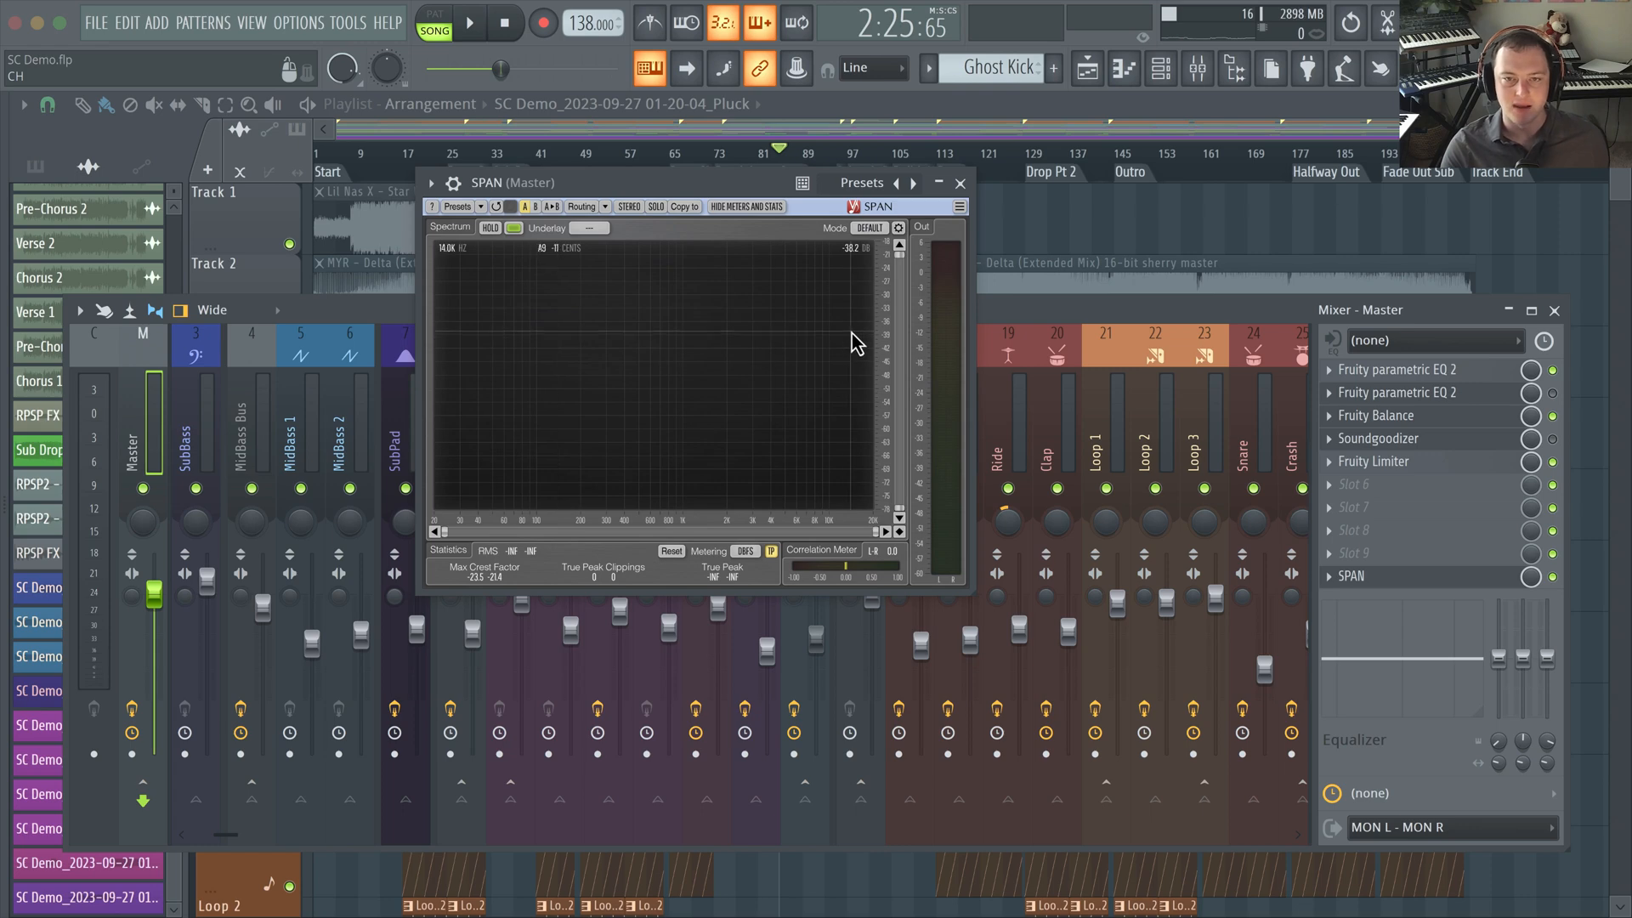
{"action": "mouse_move", "coordinate": [844, 413]}
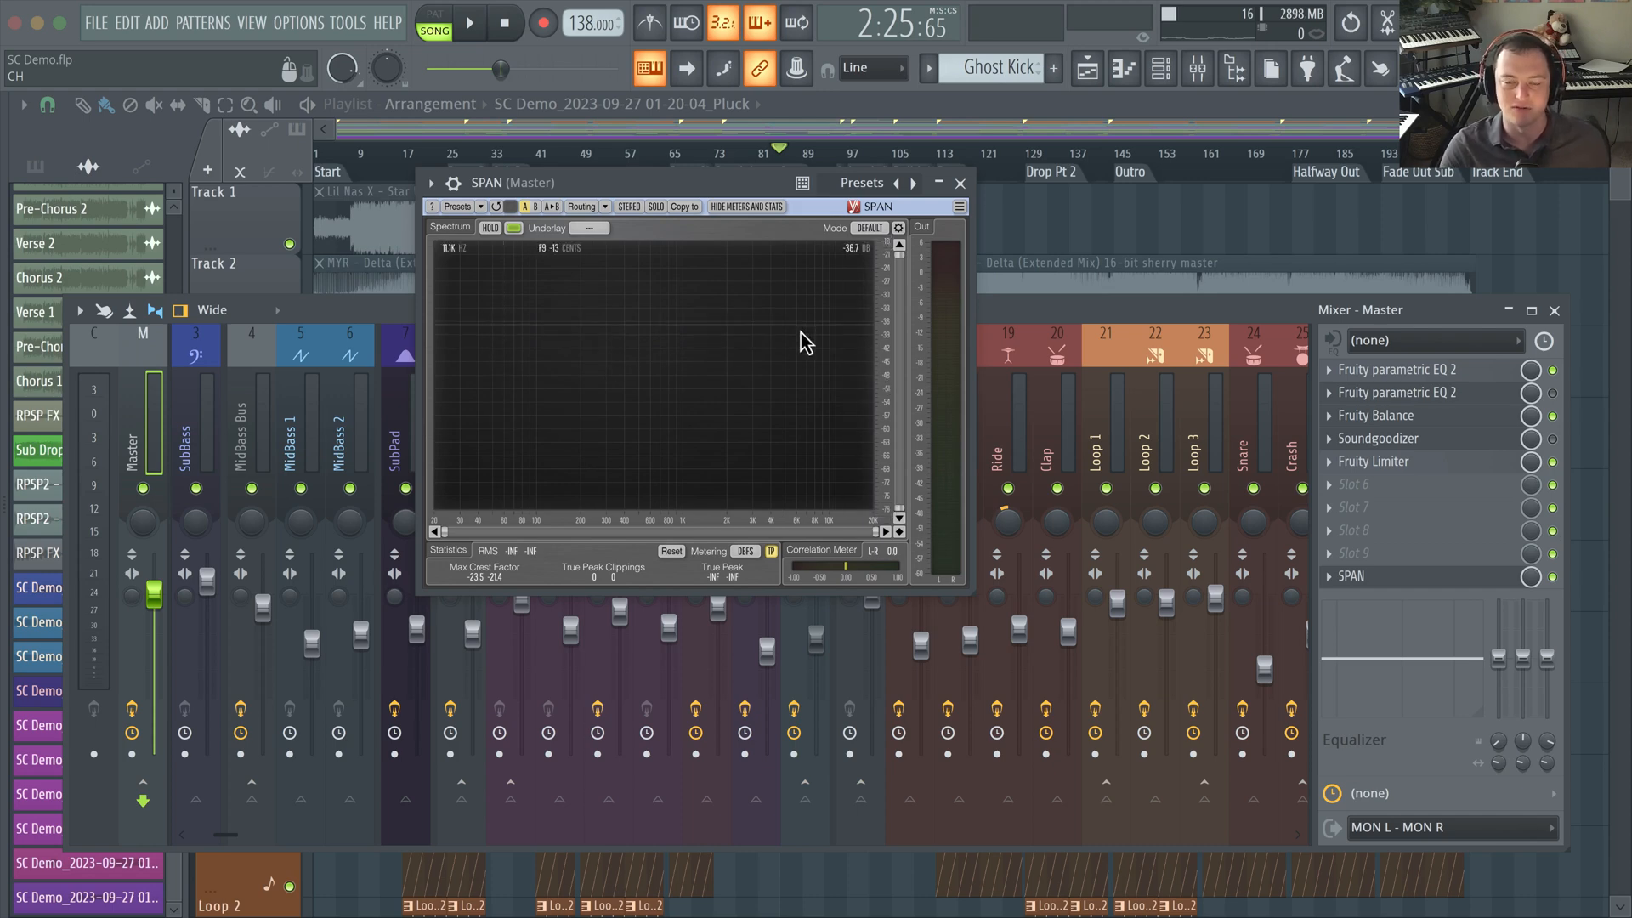
Start song playback and set SPAN's analysis mode to High Res
{"action": "left_click", "coordinate": [960, 183]}
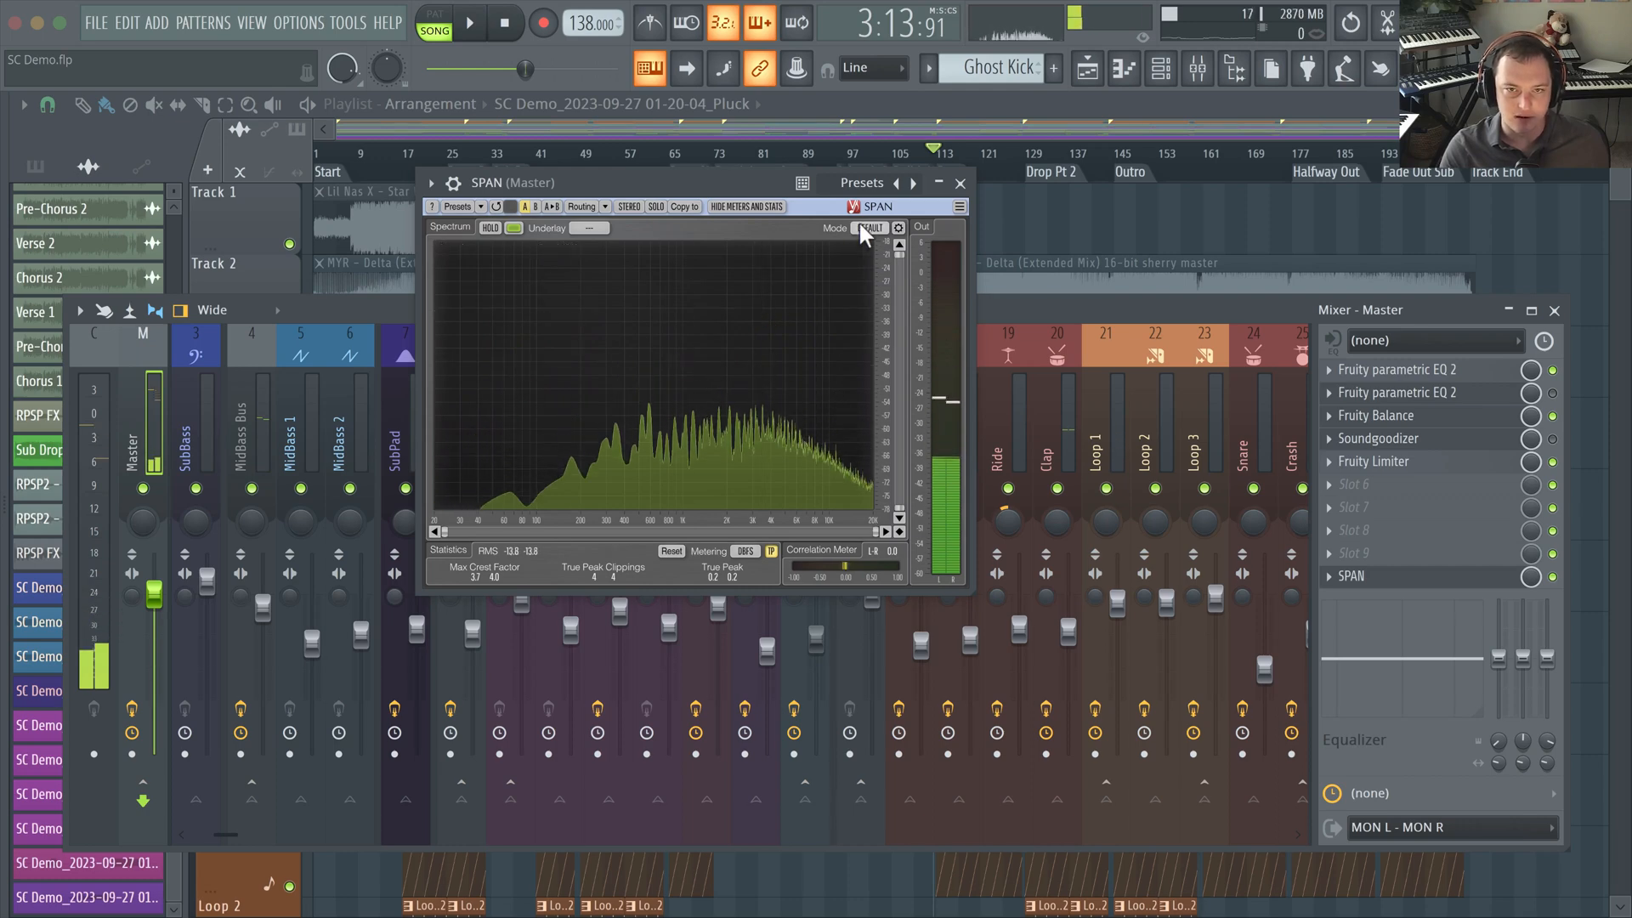
{"action": "left_click", "coordinate": [870, 228]}
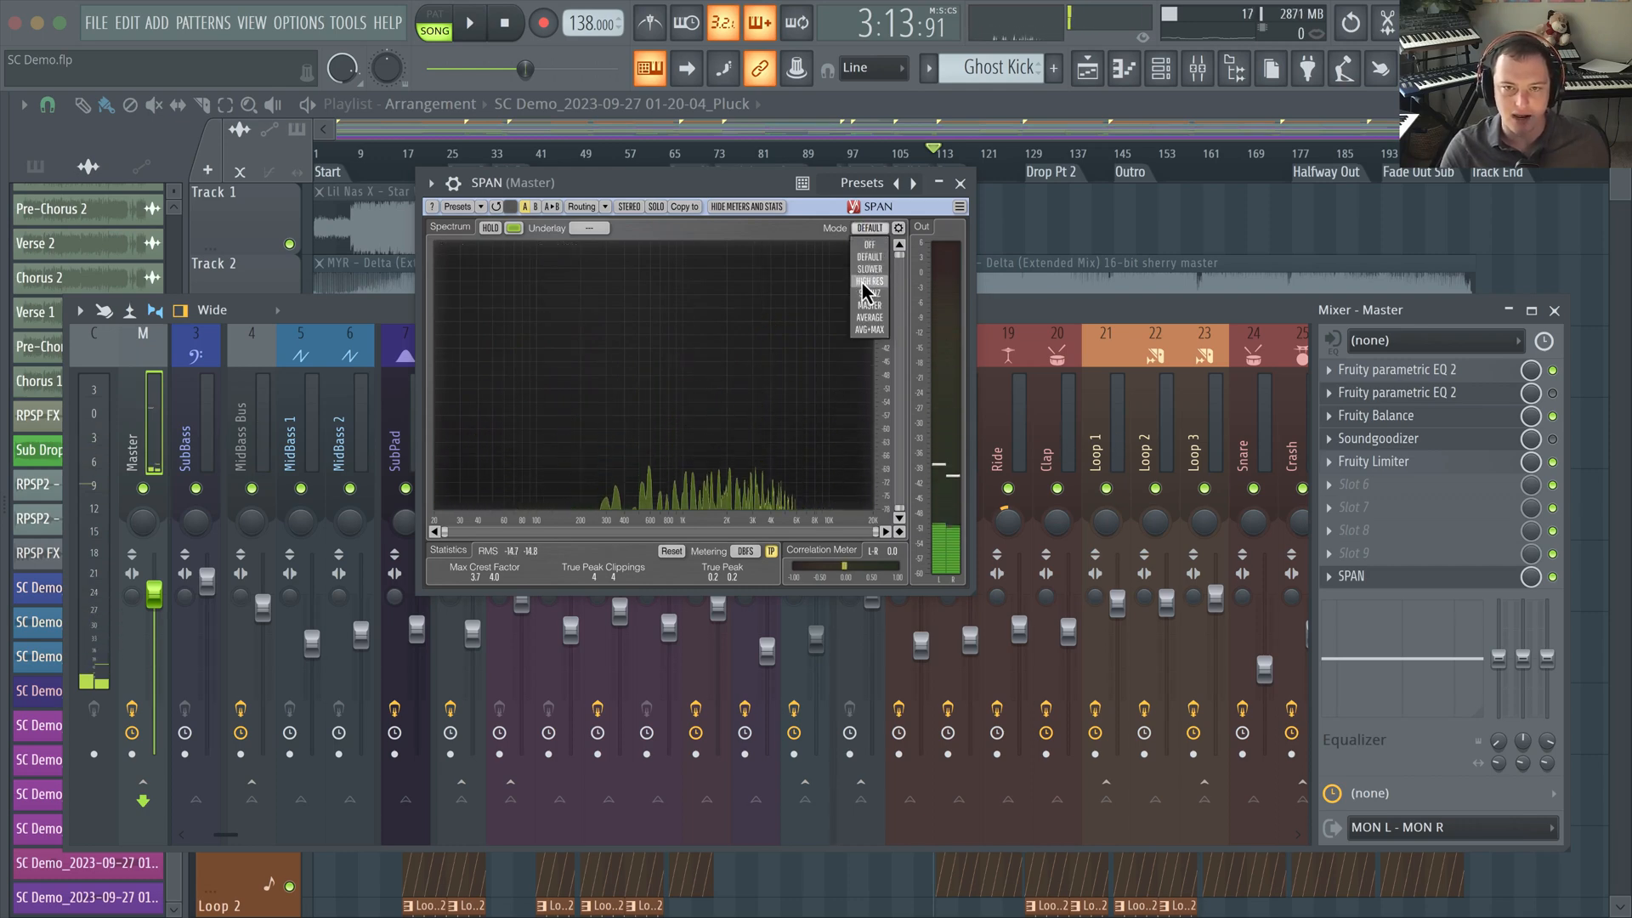
{"action": "left_click", "coordinate": [868, 280]}
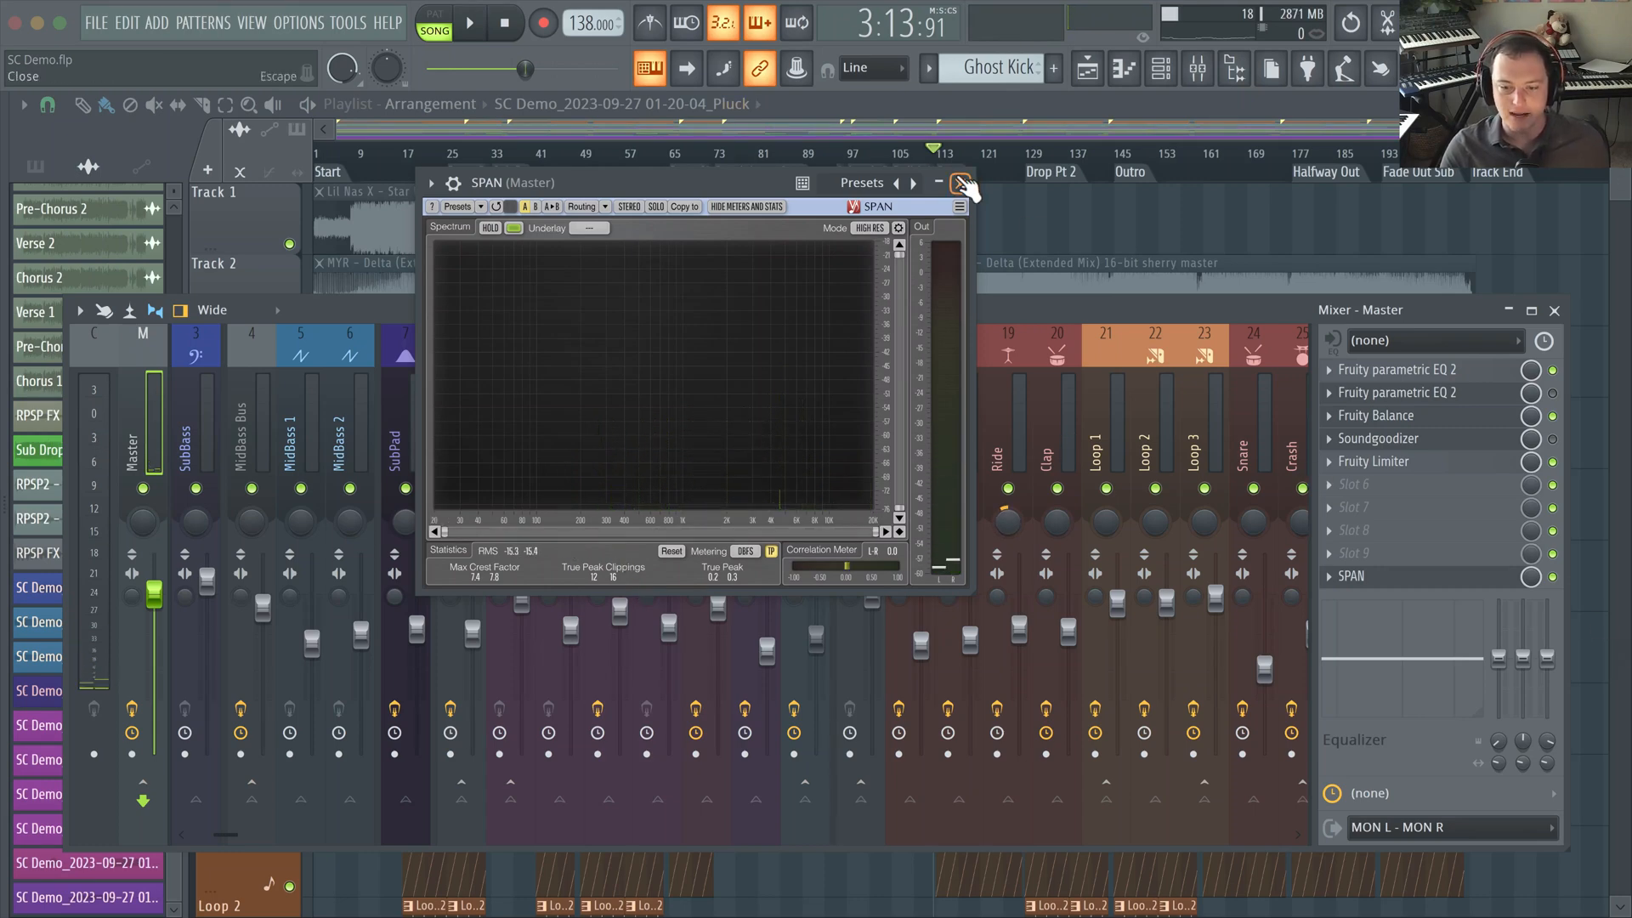
Close SPAN, select the Lead Bus track, and open its BUSTERse compressor
{"action": "left_click", "coordinate": [952, 181]}
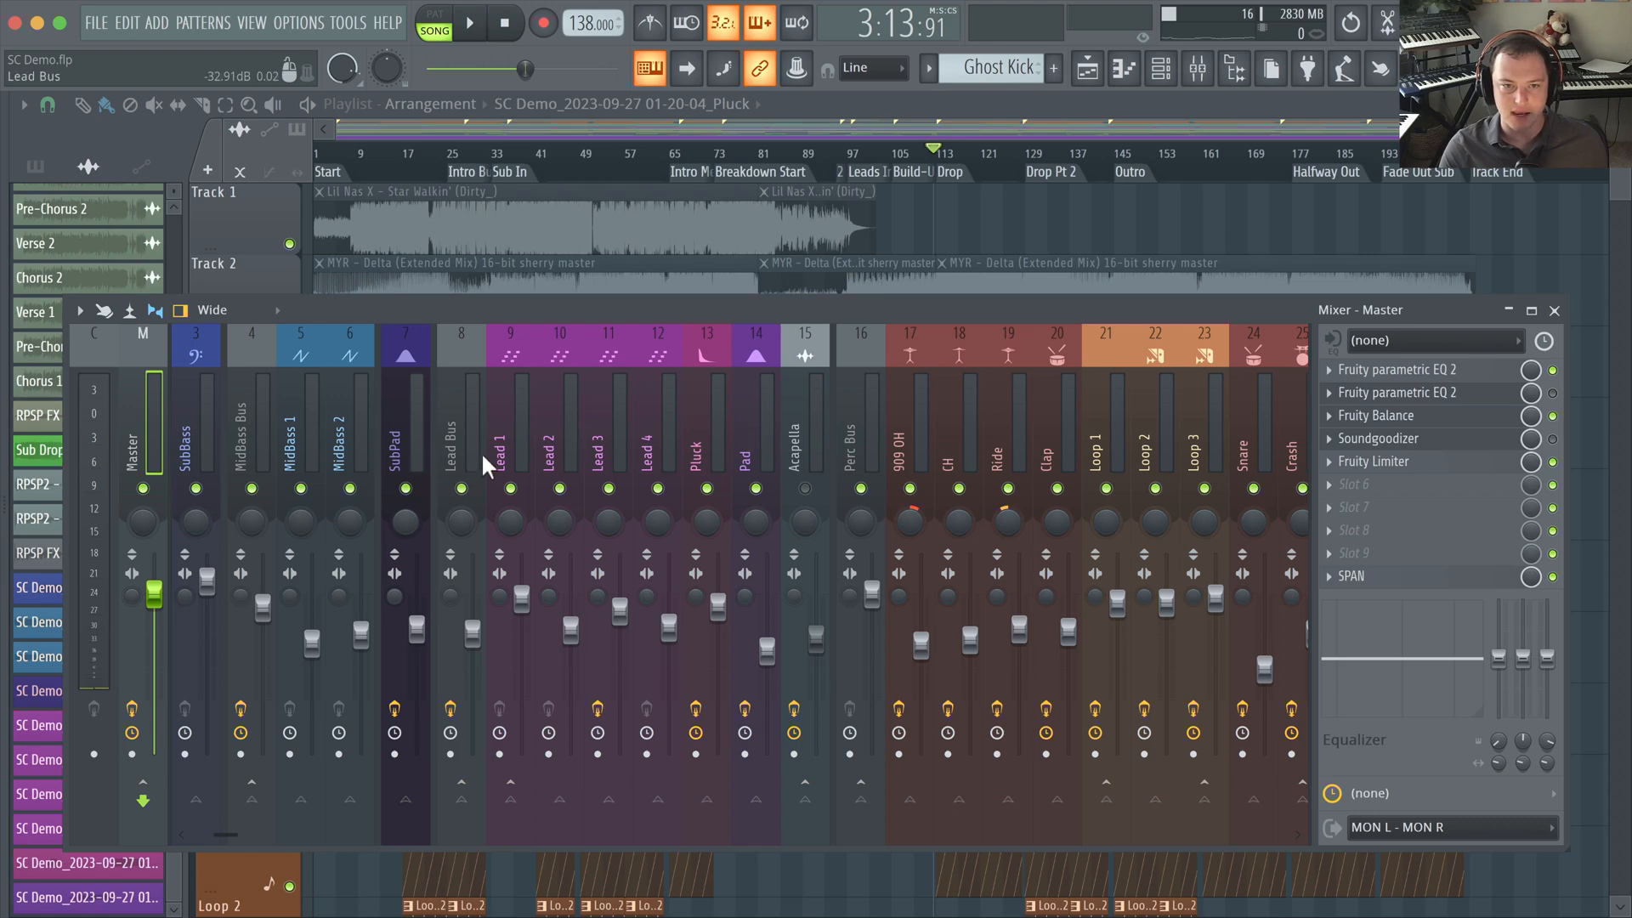
{"action": "left_click", "coordinate": [461, 437]}
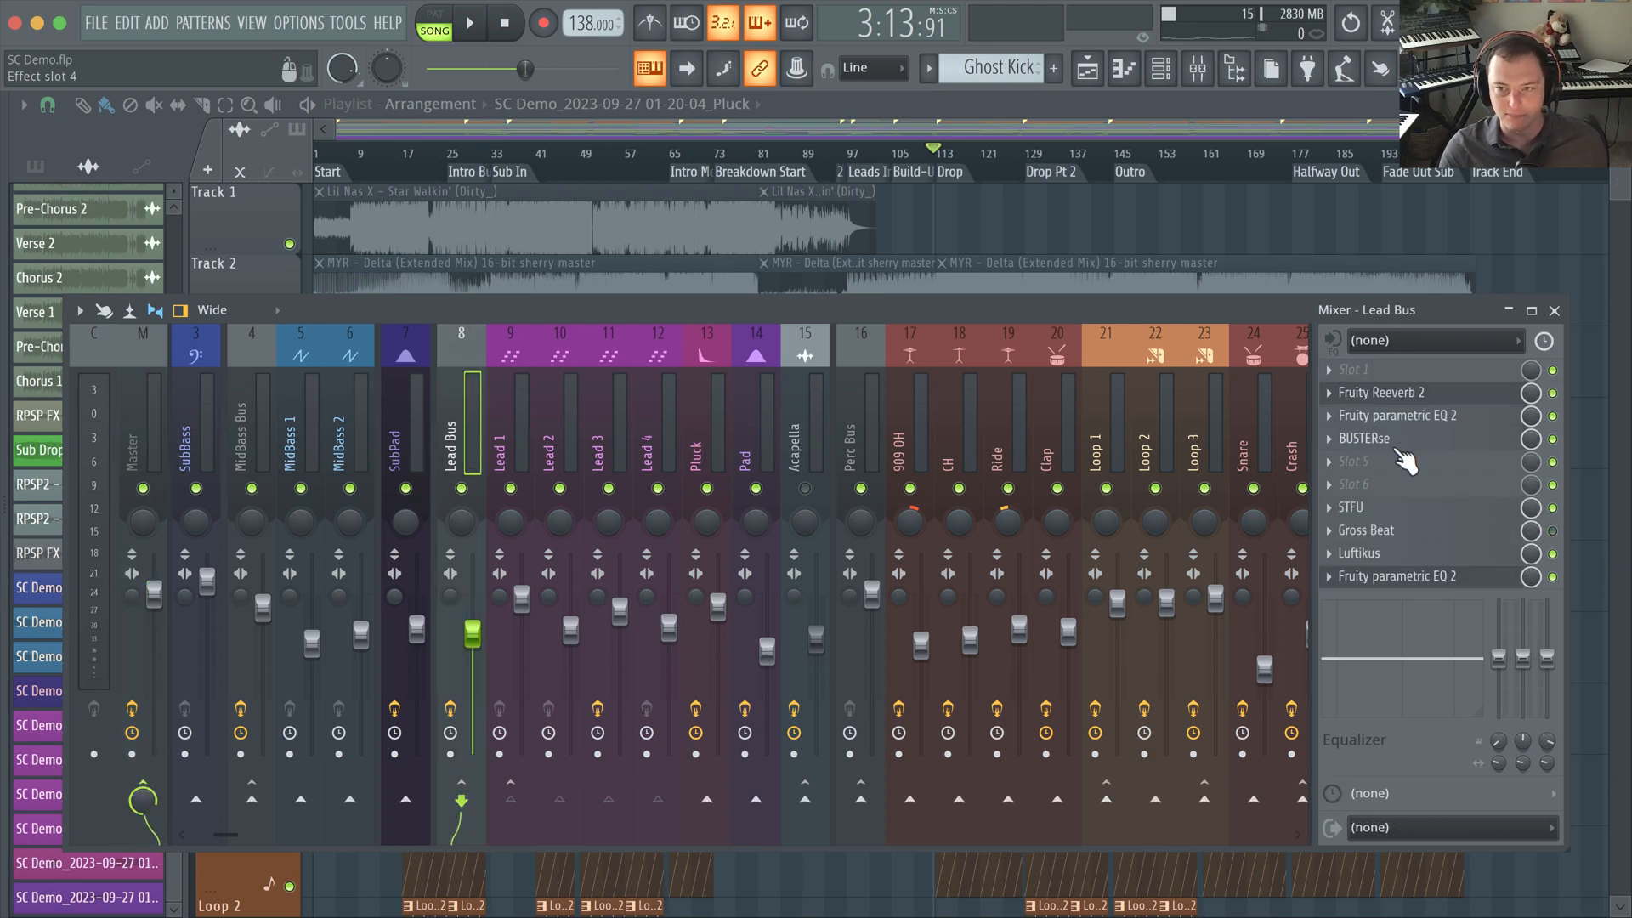
{"action": "left_click", "coordinate": [1363, 439]}
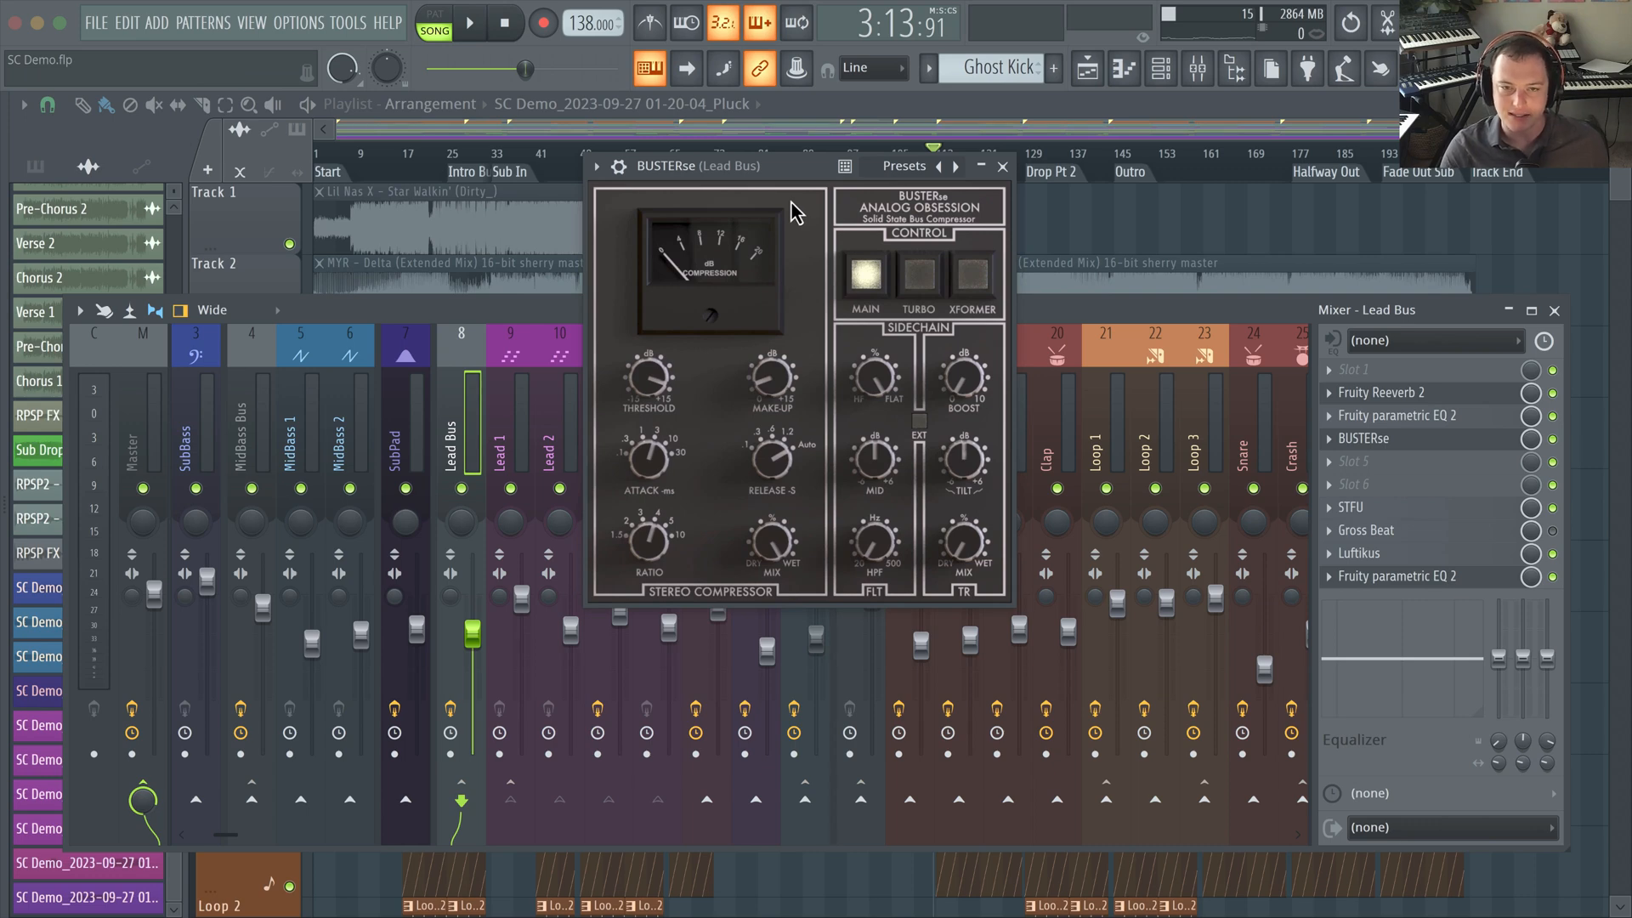
Nudge the BUSTERse window slightly to review its compressor knobs
{"action": "left_click_drag", "start_coordinate": [792, 175], "coordinate": [791, 164]}
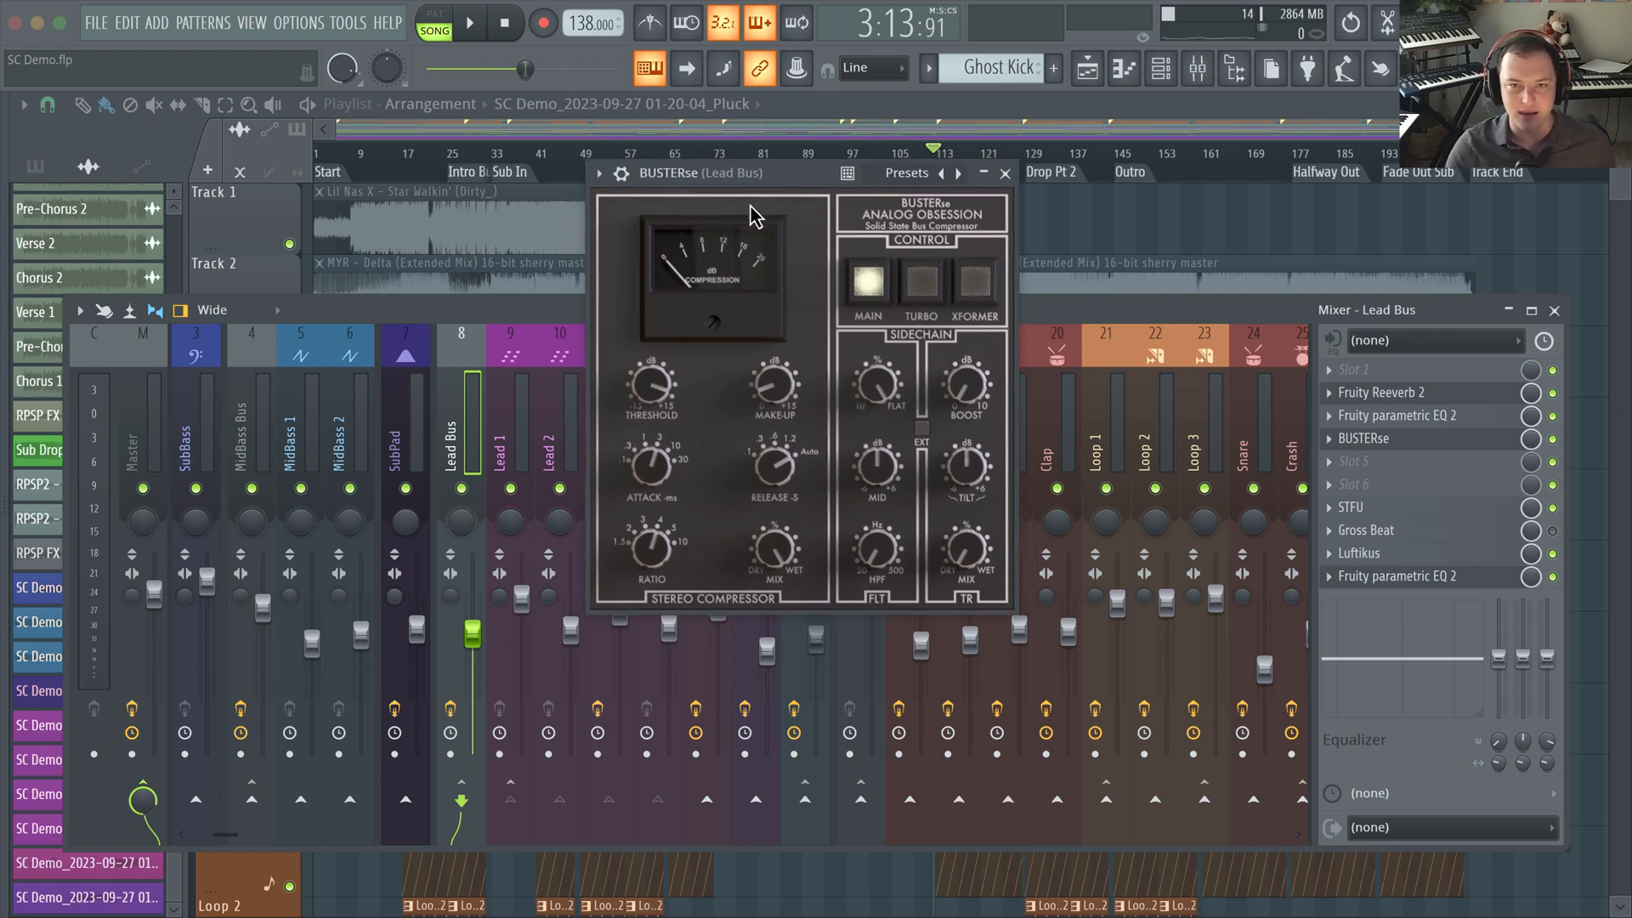
{"action": "mouse_move", "coordinate": [791, 241]}
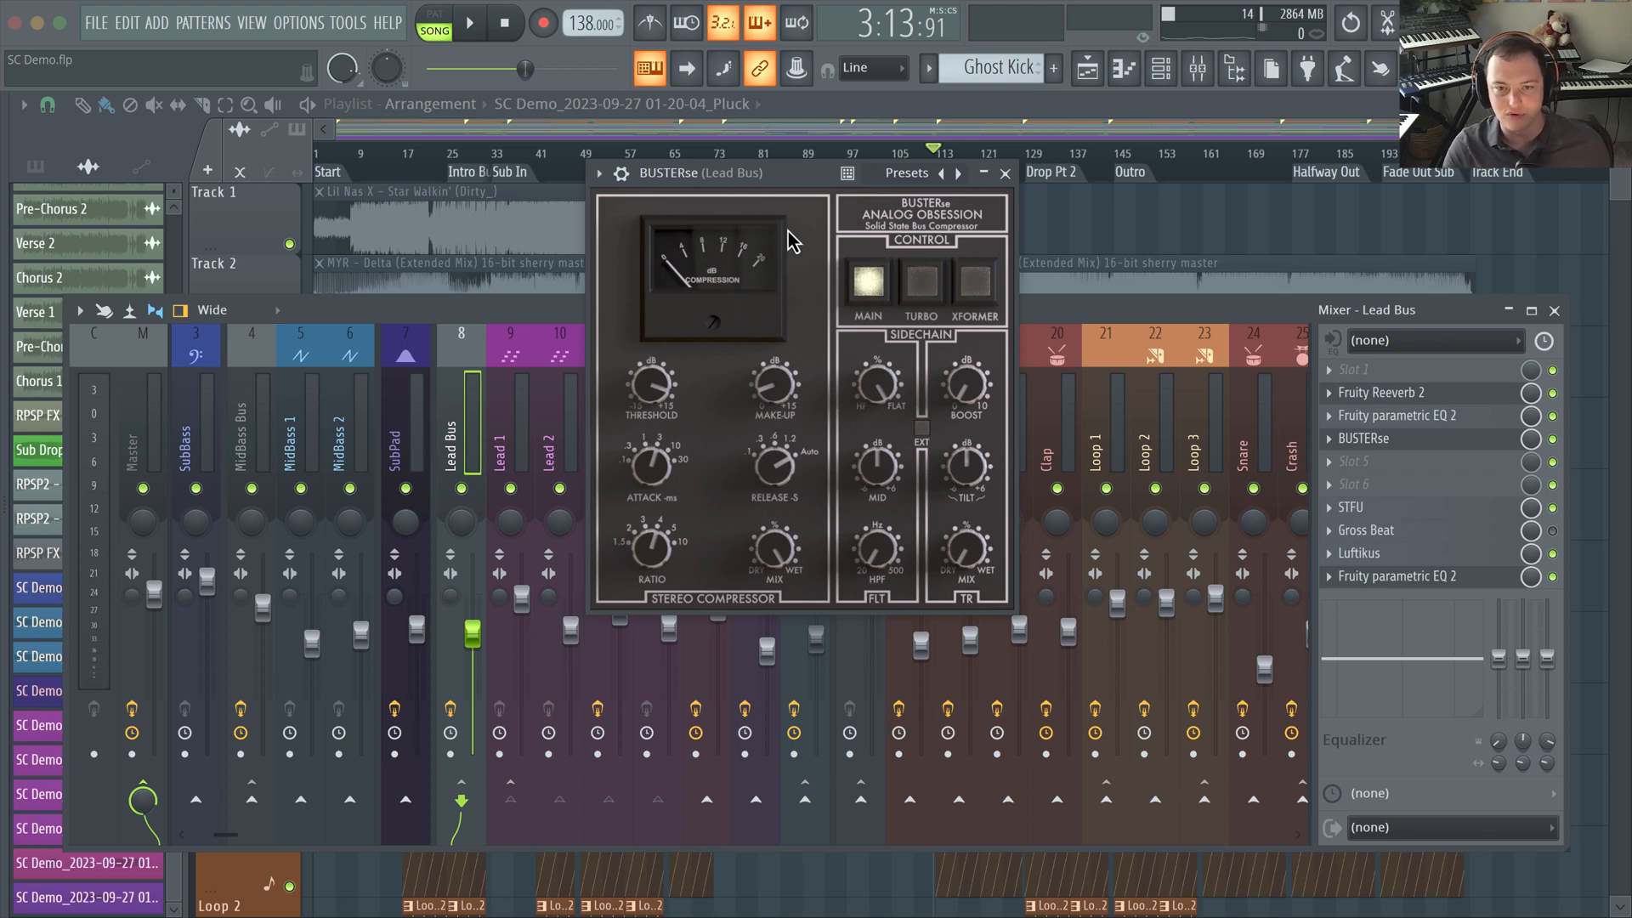
{"action": "mouse_move", "coordinate": [808, 278]}
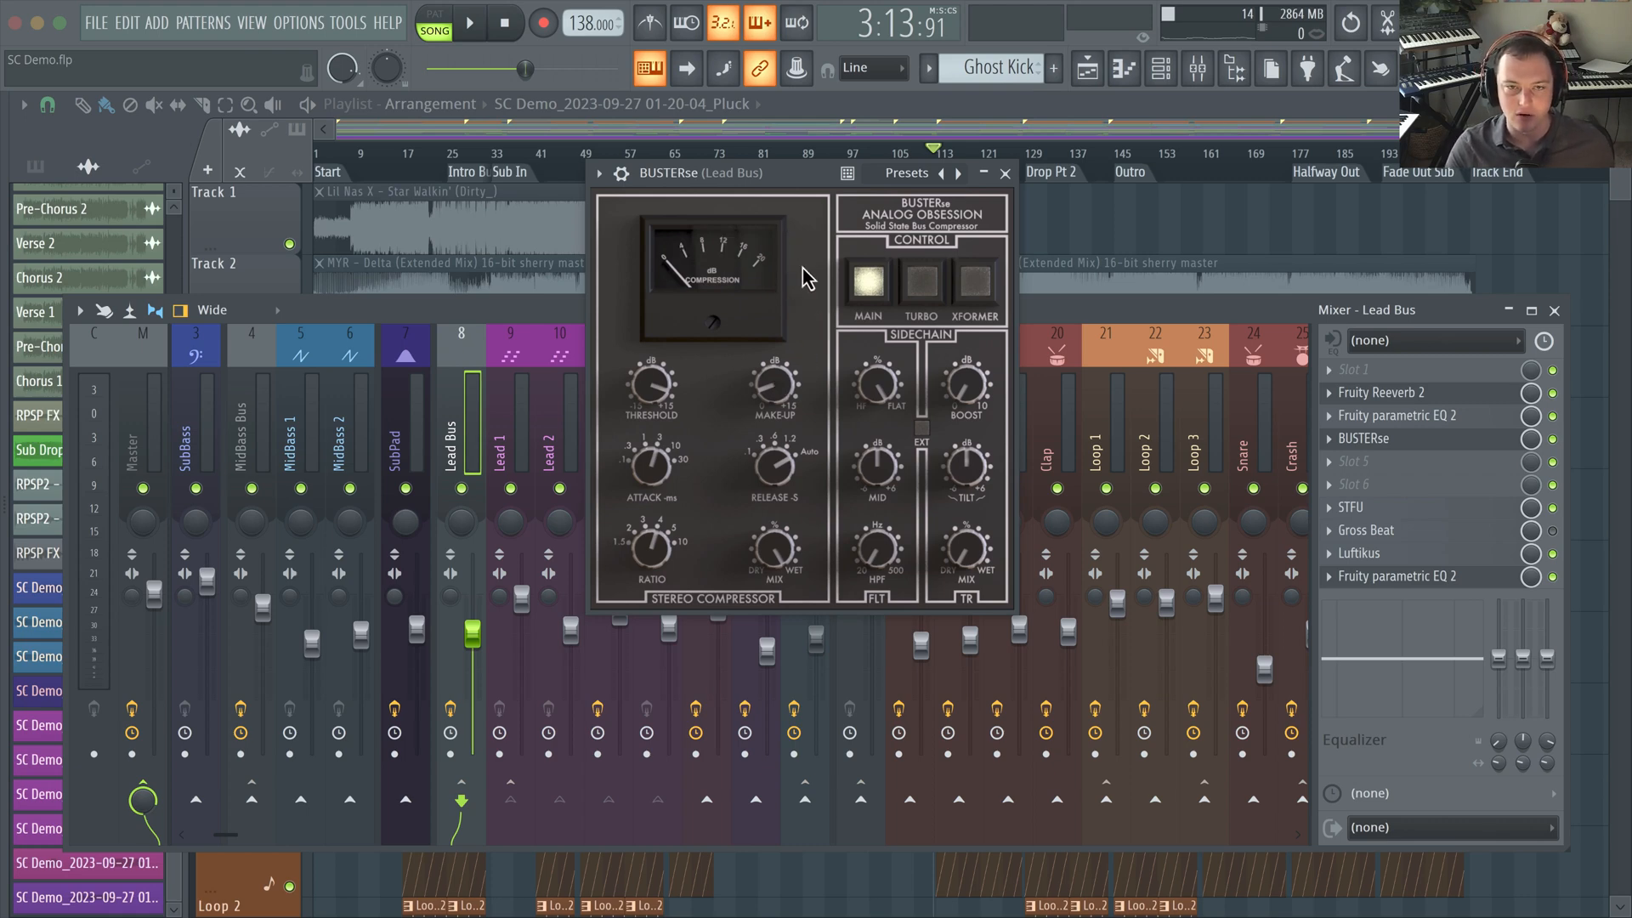
{"action": "mouse_move", "coordinate": [942, 255]}
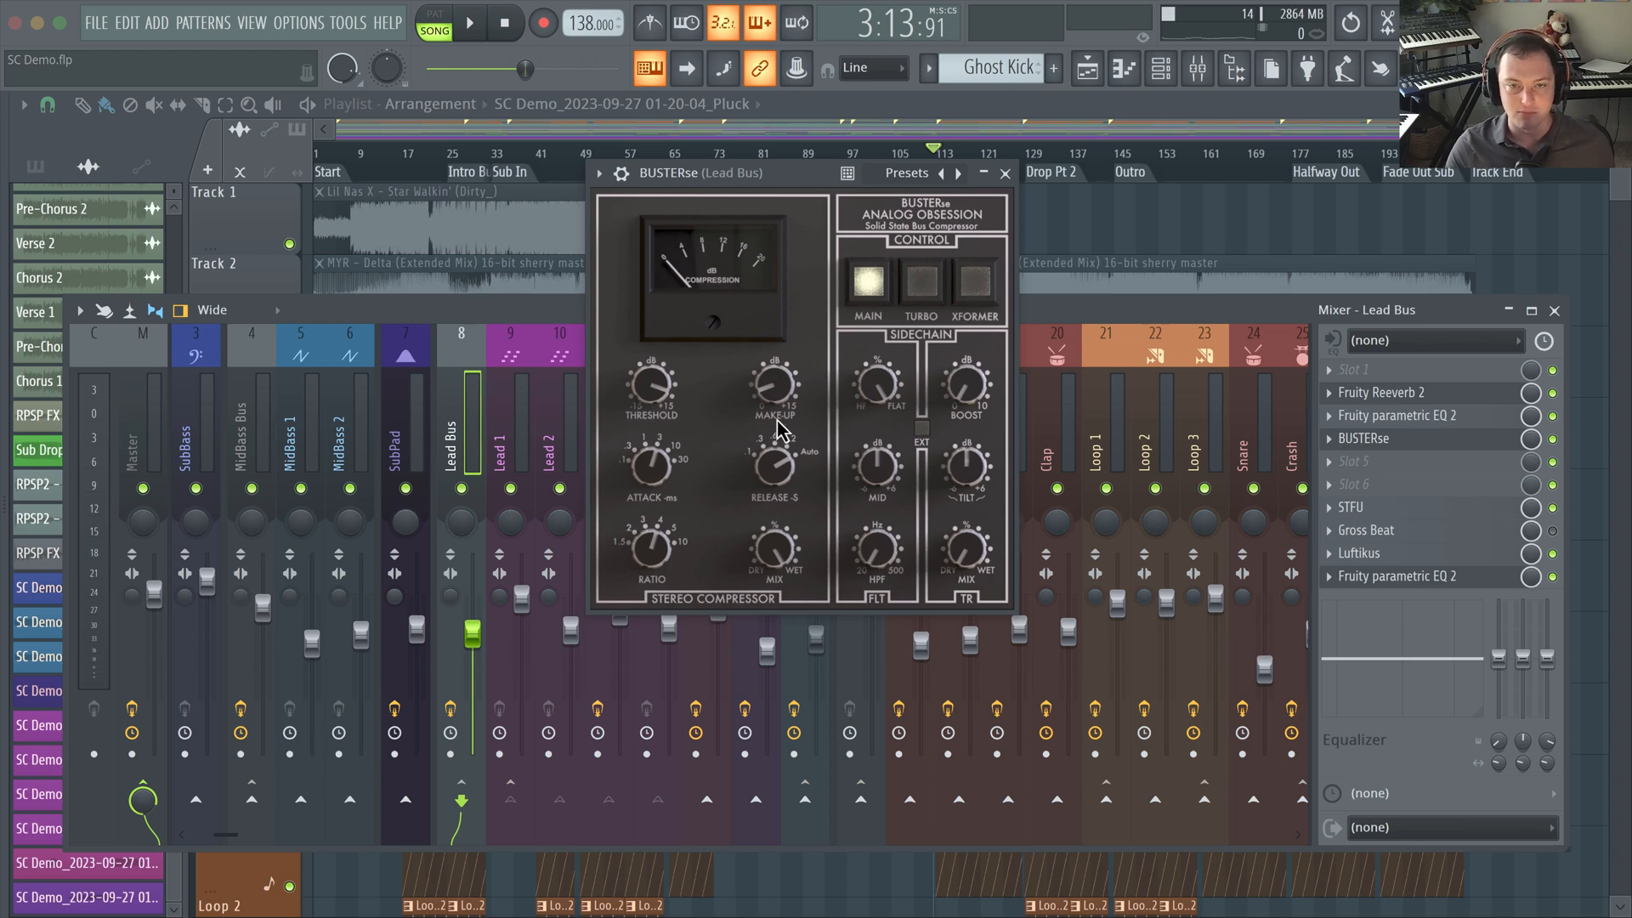
{"action": "mouse_move", "coordinate": [936, 367]}
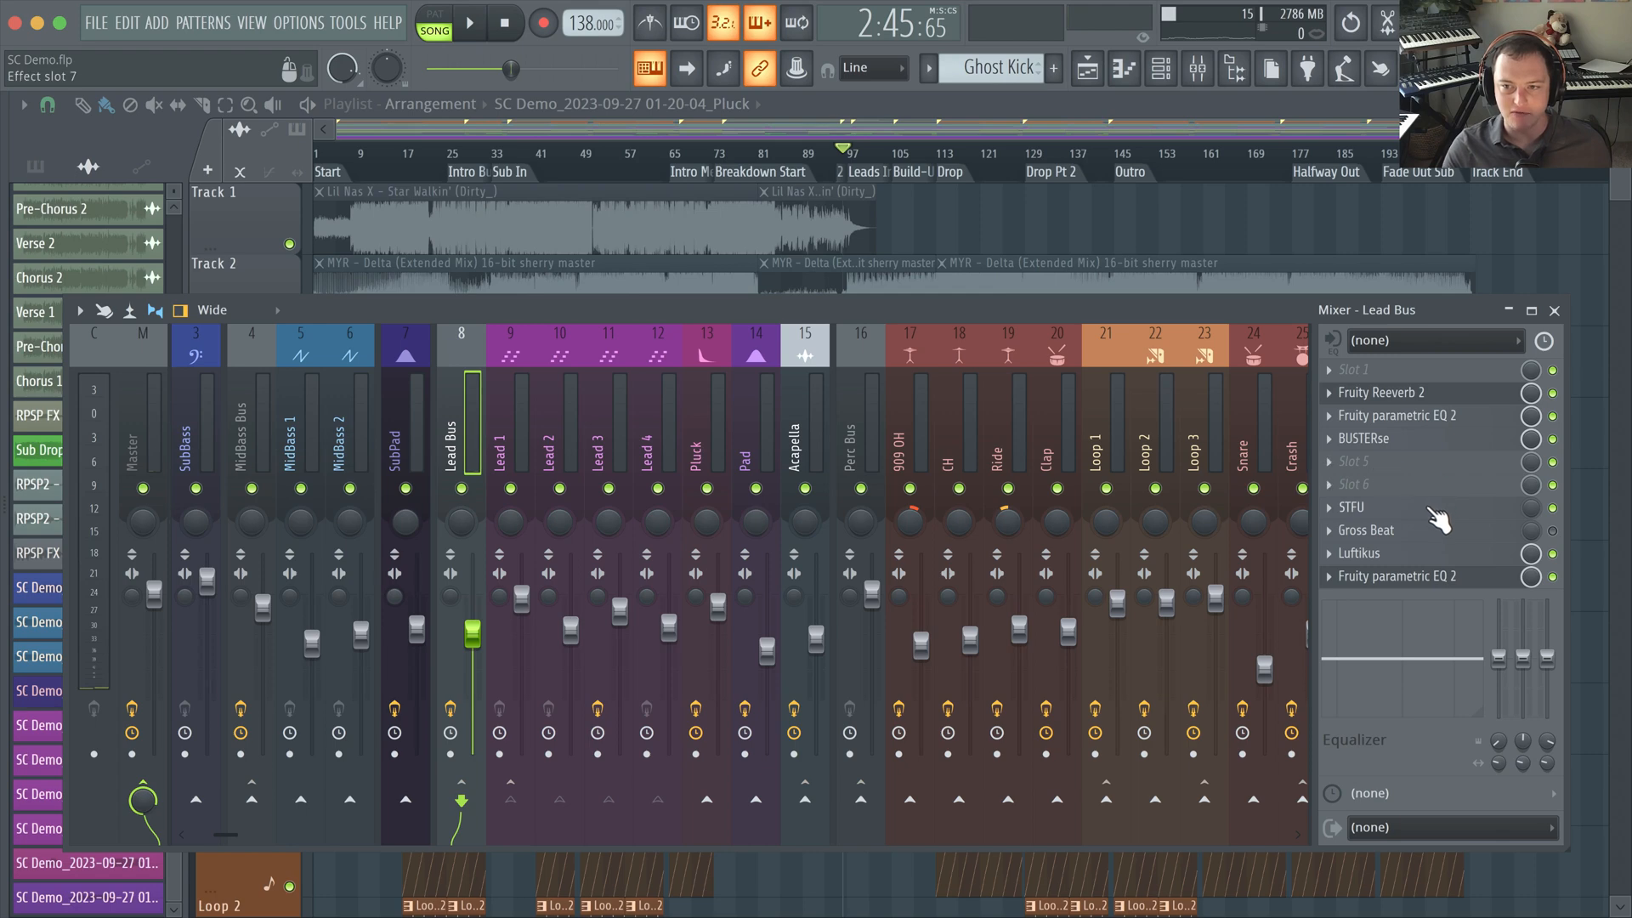
Open STFU on the Lead Bus, show the channel rack, and set Trigger to Note On
{"action": "left_click", "coordinate": [1350, 508]}
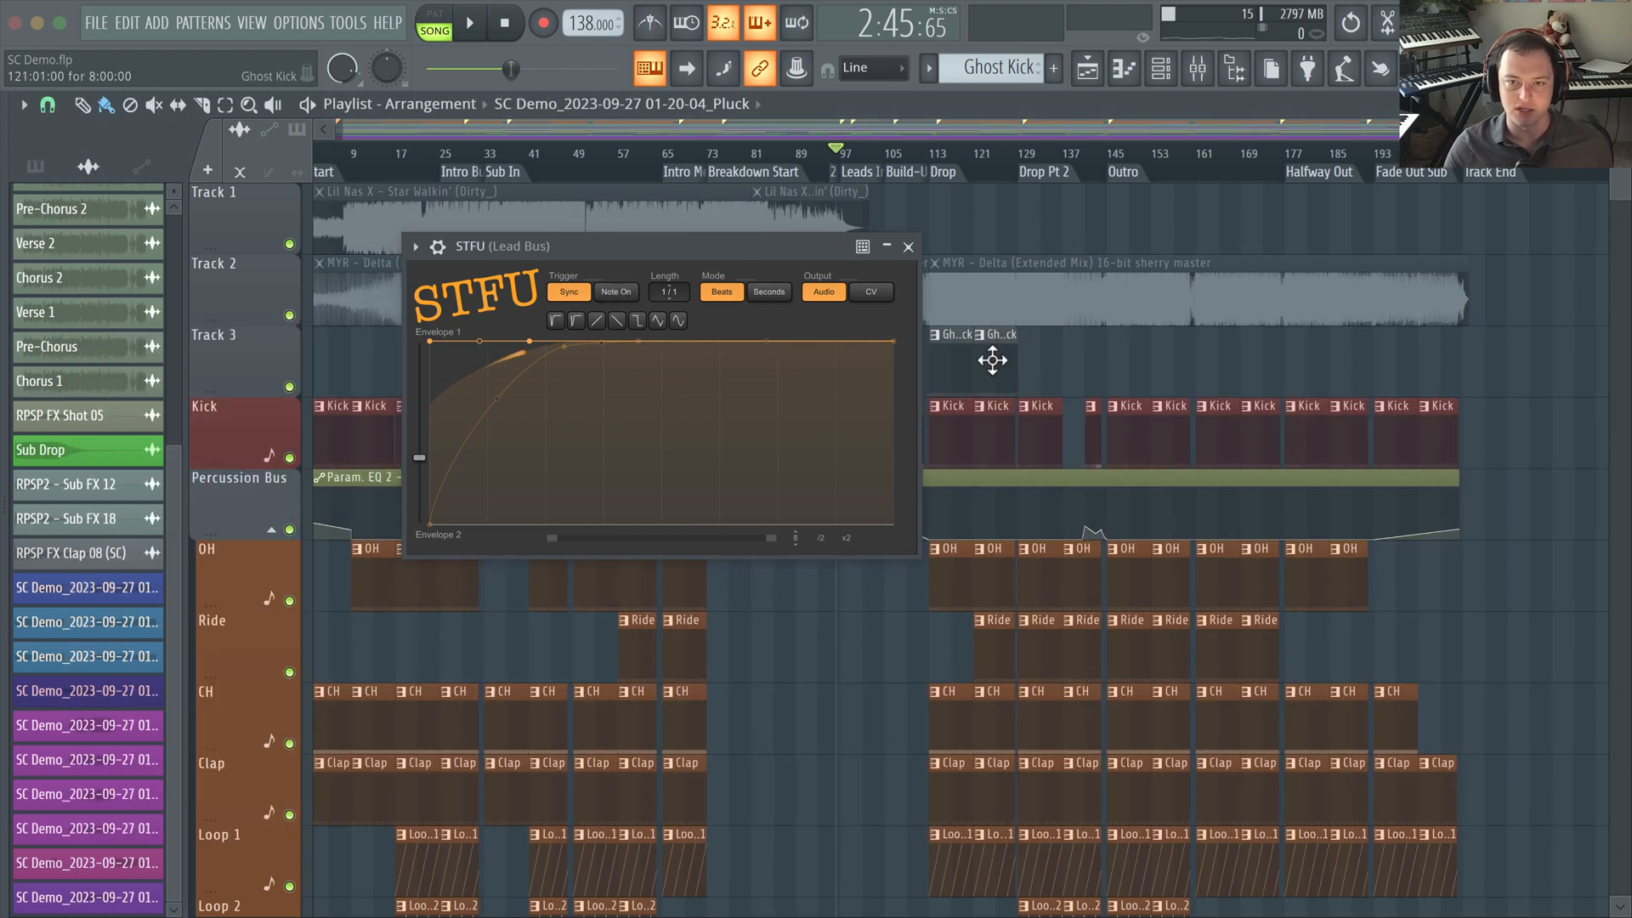
{"action": "left_click", "coordinate": [1086, 68]}
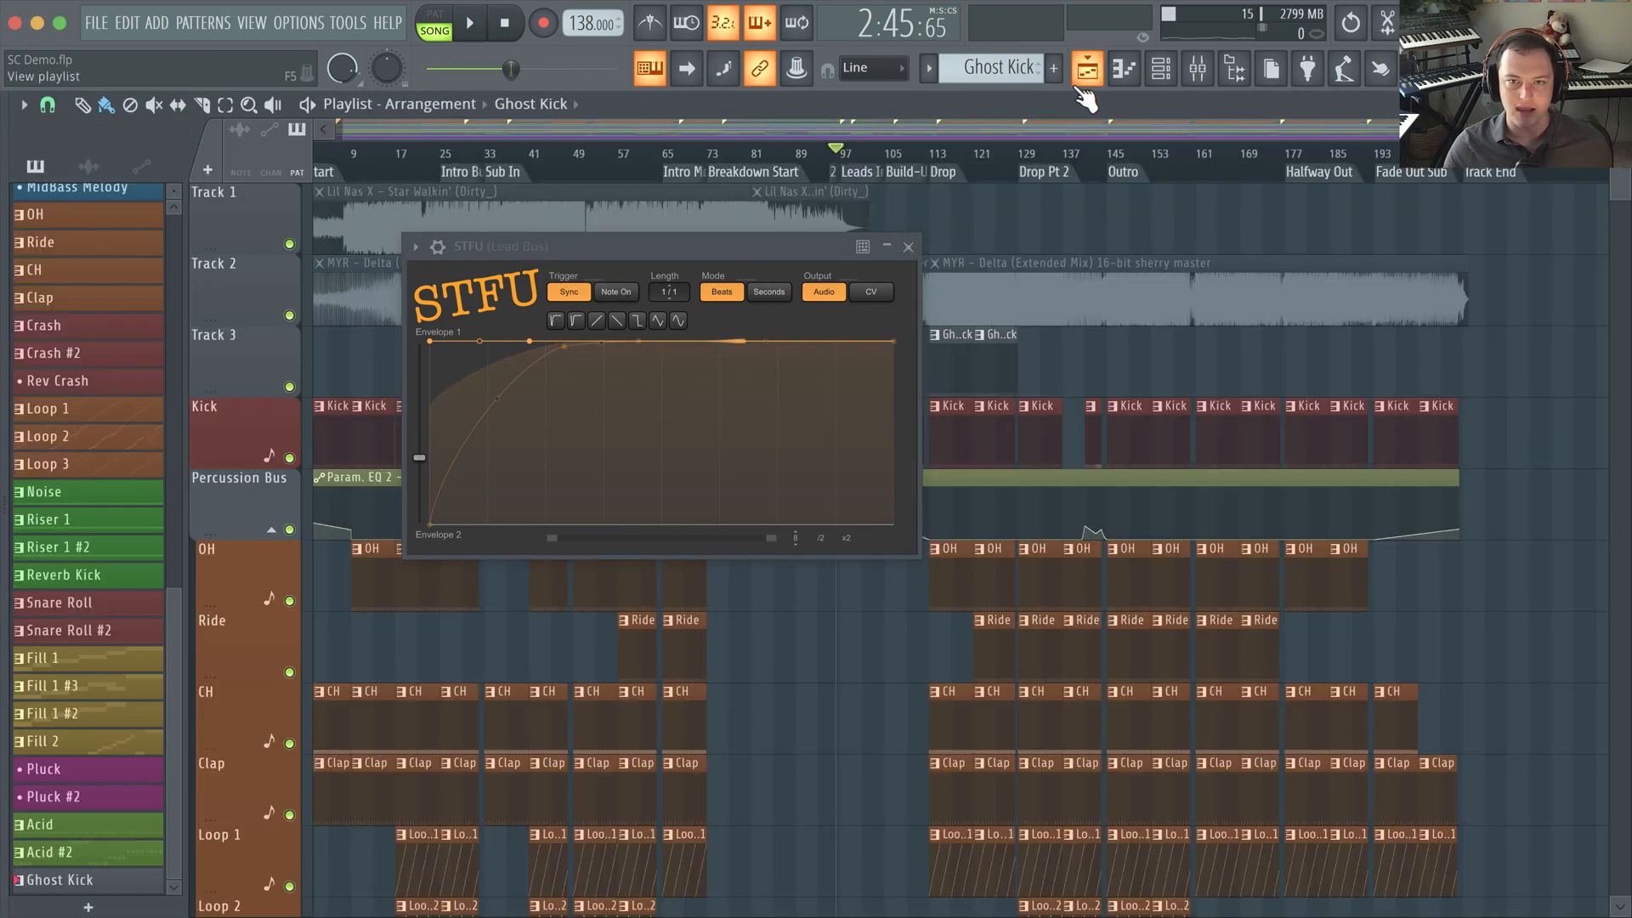
{"action": "left_click", "coordinate": [1086, 68]}
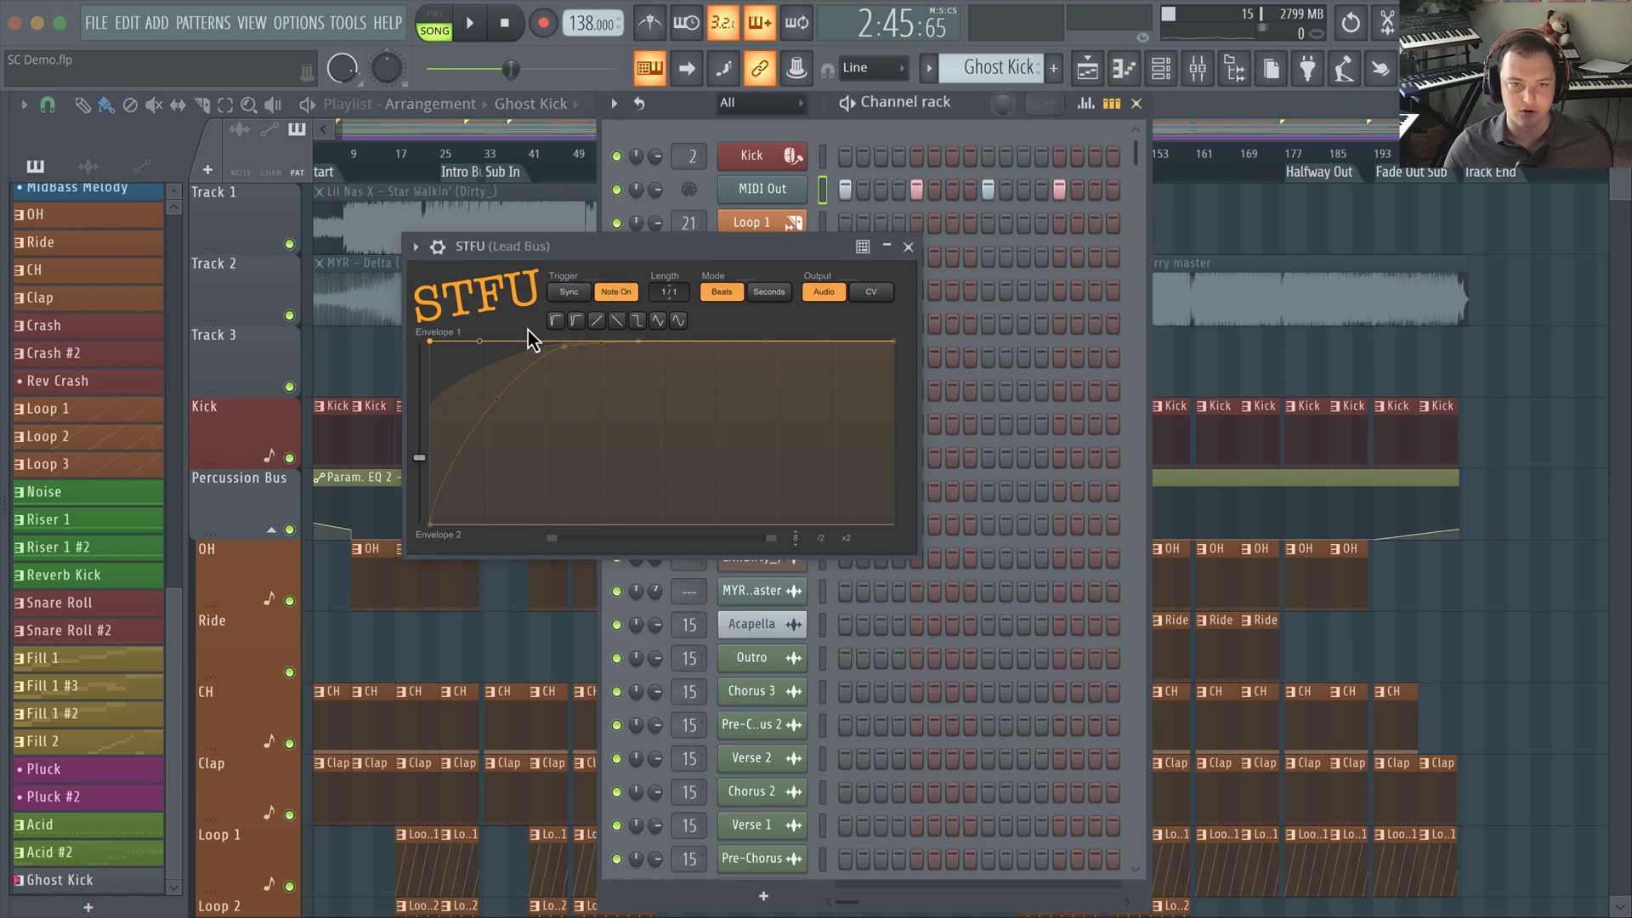
Close the STFU window and return to the Mixer with the Lead Bus chain
{"action": "left_click", "coordinate": [568, 292]}
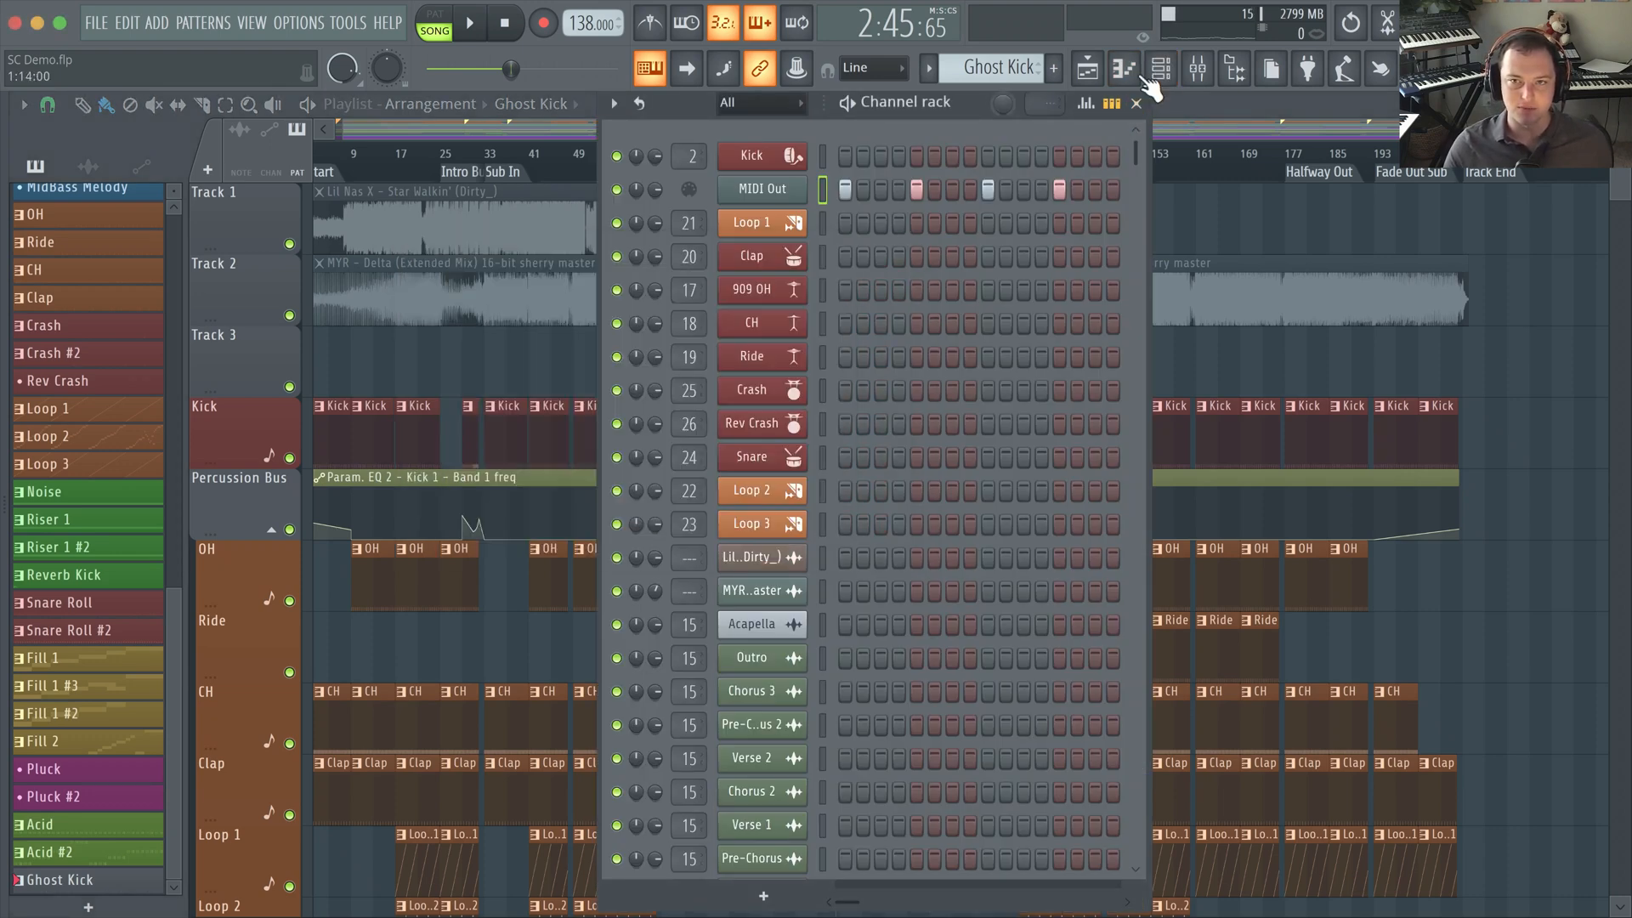
{"action": "left_click", "coordinate": [1158, 69]}
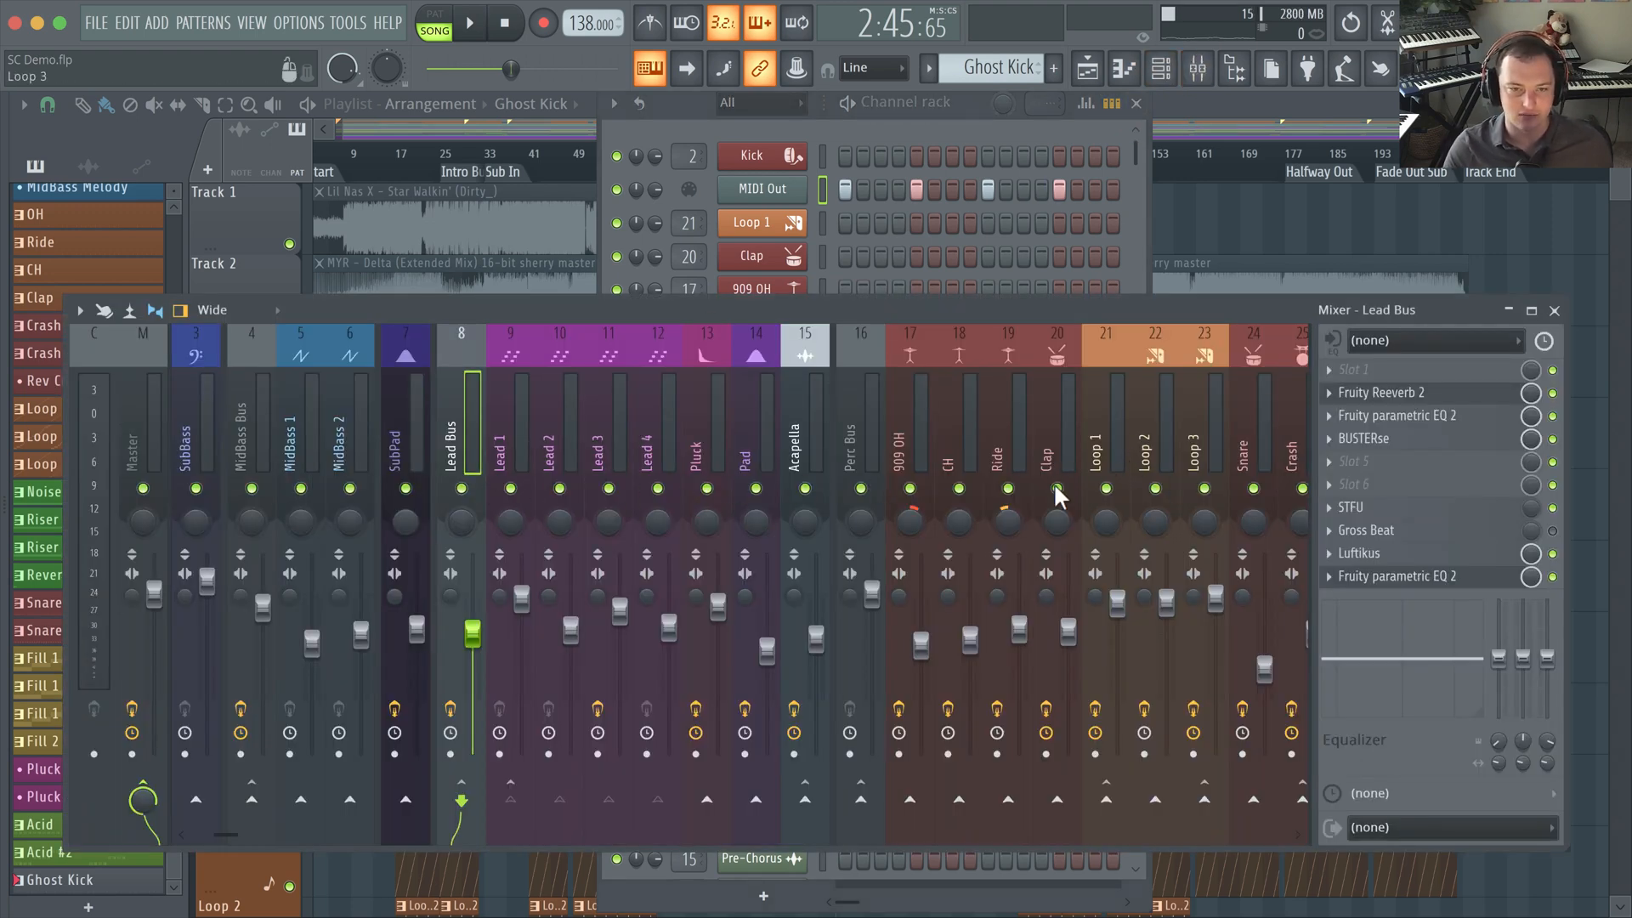
Reopen the Lead Bus STFU window, then go to the Luftikus slot below it
{"action": "left_click", "coordinate": [1351, 506]}
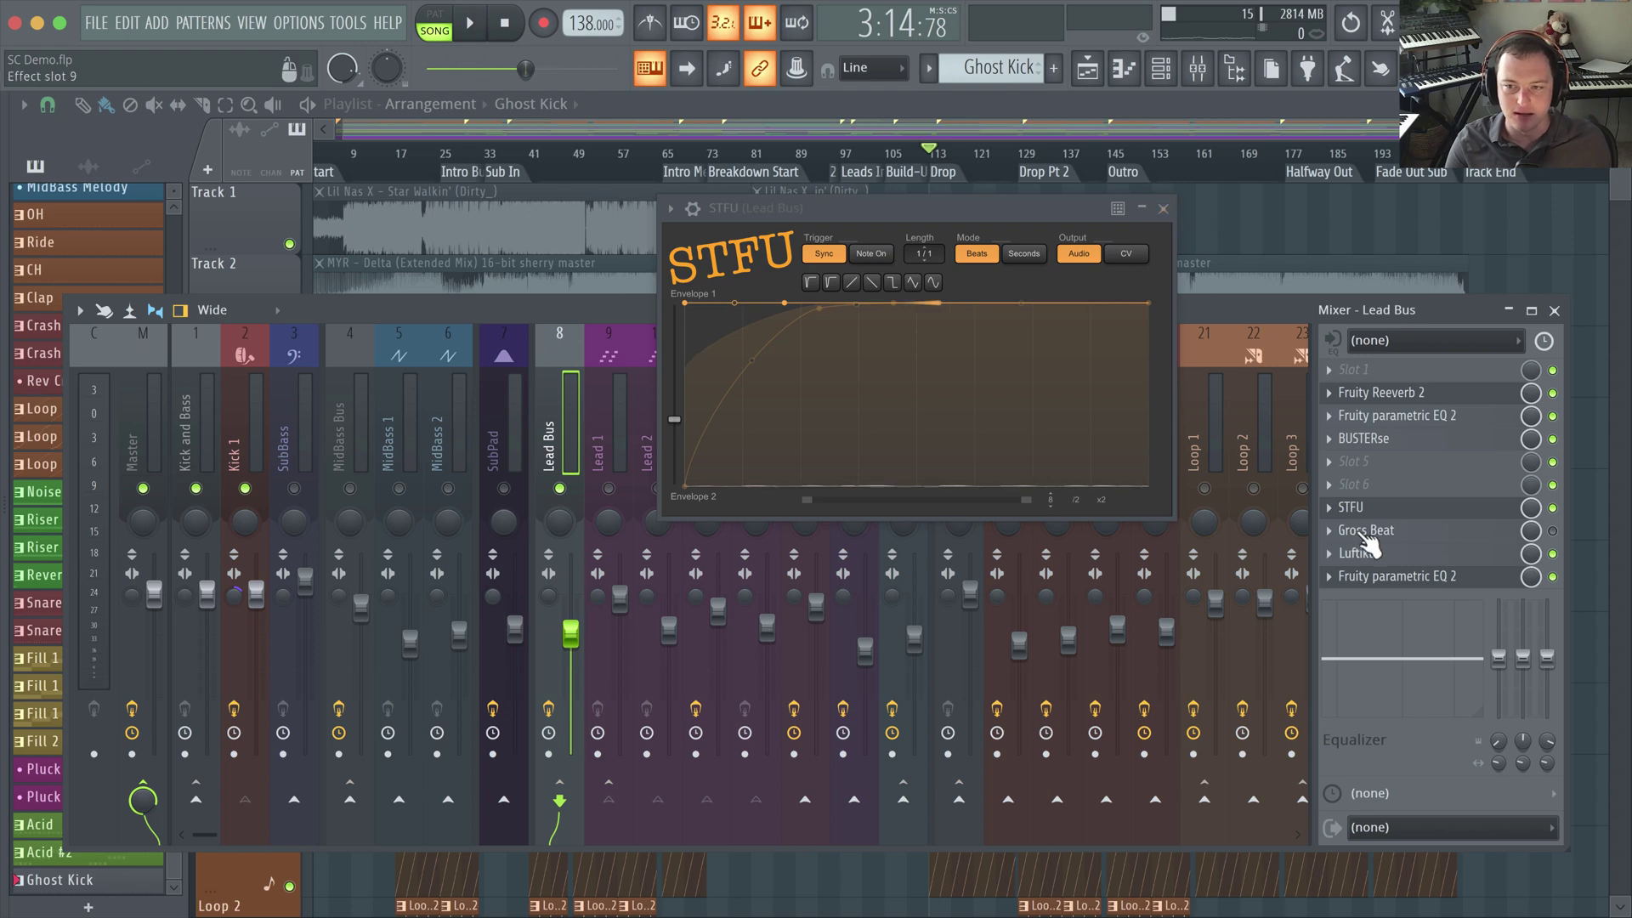
{"action": "left_click", "coordinate": [1366, 531]}
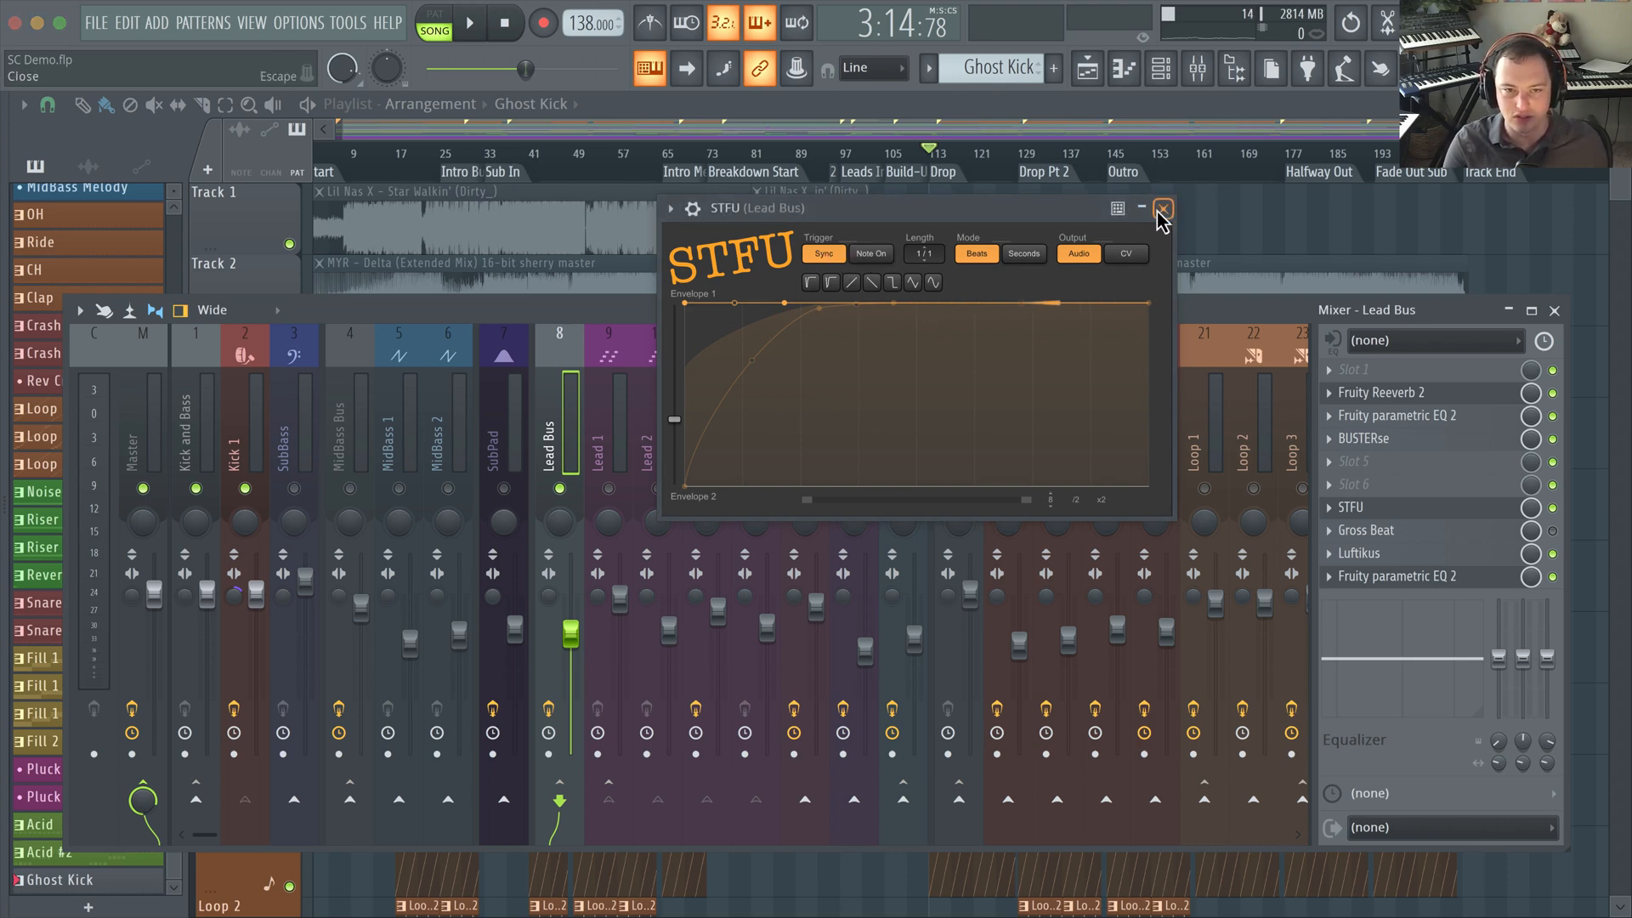
Close the Lead Bus STFU plugin window
{"action": "left_click", "coordinate": [1161, 208]}
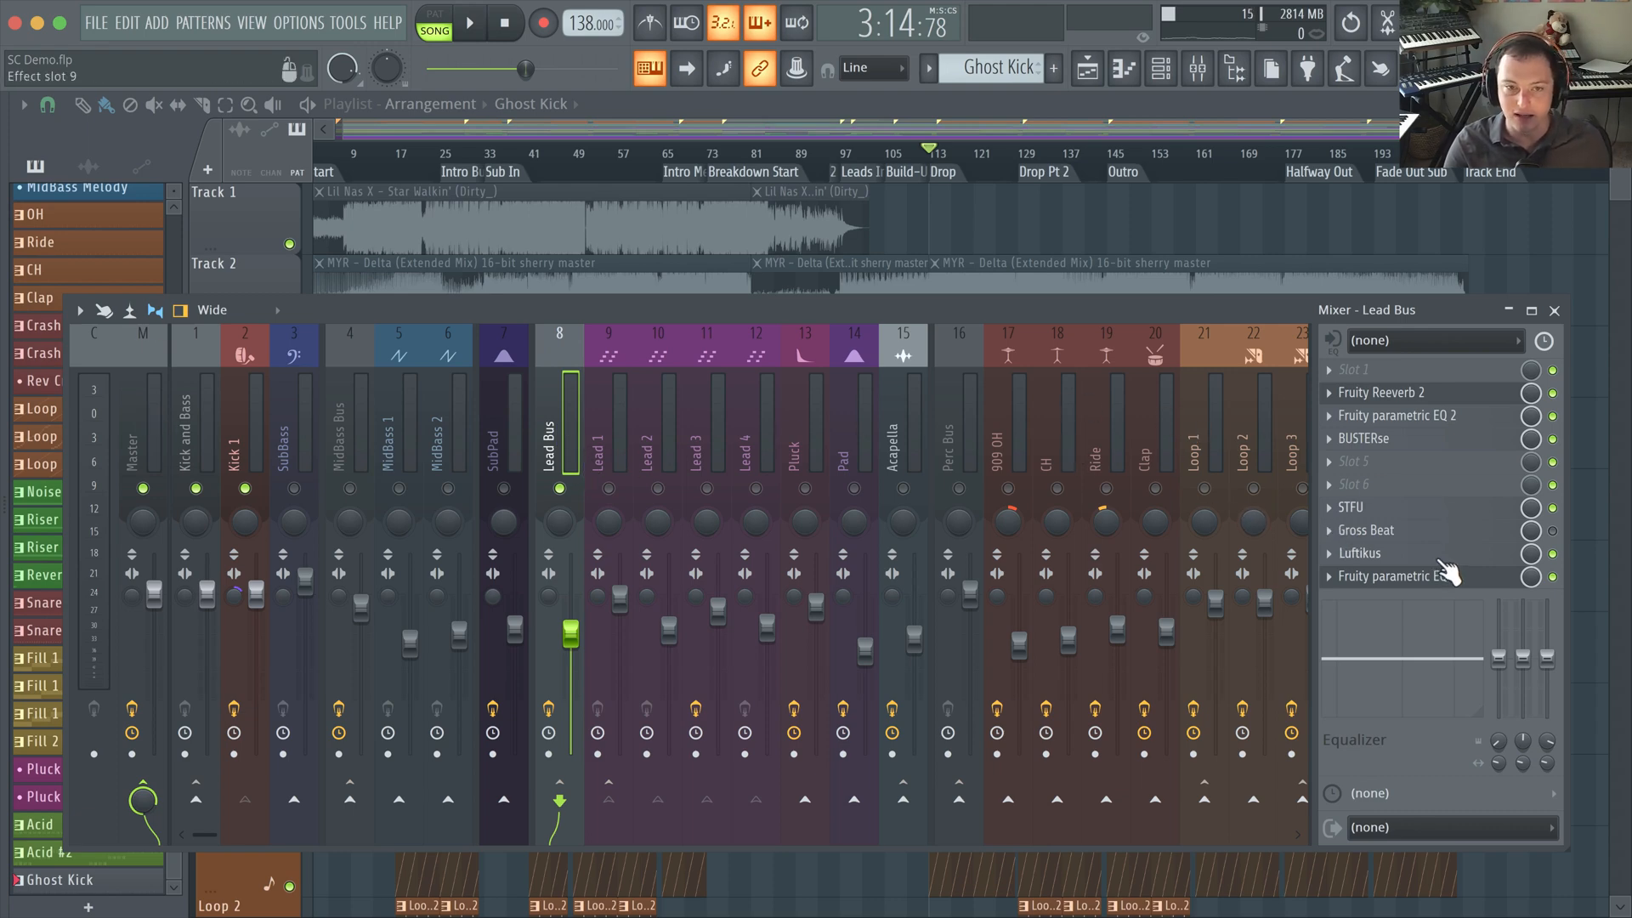
Open Luftikus on the Lead Bus and position its window above the mixer channels
{"action": "left_click", "coordinate": [1359, 553]}
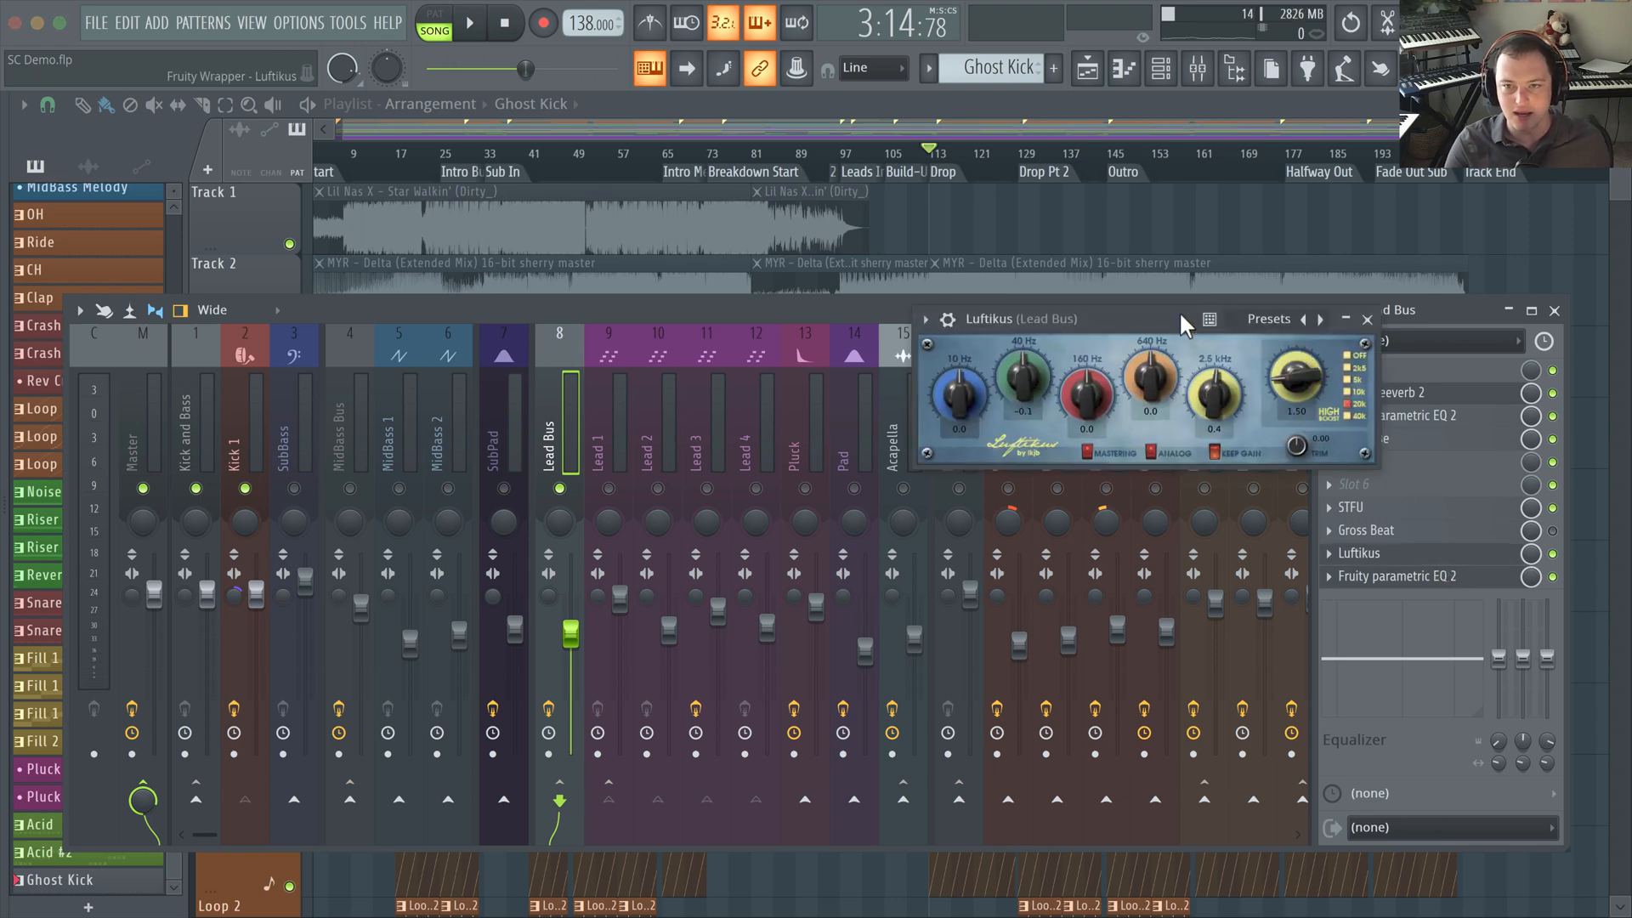
{"action": "left_click_drag", "start_coordinate": [1183, 319], "coordinate": [739, 247]}
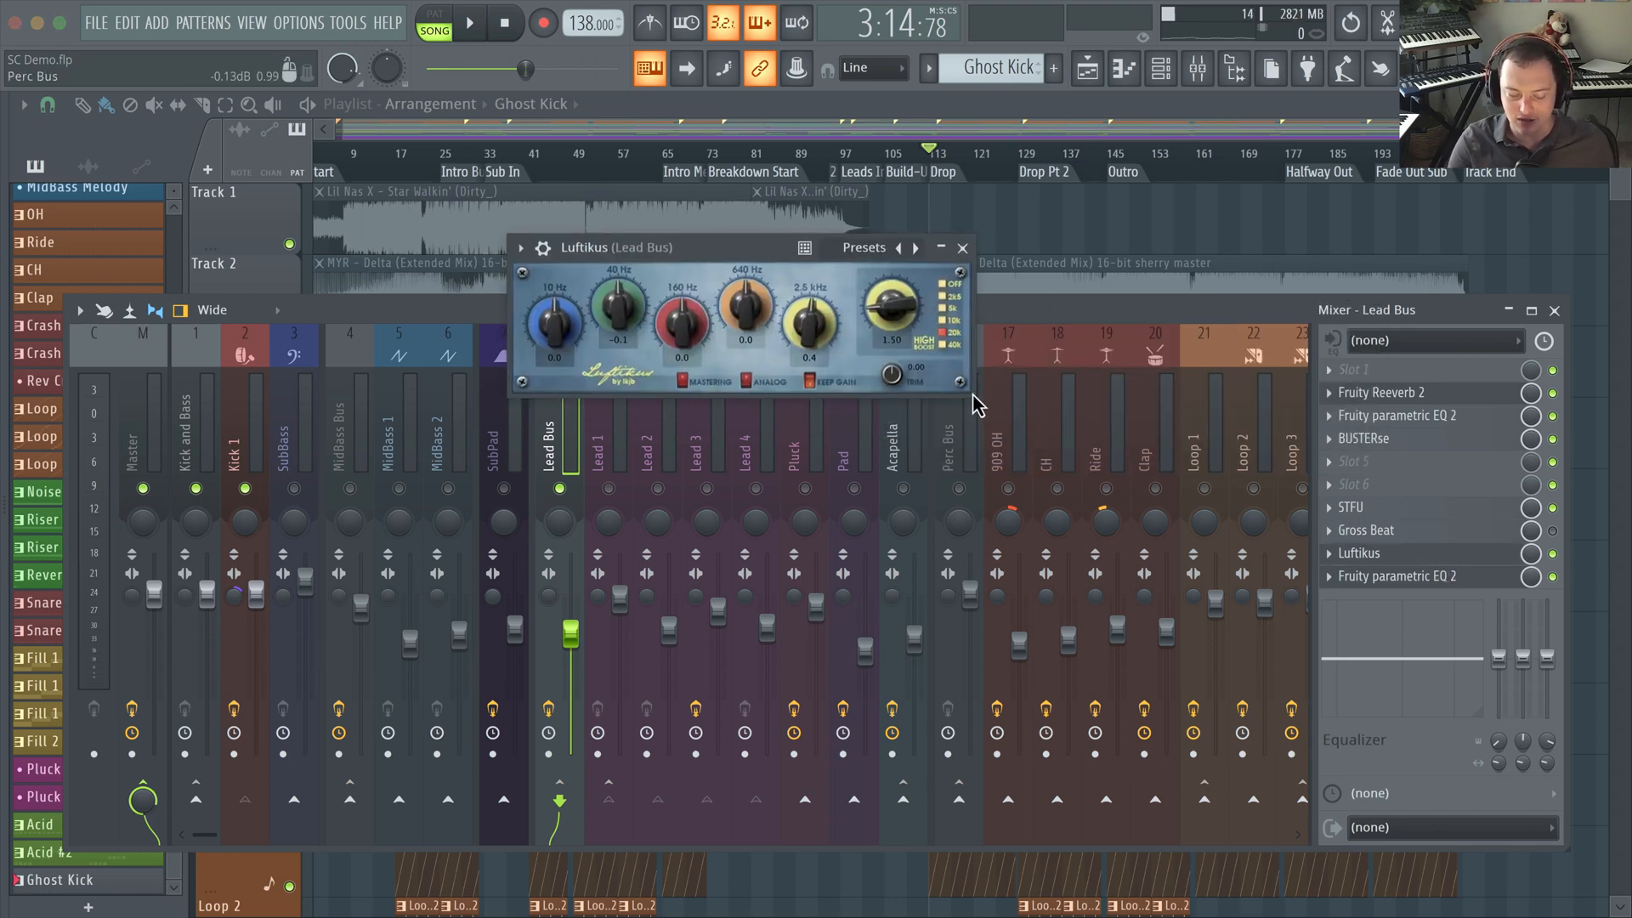
{"action": "mouse_move", "coordinate": [969, 304]}
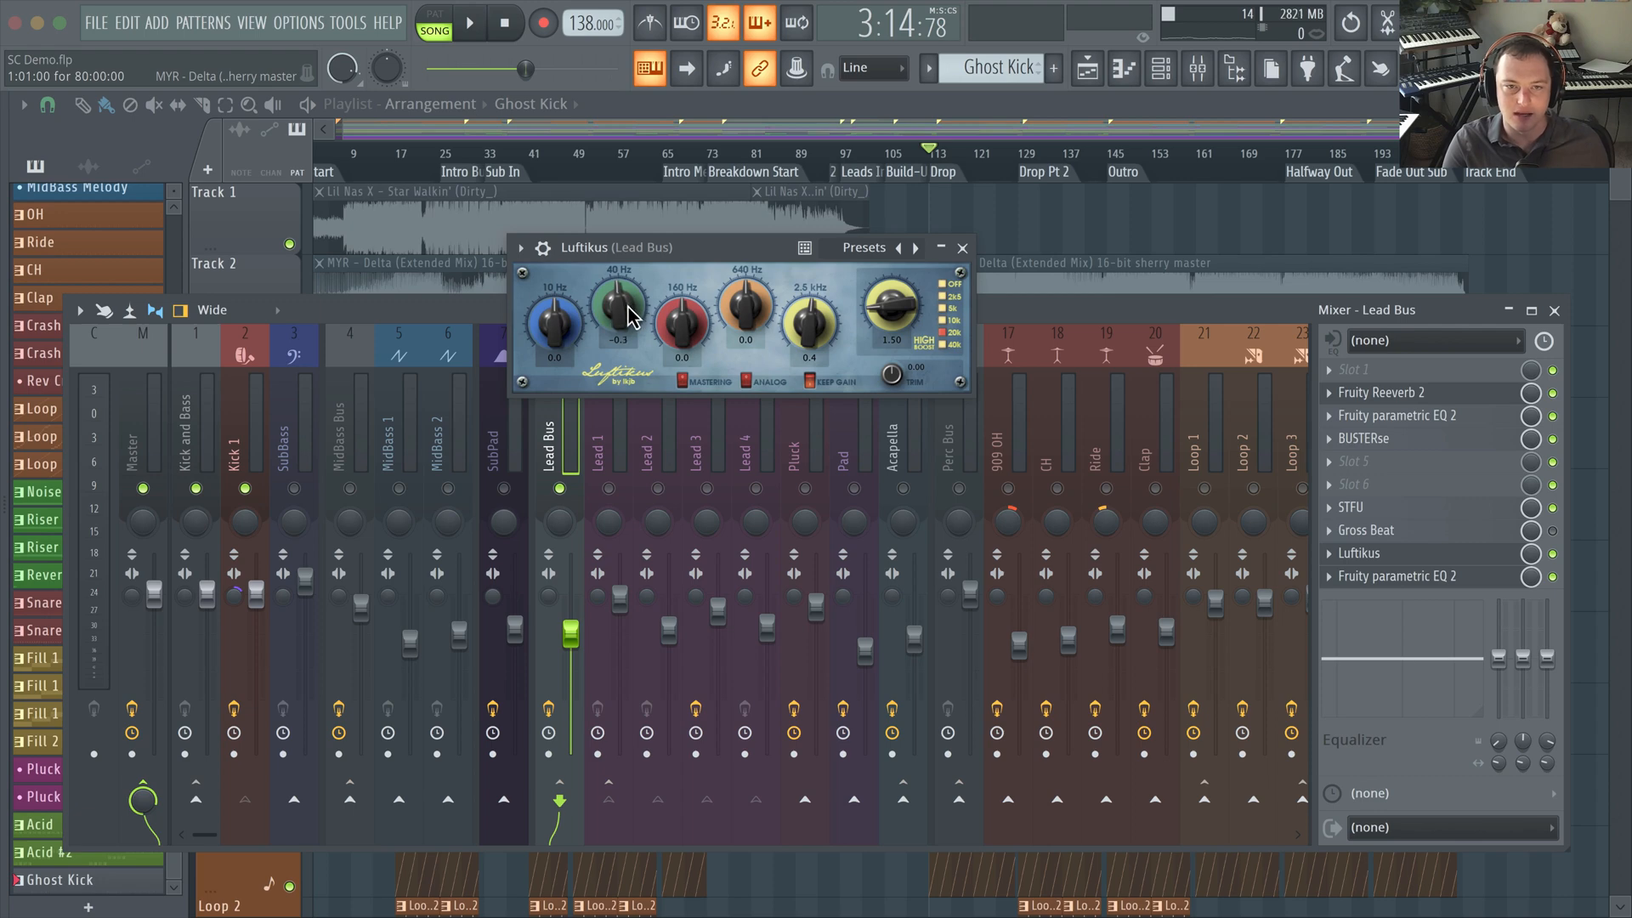
{"action": "left_click_drag", "start_coordinate": [619, 312], "coordinate": [619, 307]}
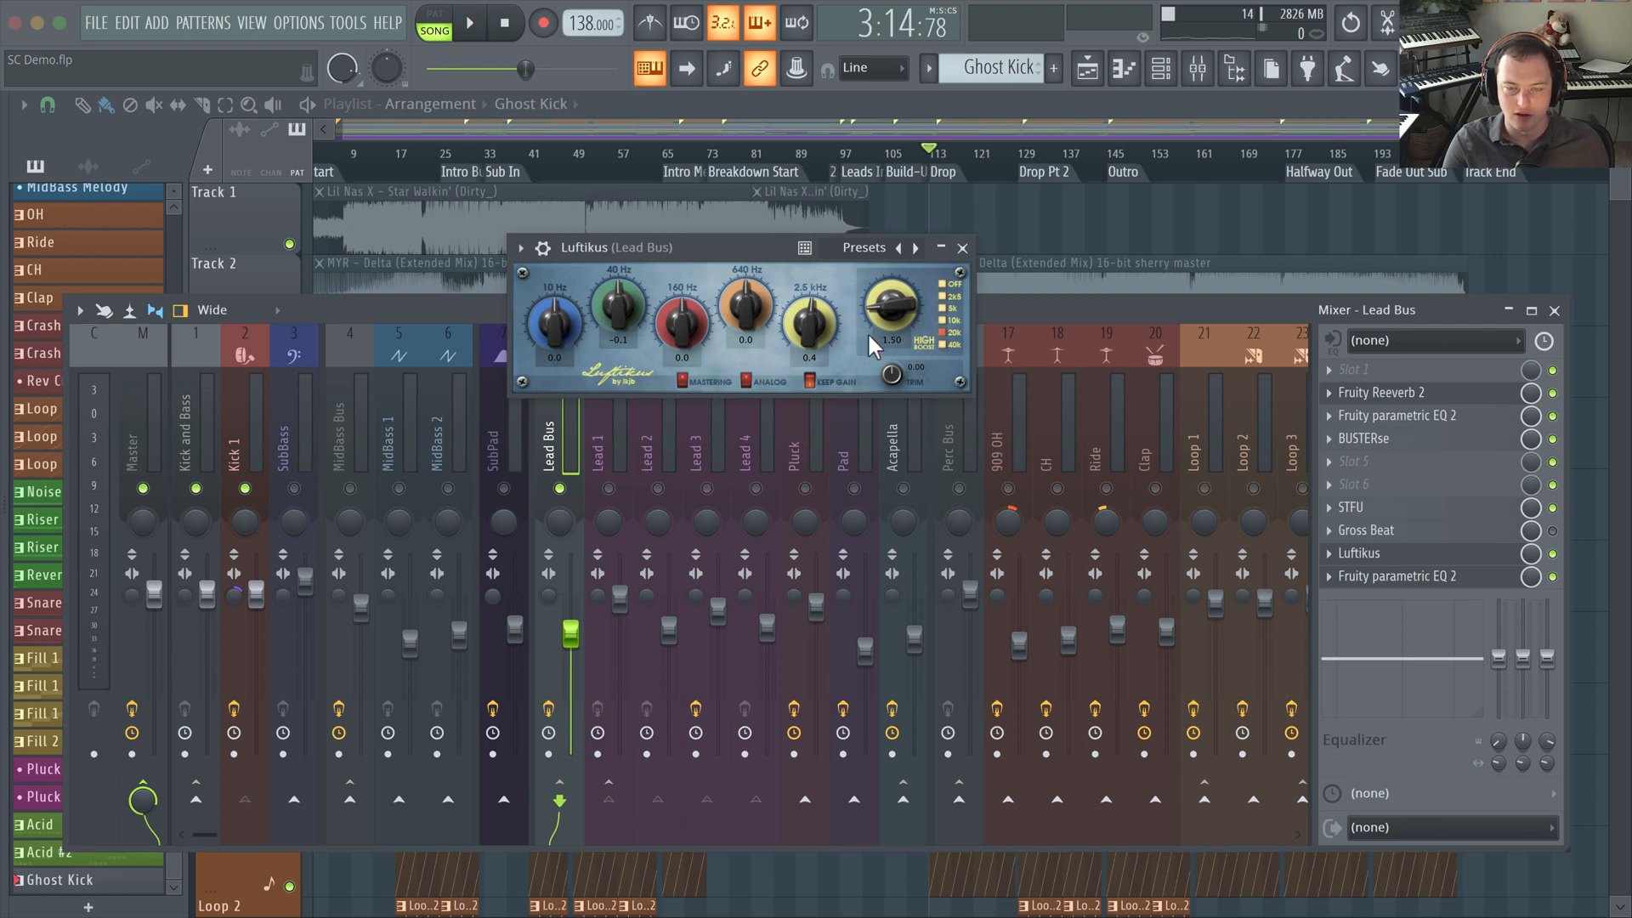
{"action": "left_click_drag", "start_coordinate": [614, 247], "coordinate": [687, 263]}
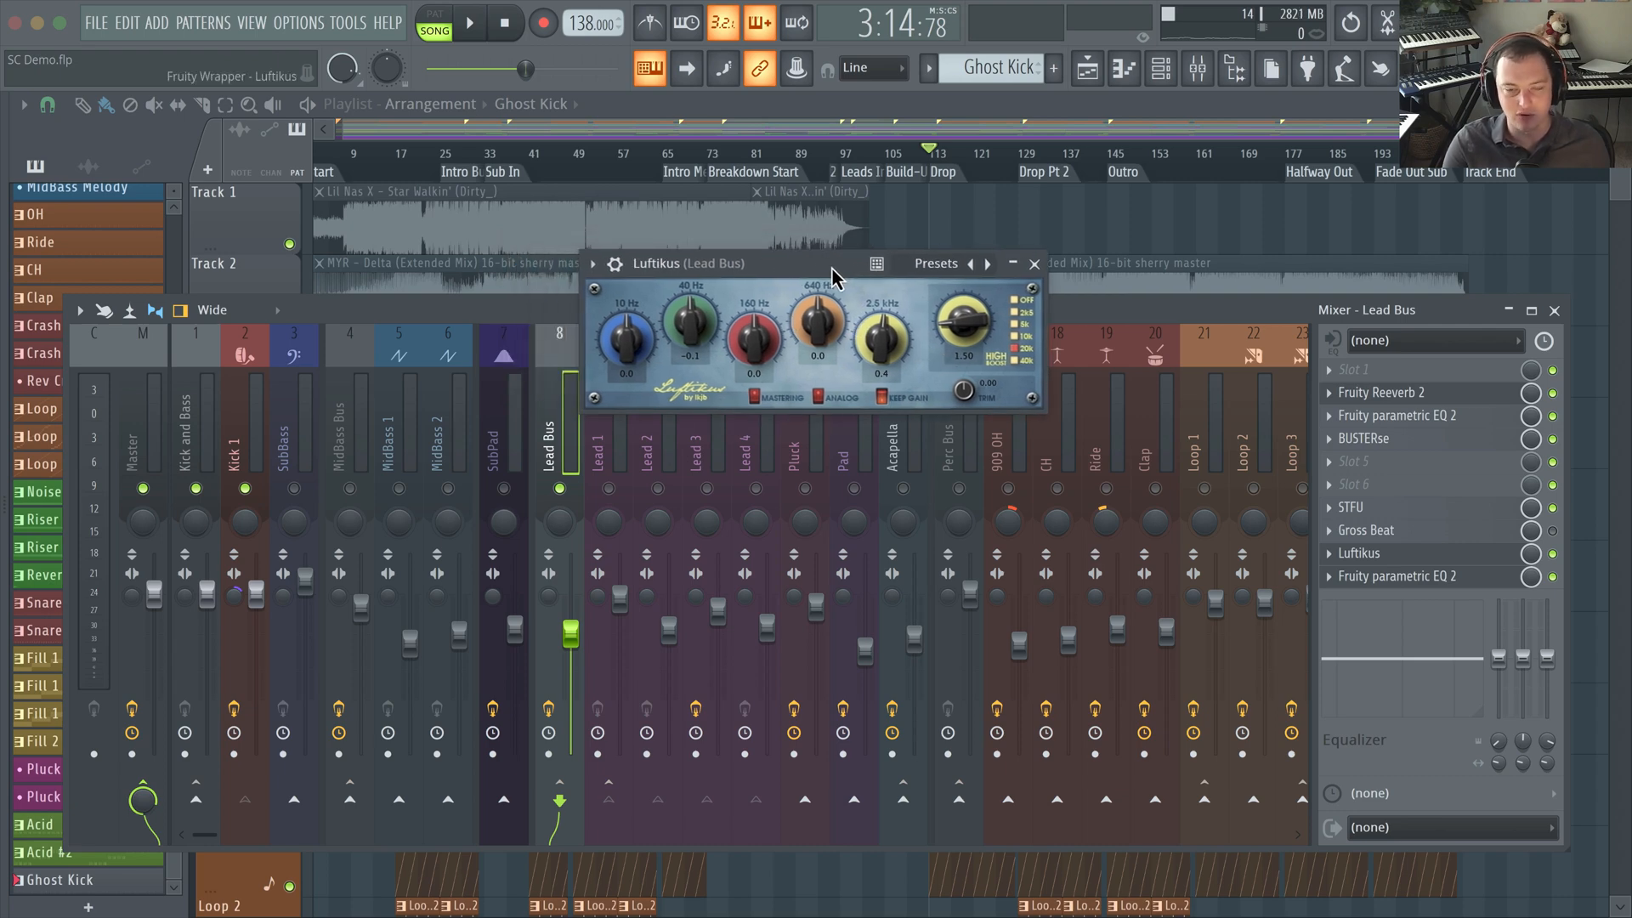
{"action": "left_click_drag", "start_coordinate": [833, 264], "coordinate": [825, 254]}
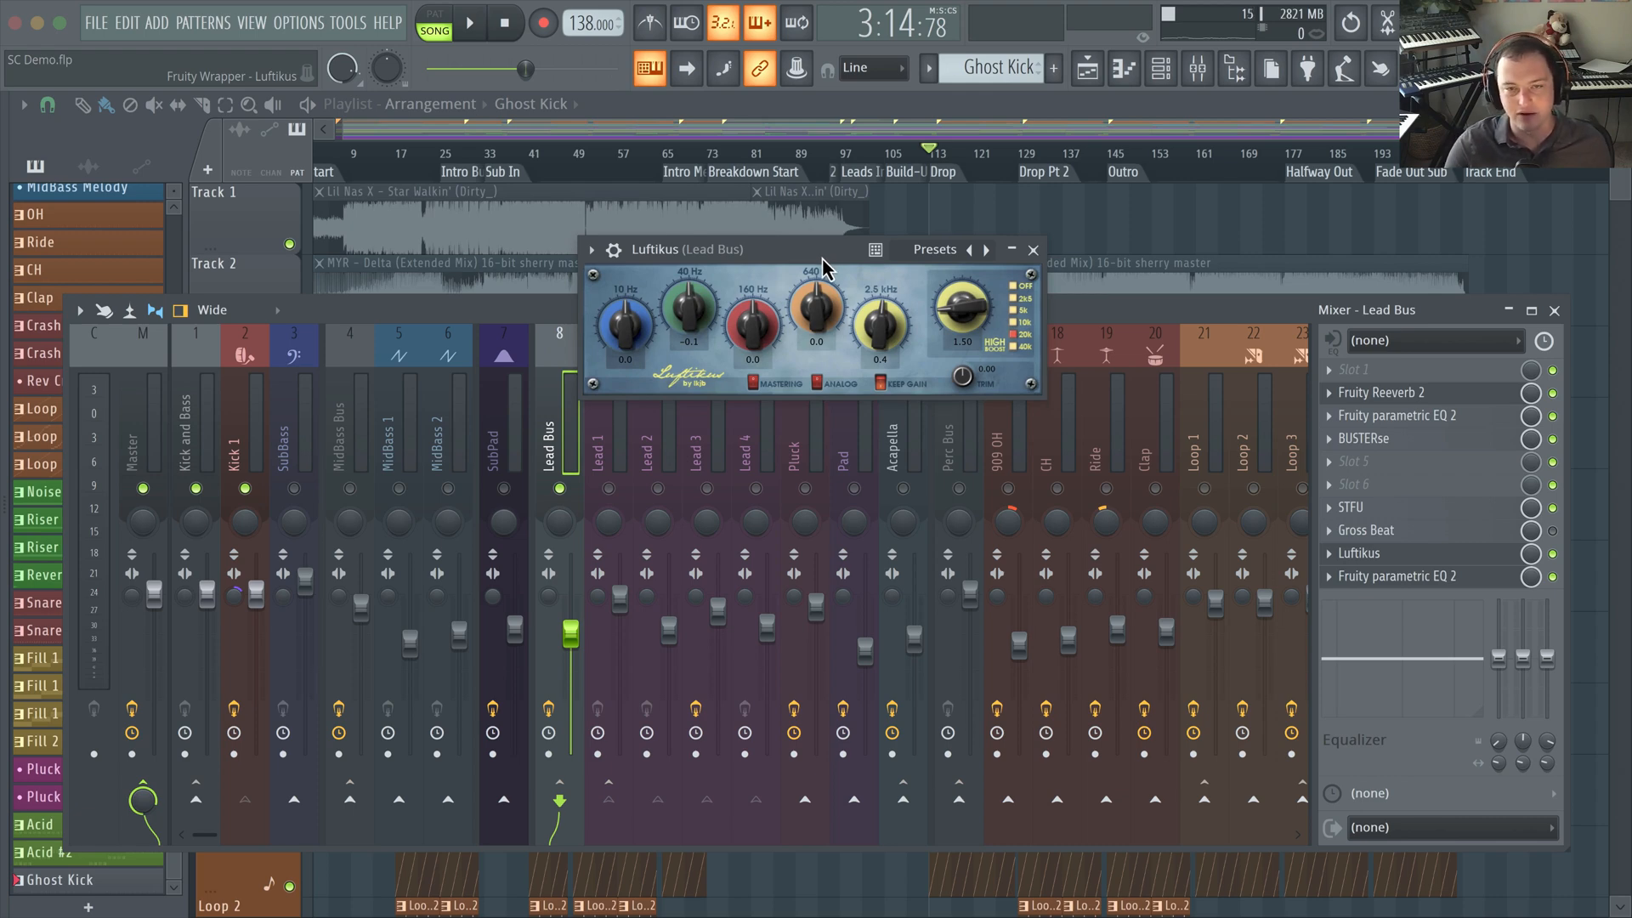
{"action": "left_click_drag", "start_coordinate": [826, 260], "coordinate": [852, 250]}
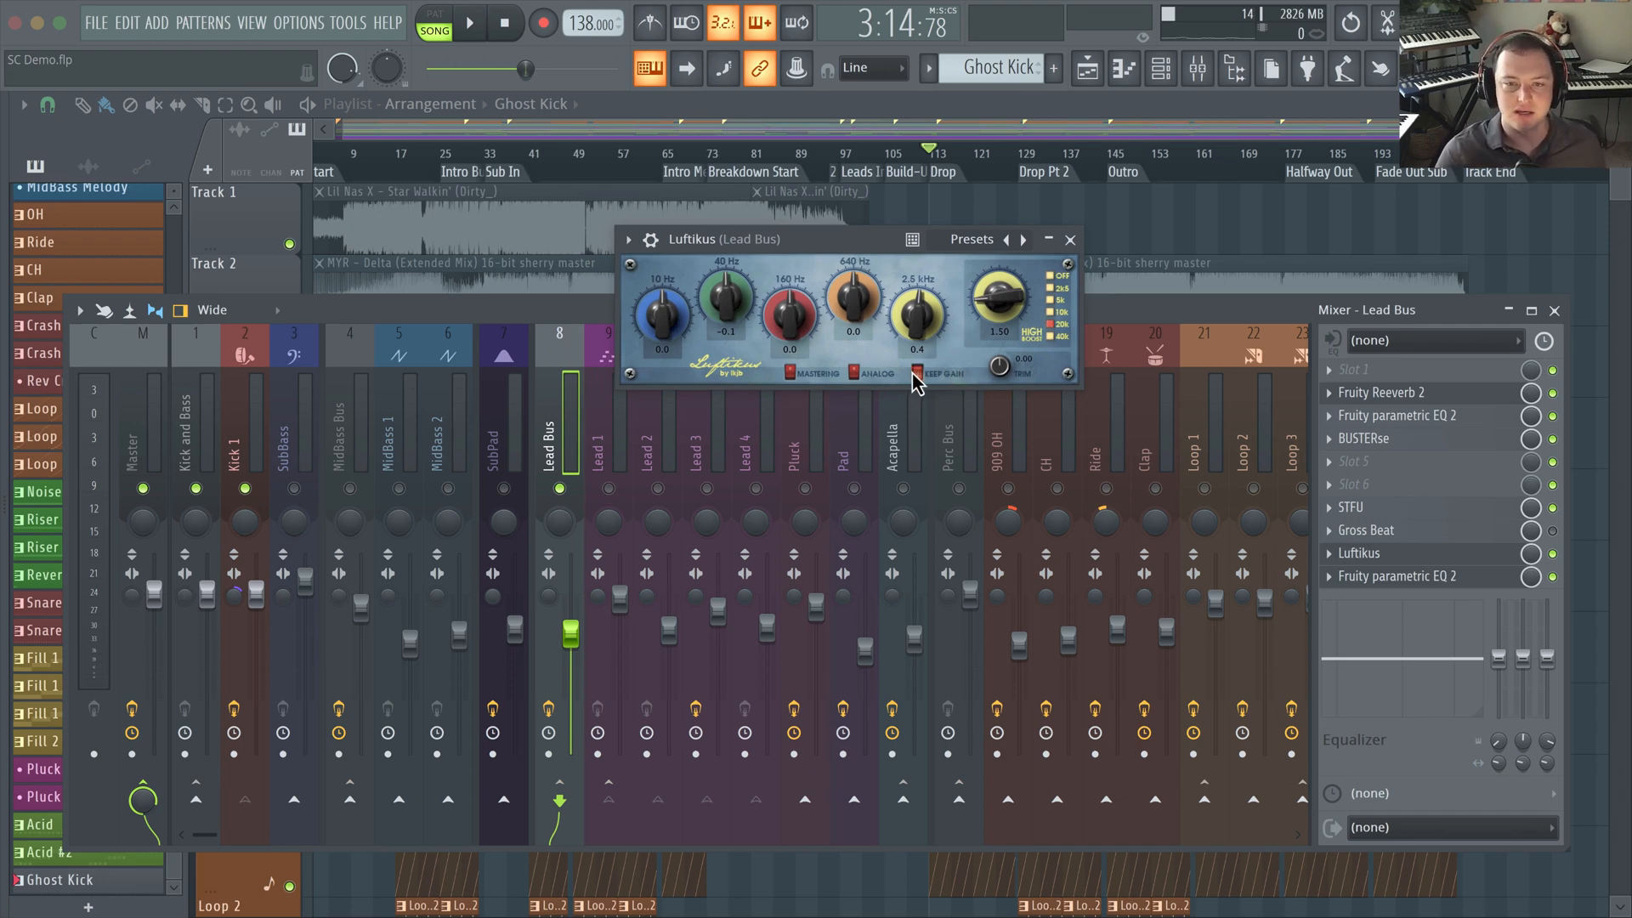
{"action": "mouse_move", "coordinate": [919, 378]}
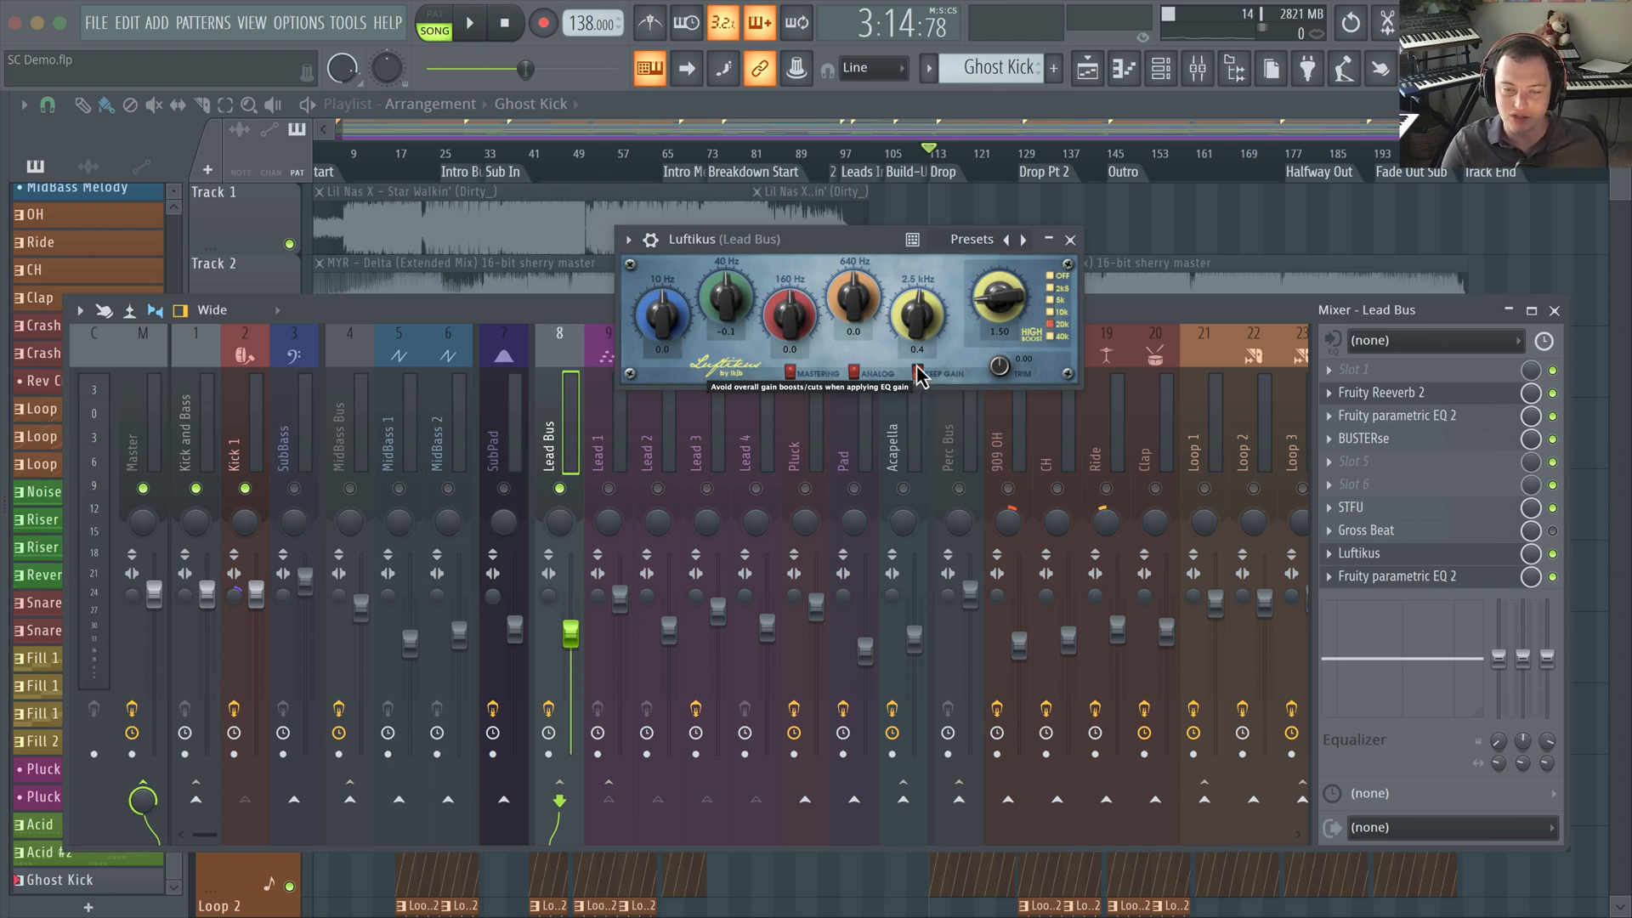
{"action": "mouse_move", "coordinate": [853, 302]}
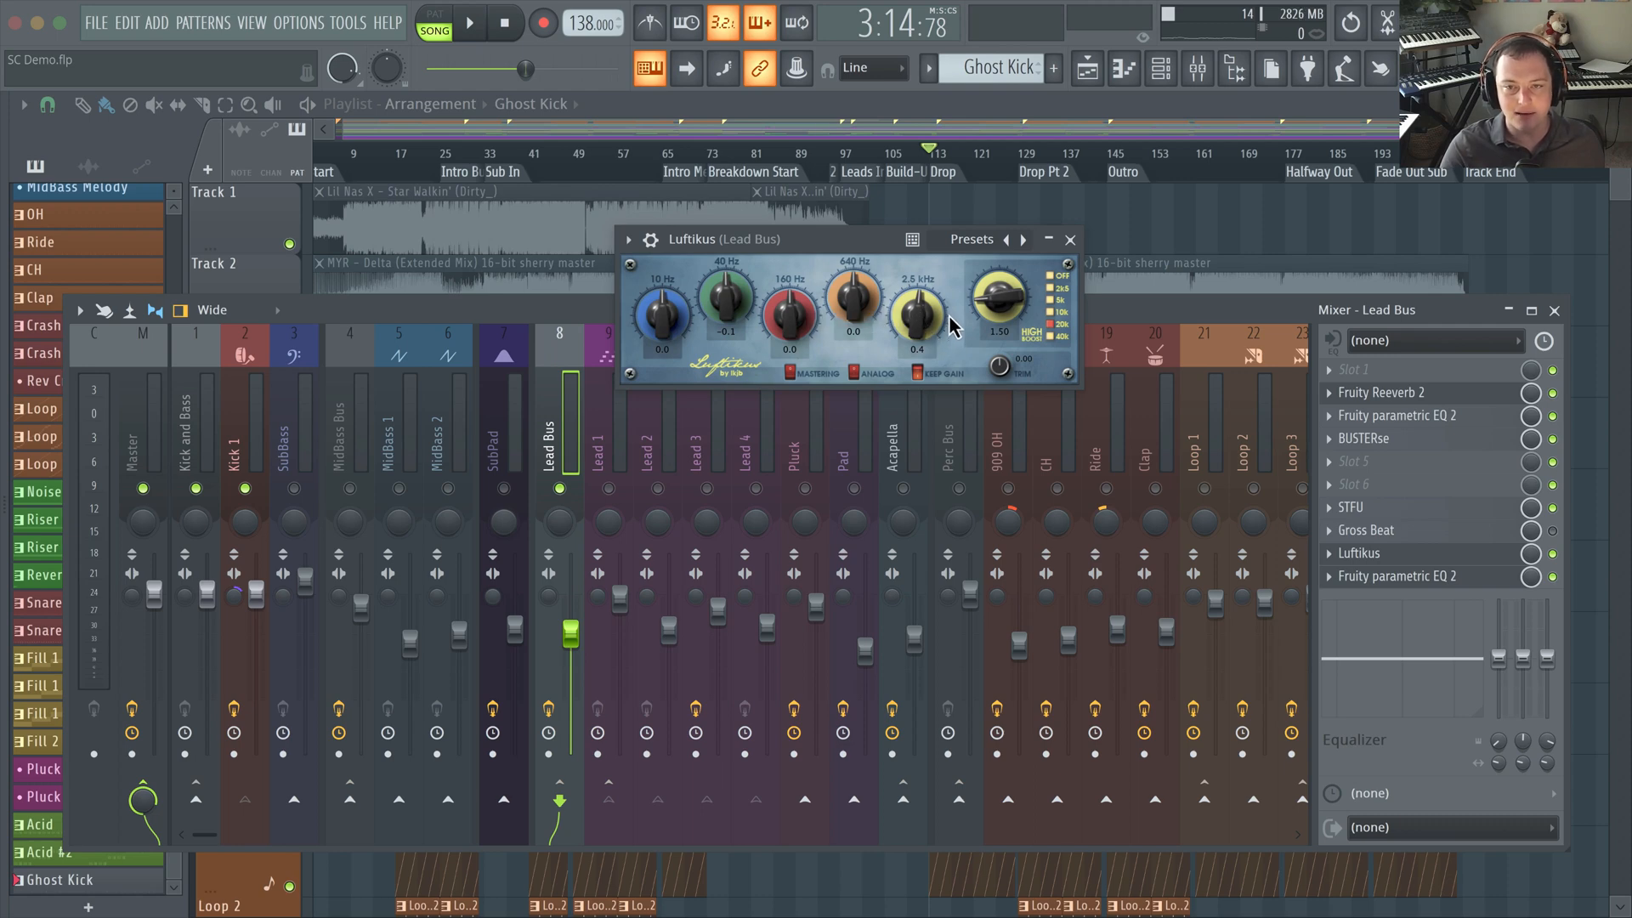
{"action": "mouse_move", "coordinate": [943, 315]}
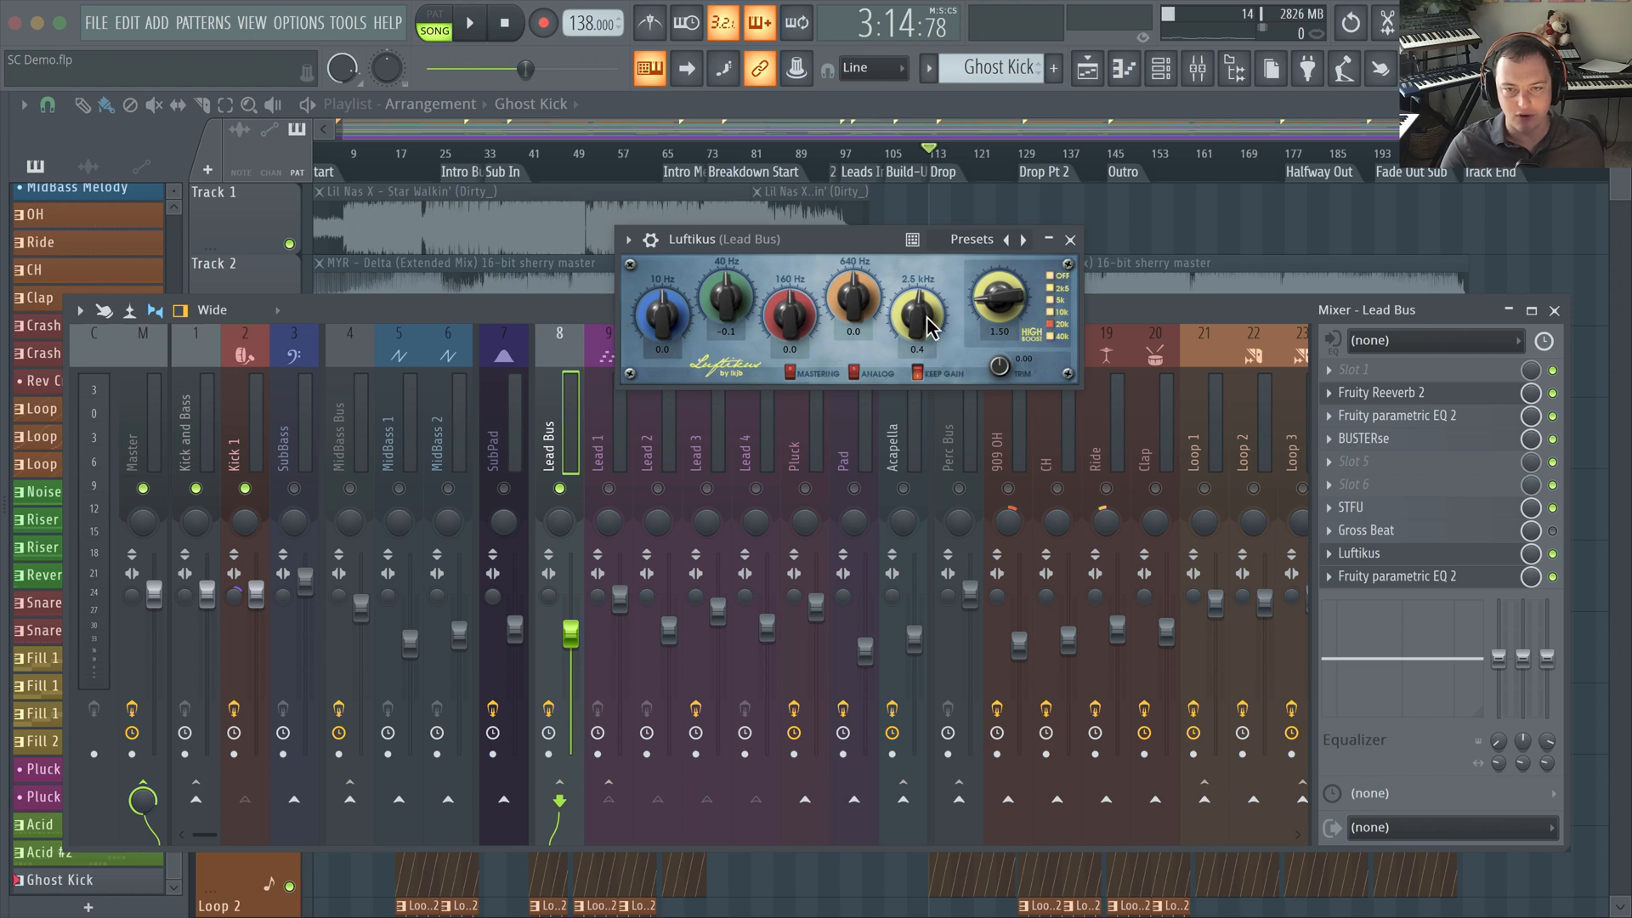
{"action": "mouse_move", "coordinate": [923, 280]}
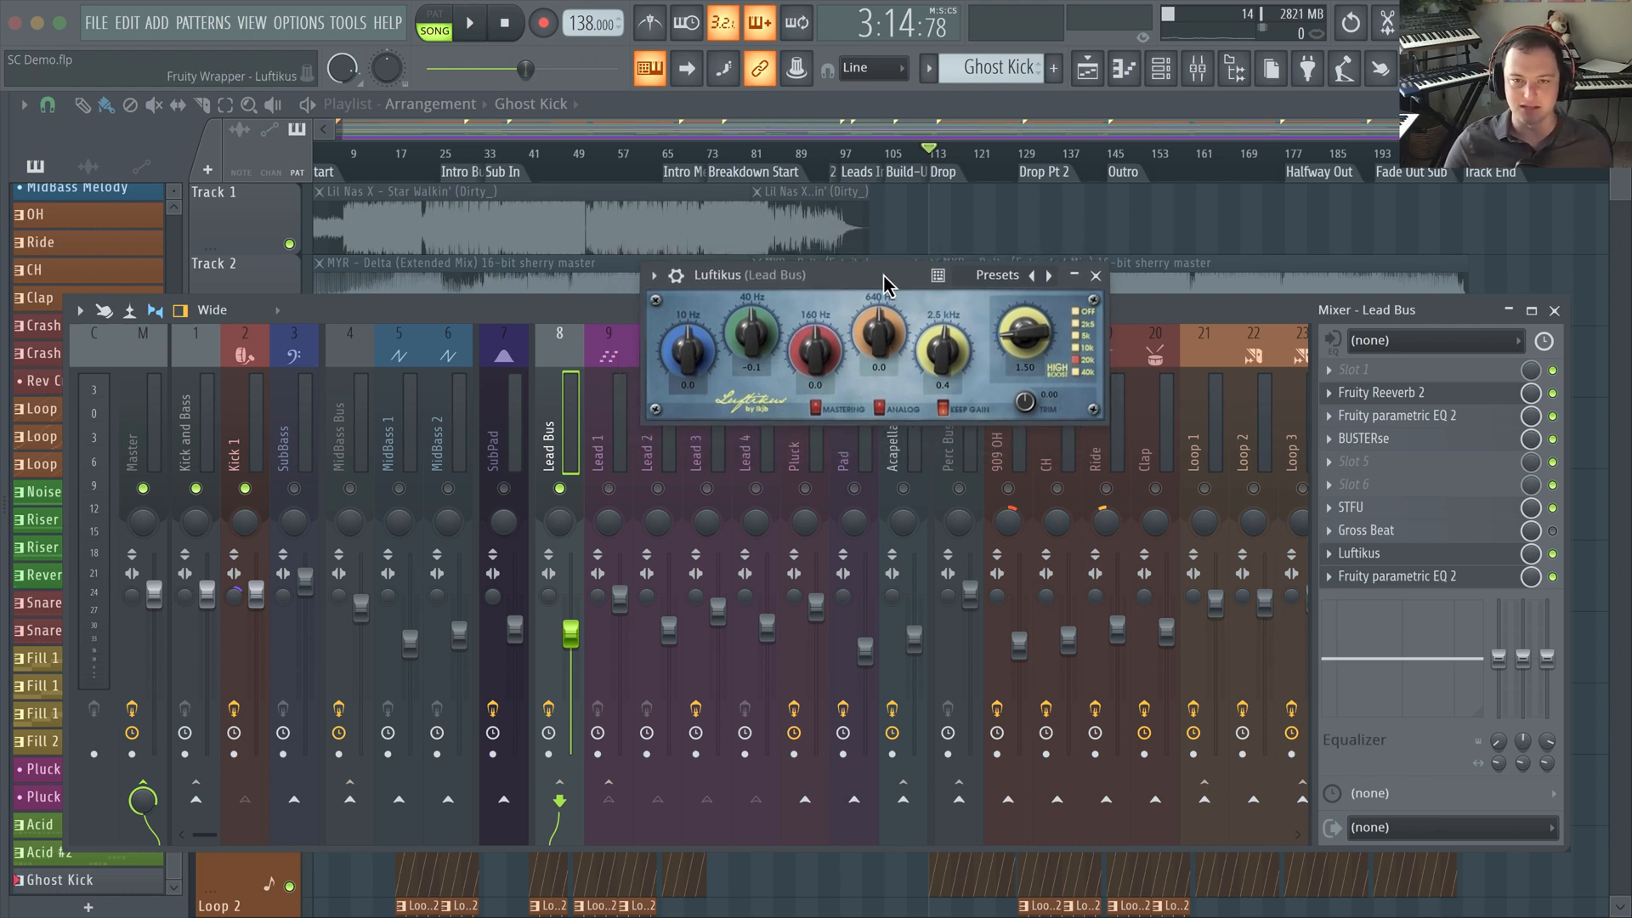
{"action": "mouse_move", "coordinate": [832, 307]}
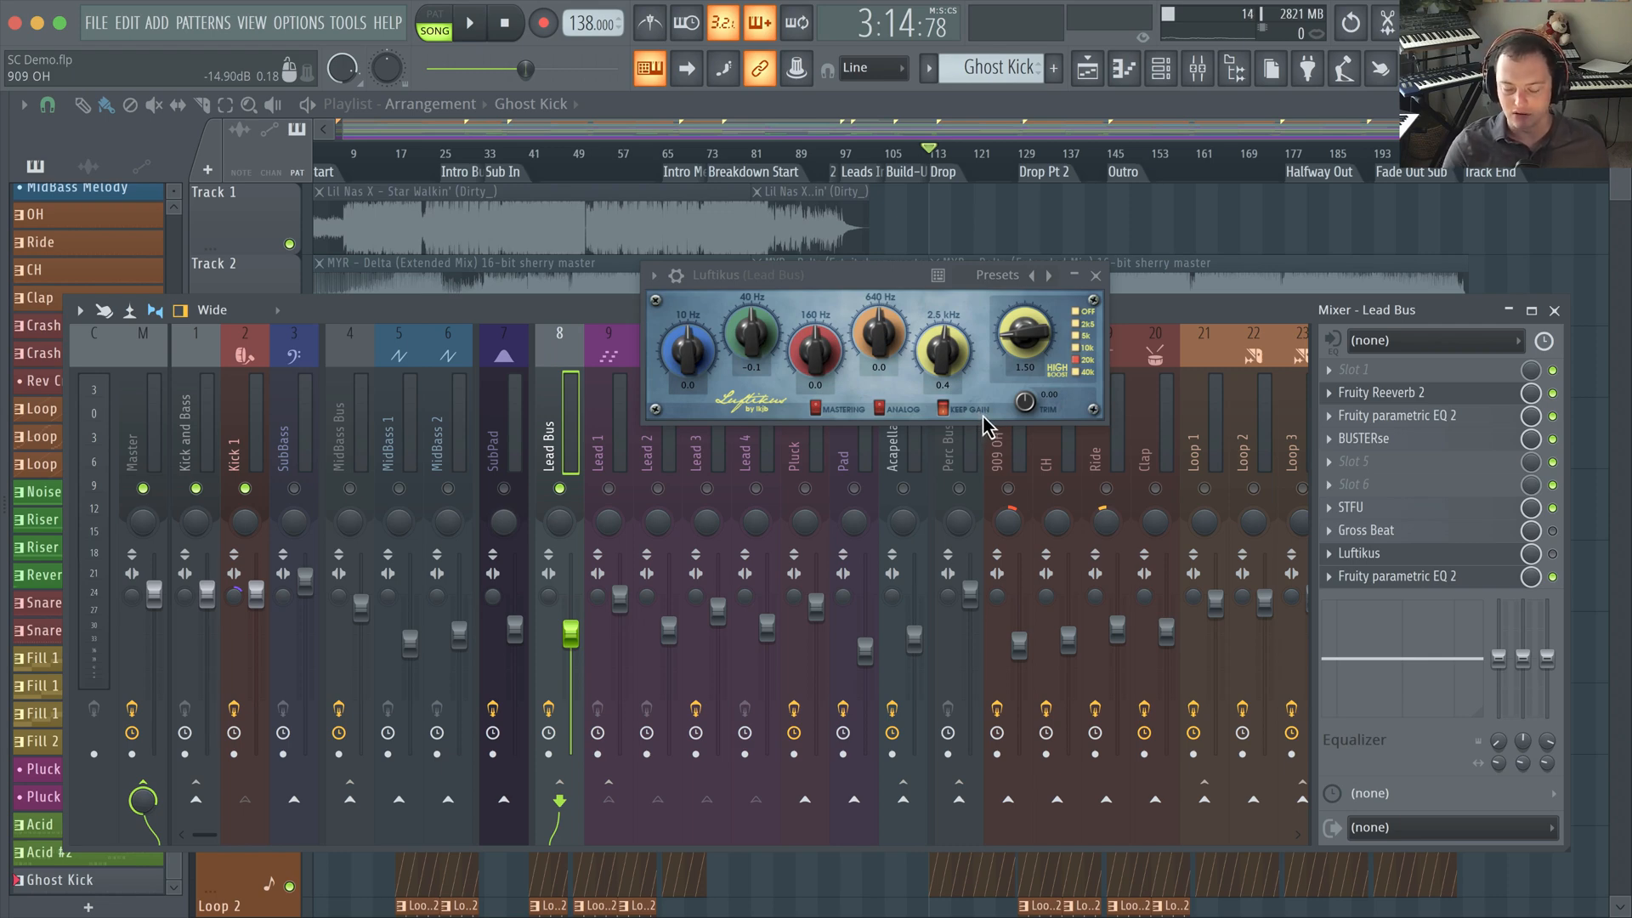
{"action": "mouse_move", "coordinate": [1004, 329]}
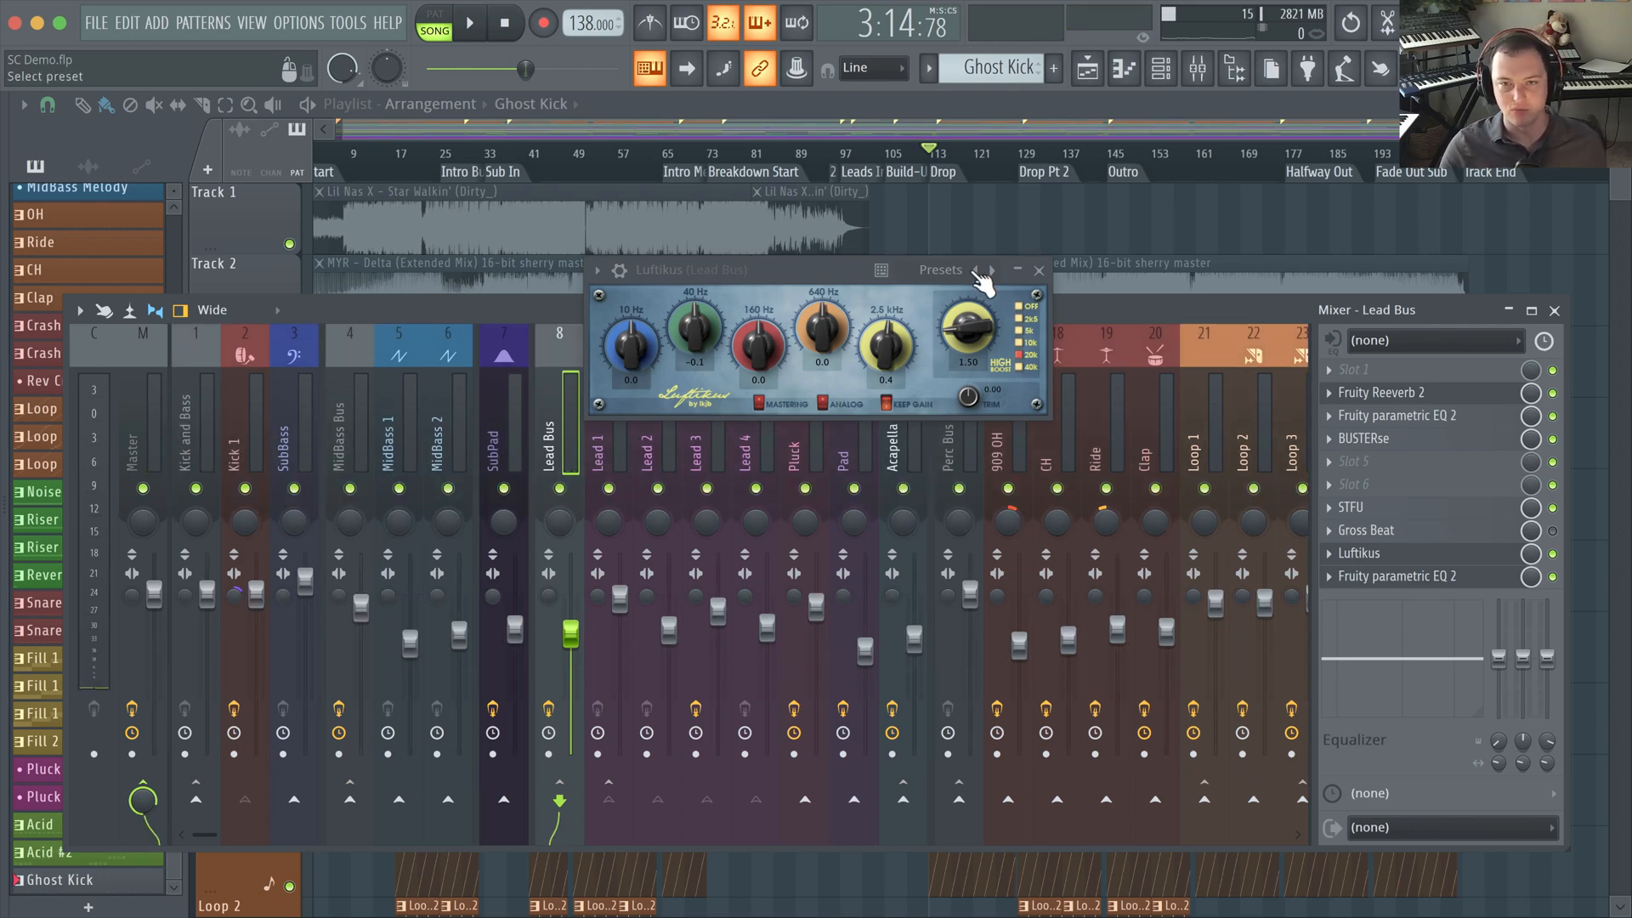
Close Luftikus and the mixer, then bring up the Acid channel's Vital synth from the channel rack
{"action": "left_click", "coordinate": [1038, 270]}
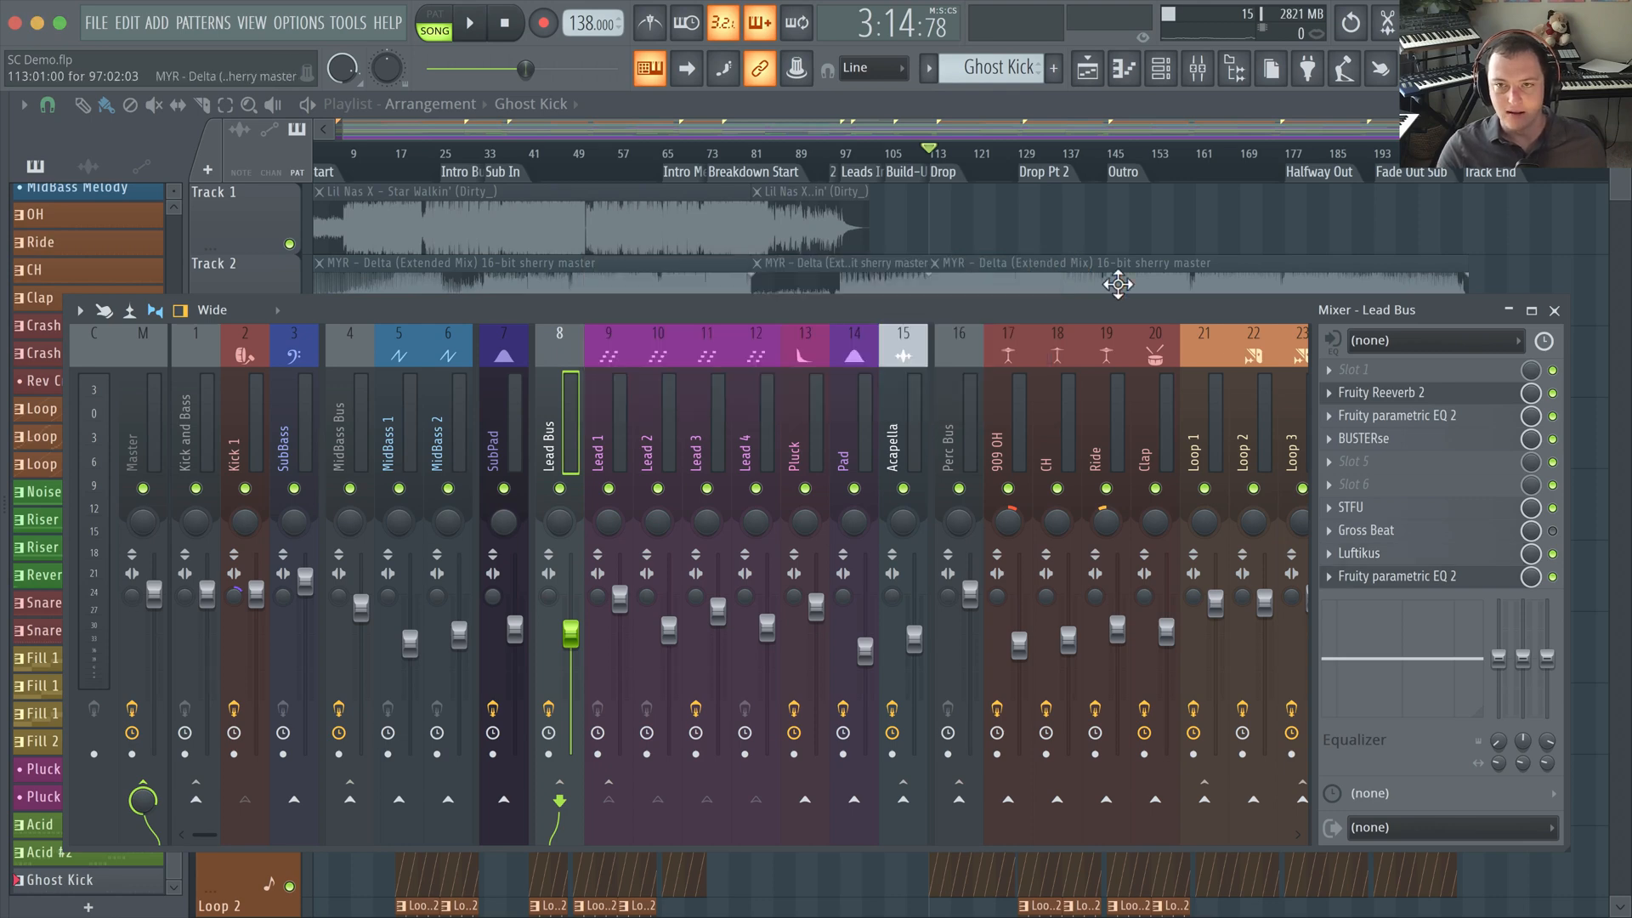
{"action": "left_click", "coordinate": [1163, 70]}
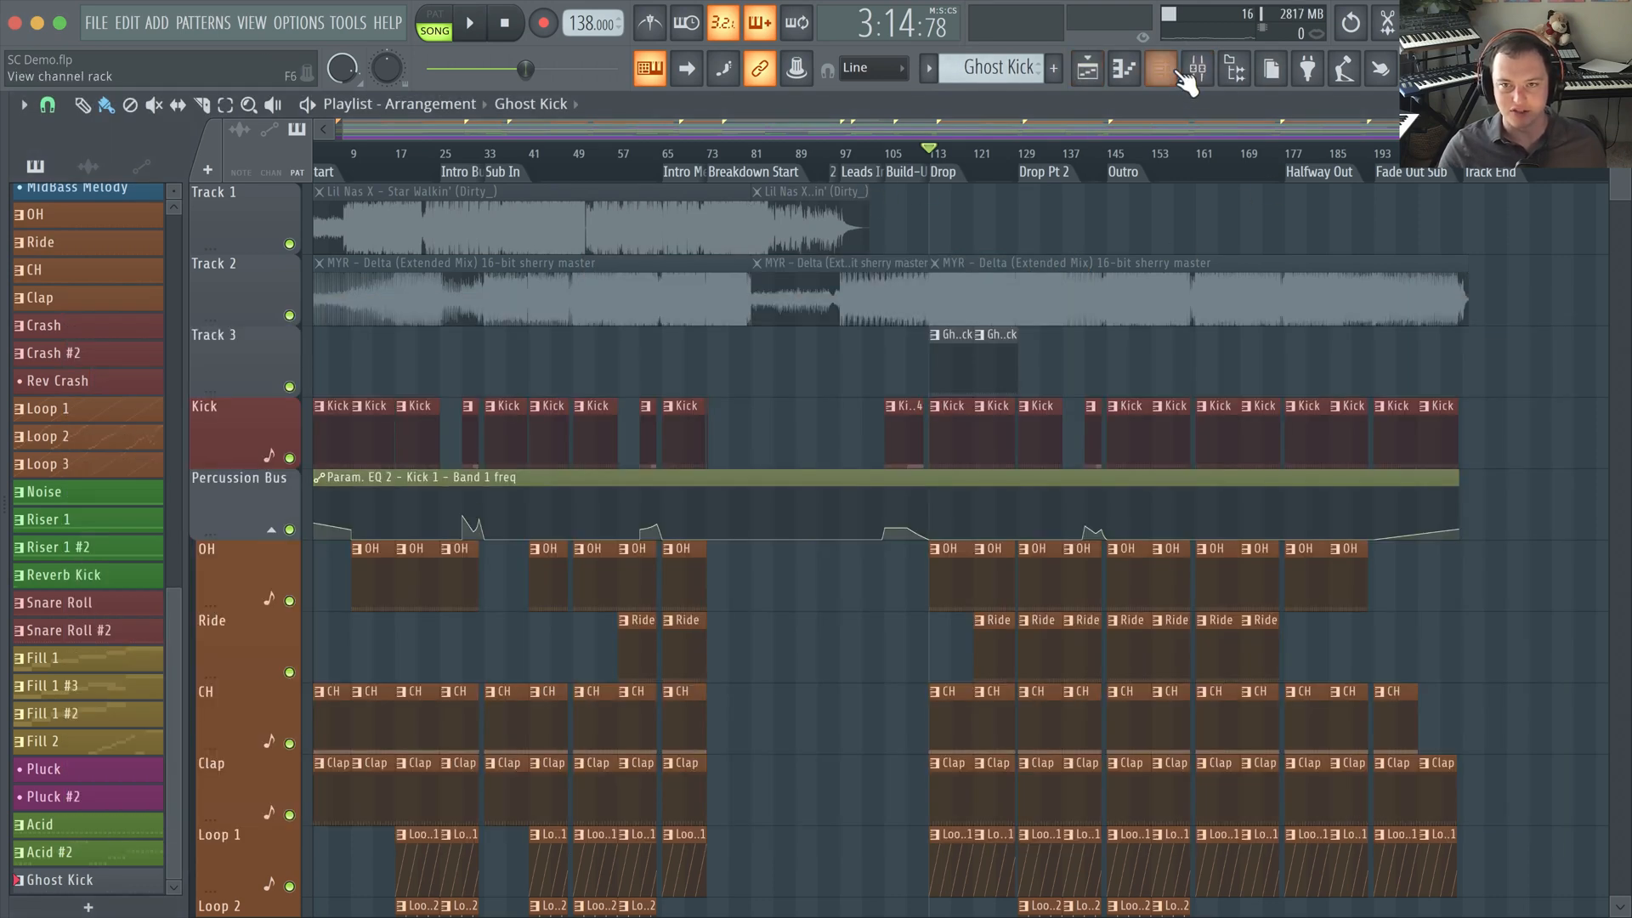
{"action": "left_click", "coordinate": [1157, 68]}
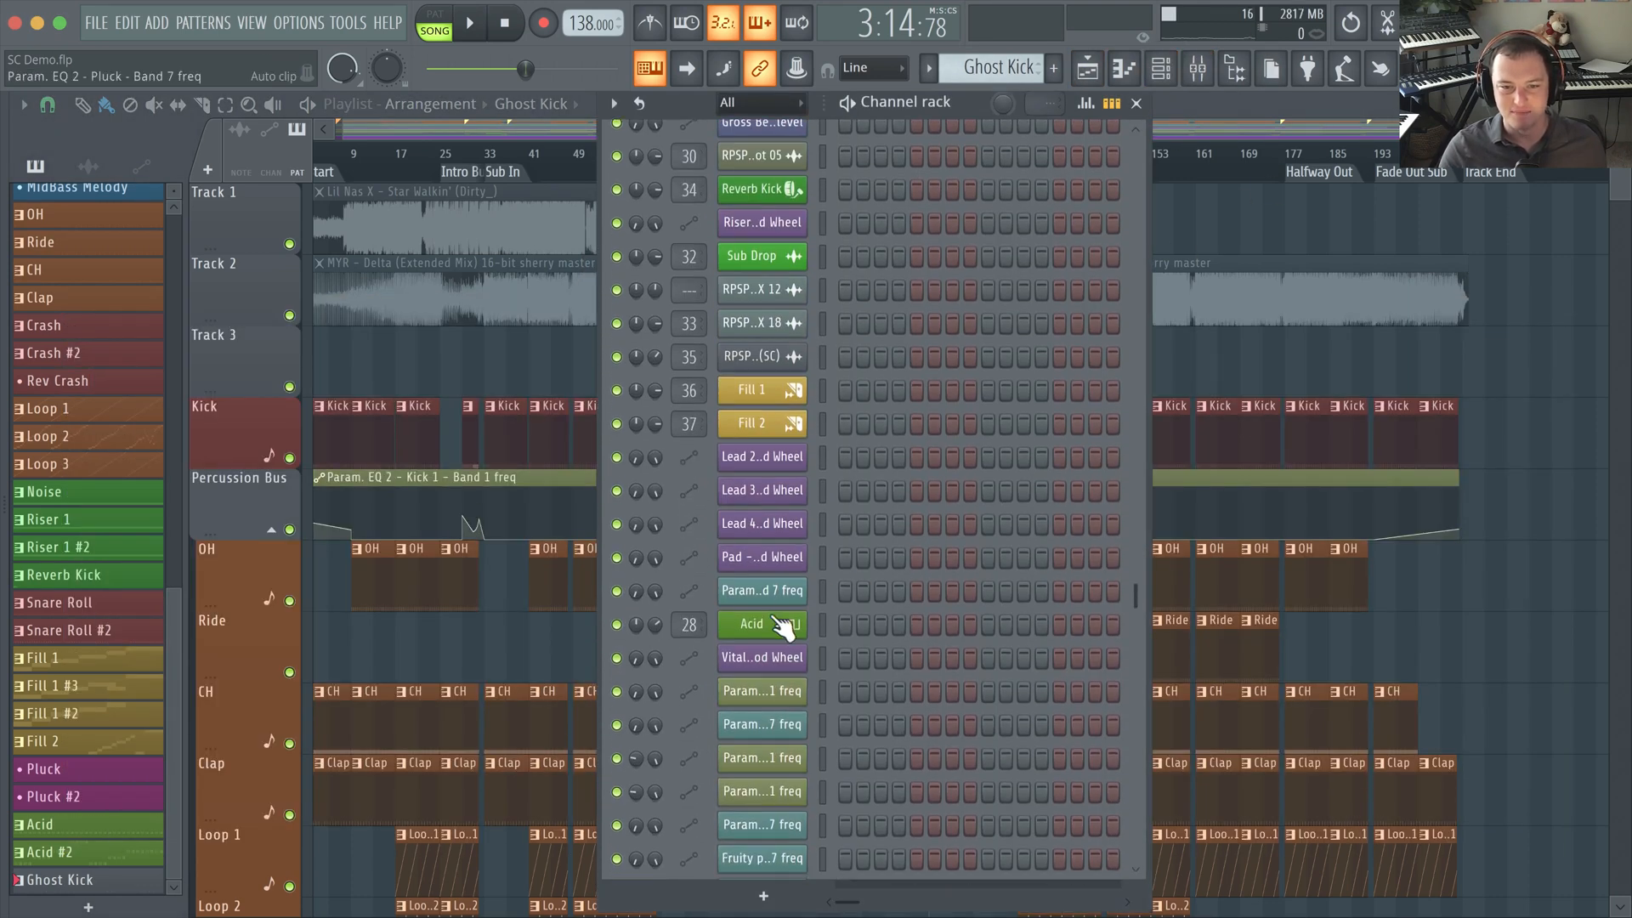
{"action": "left_click", "coordinate": [762, 625]}
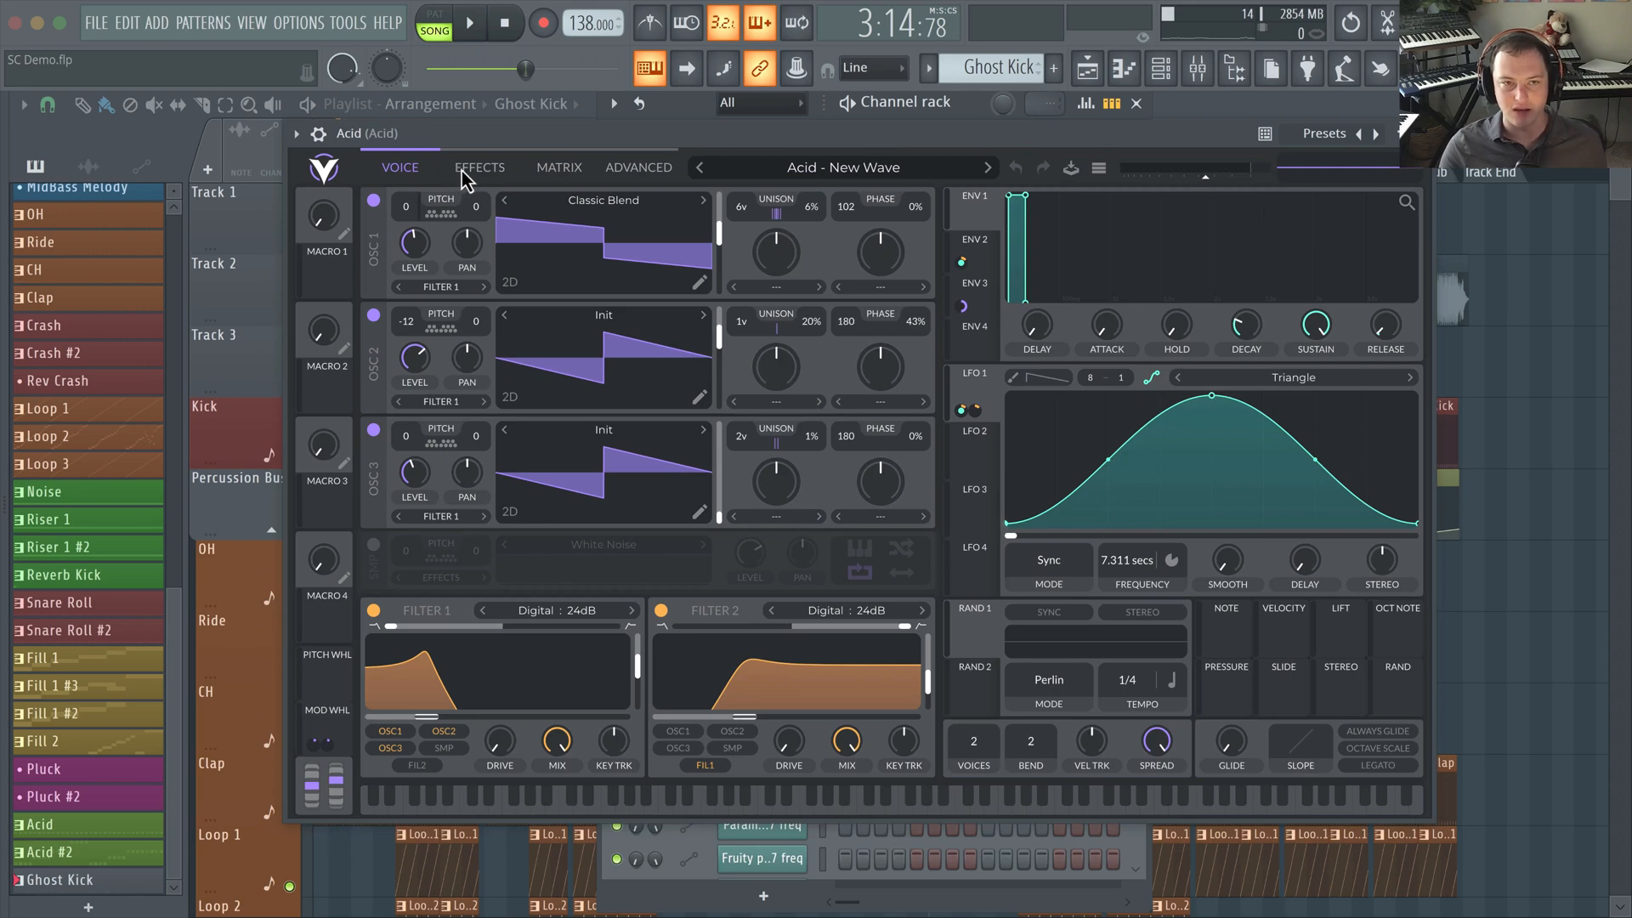
{"action": "mouse_move", "coordinate": [860, 586]}
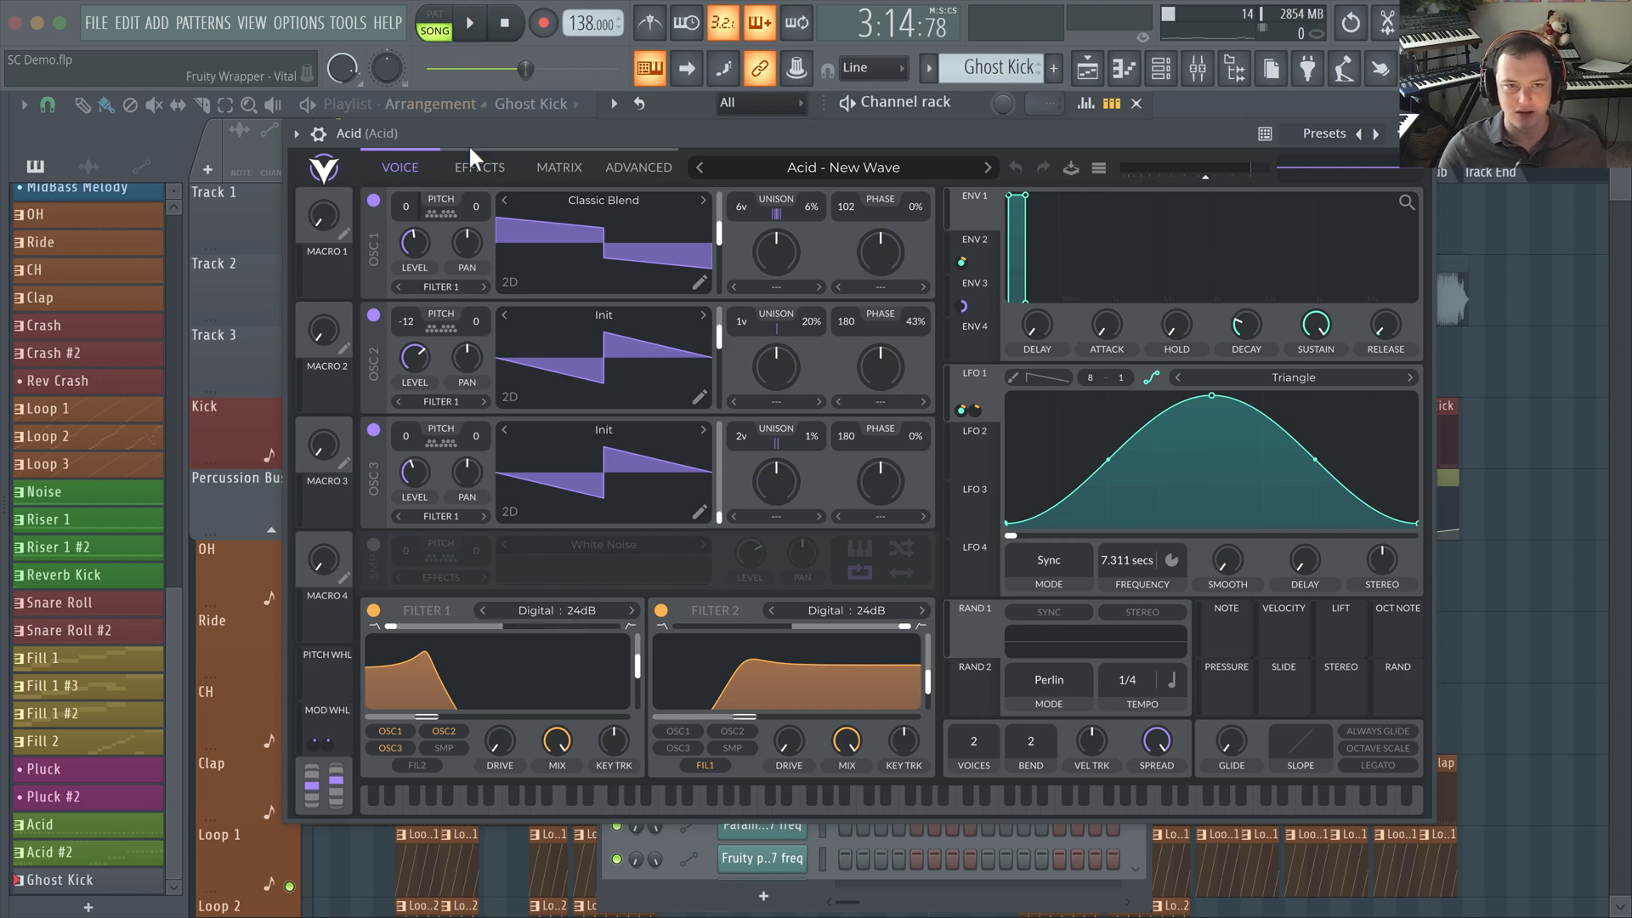
View the effects chain of Vital's Acid - New Wave patch, then close the Vital window
{"action": "left_click", "coordinate": [478, 167]}
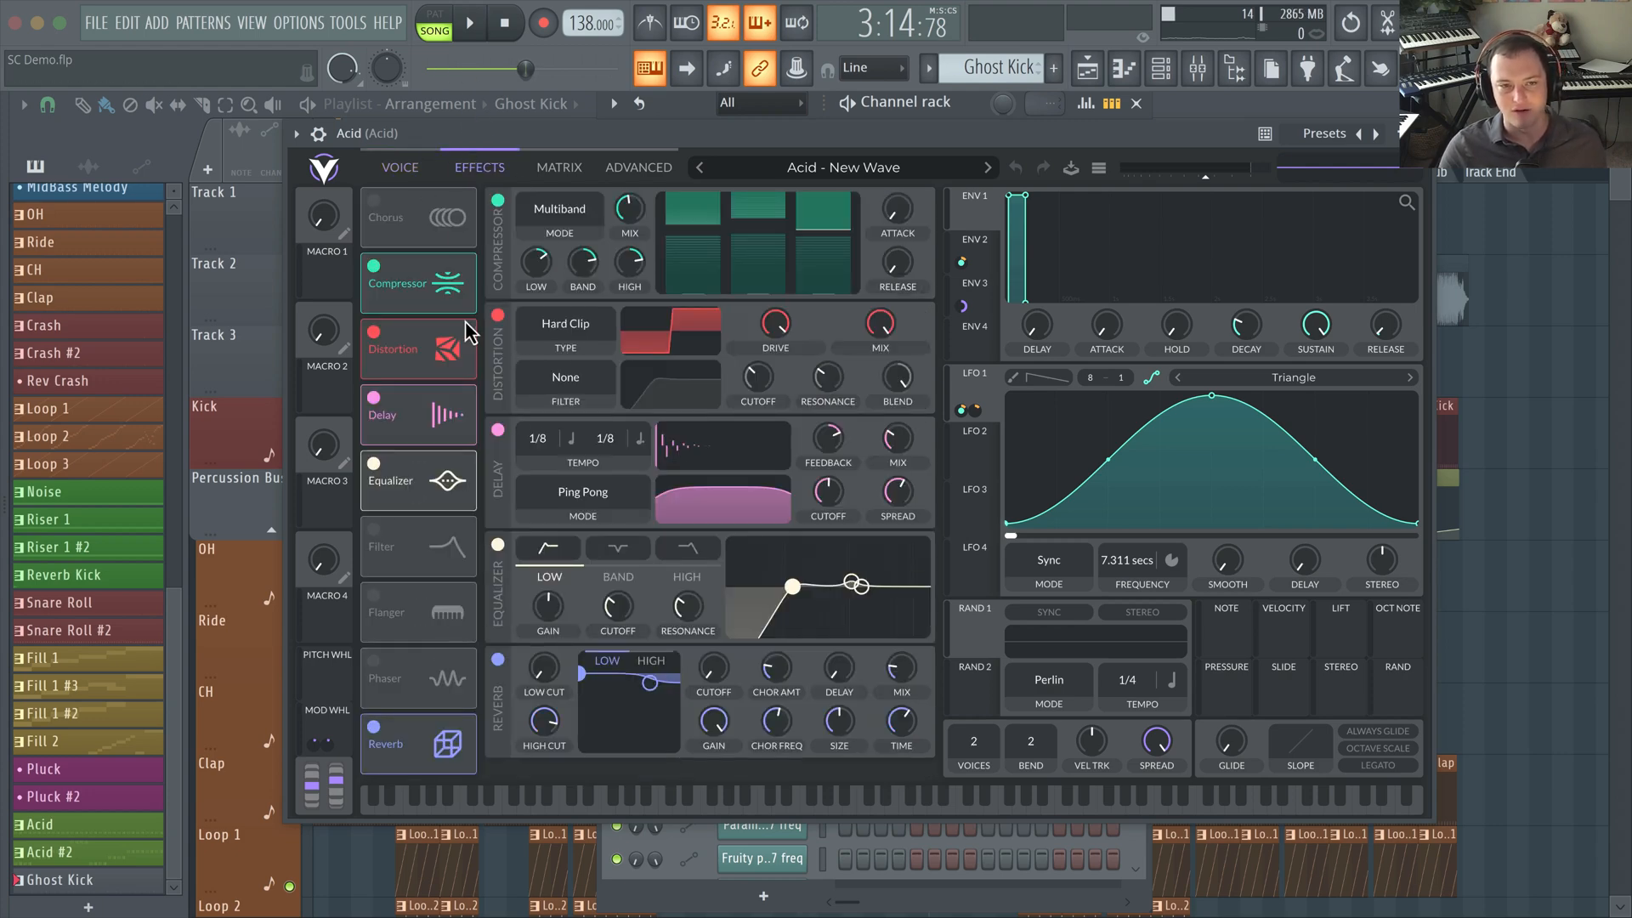
{"action": "left_click", "coordinate": [399, 168]}
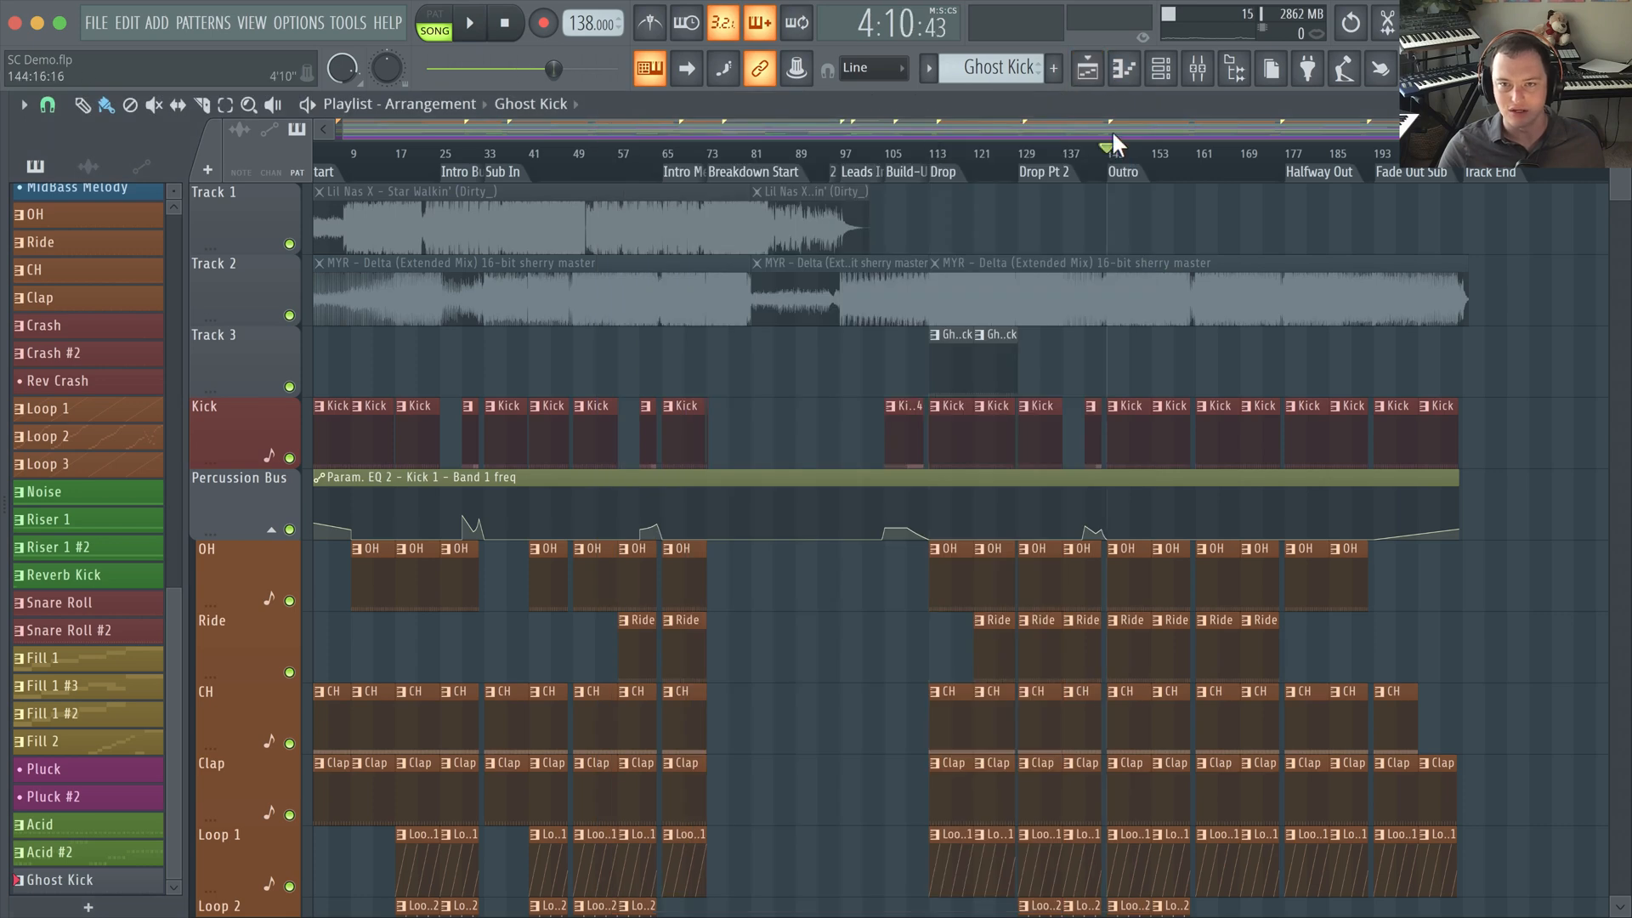
Reopen the mixer and channel rack and bring the Acid channel's Vital synth back up
{"action": "left_click", "coordinate": [1156, 70]}
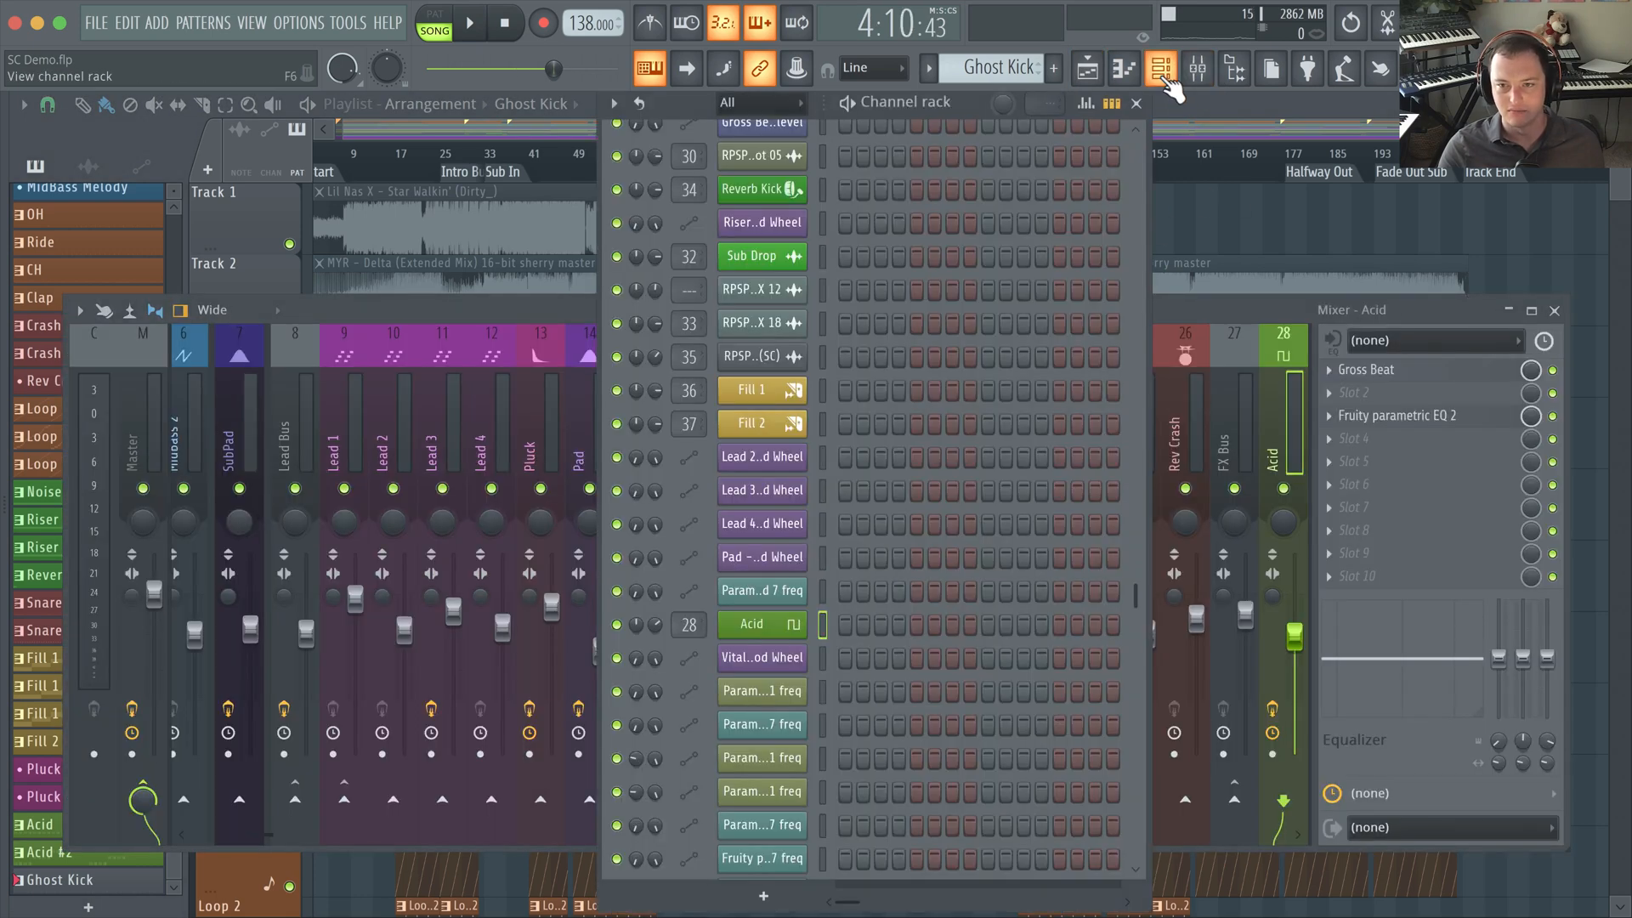
{"action": "left_click", "coordinate": [473, 24]}
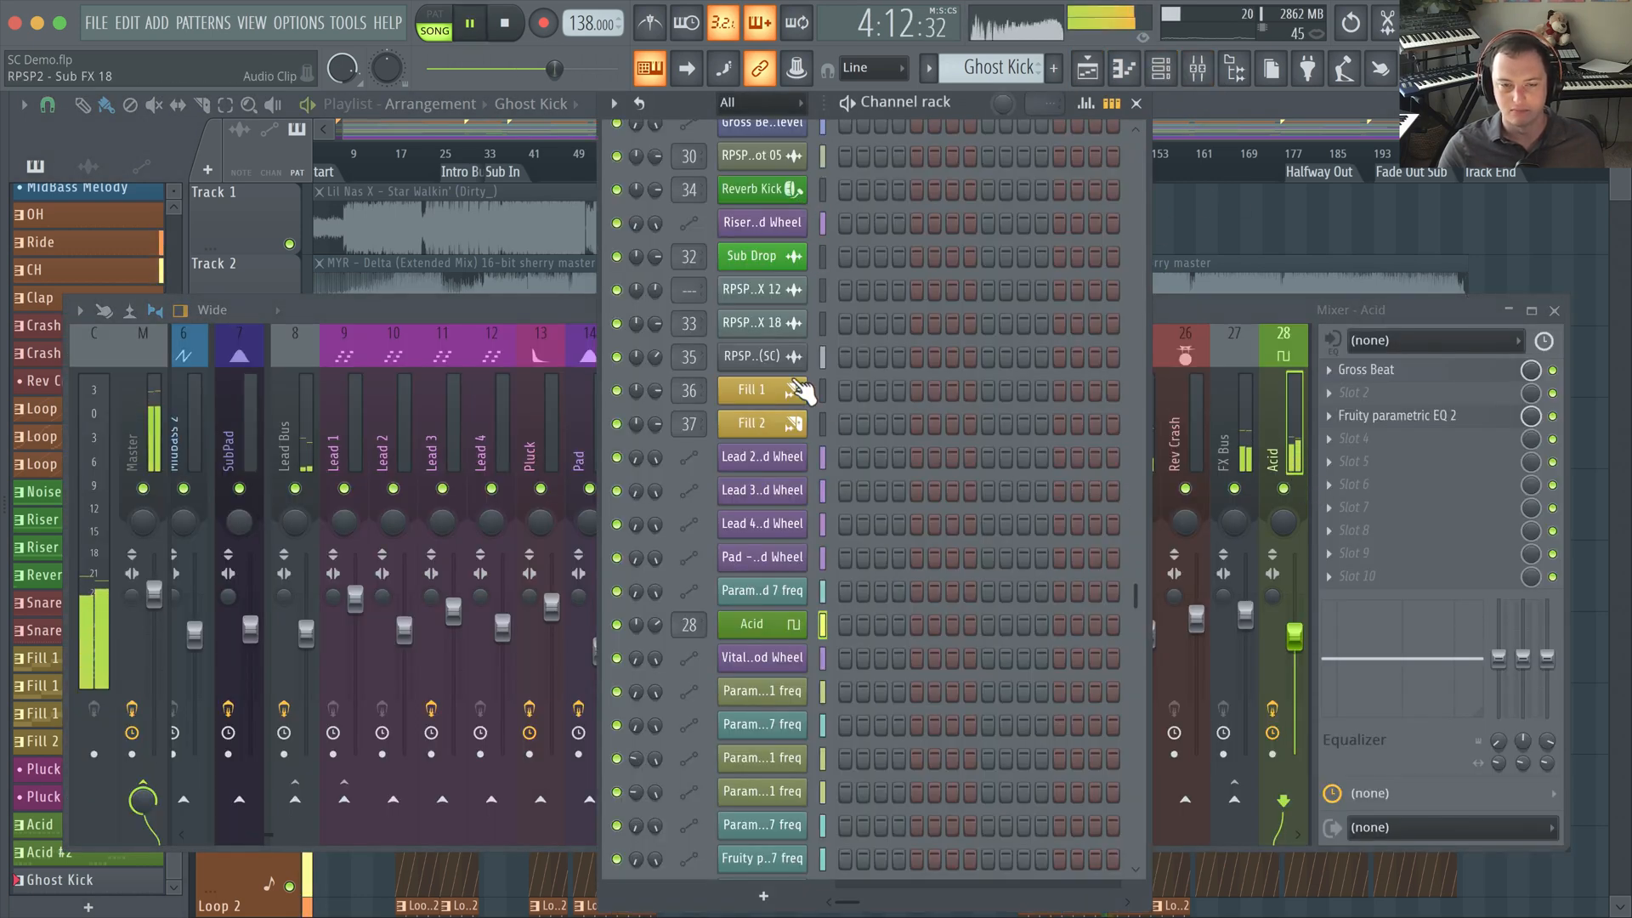
{"action": "left_click", "coordinate": [762, 625]}
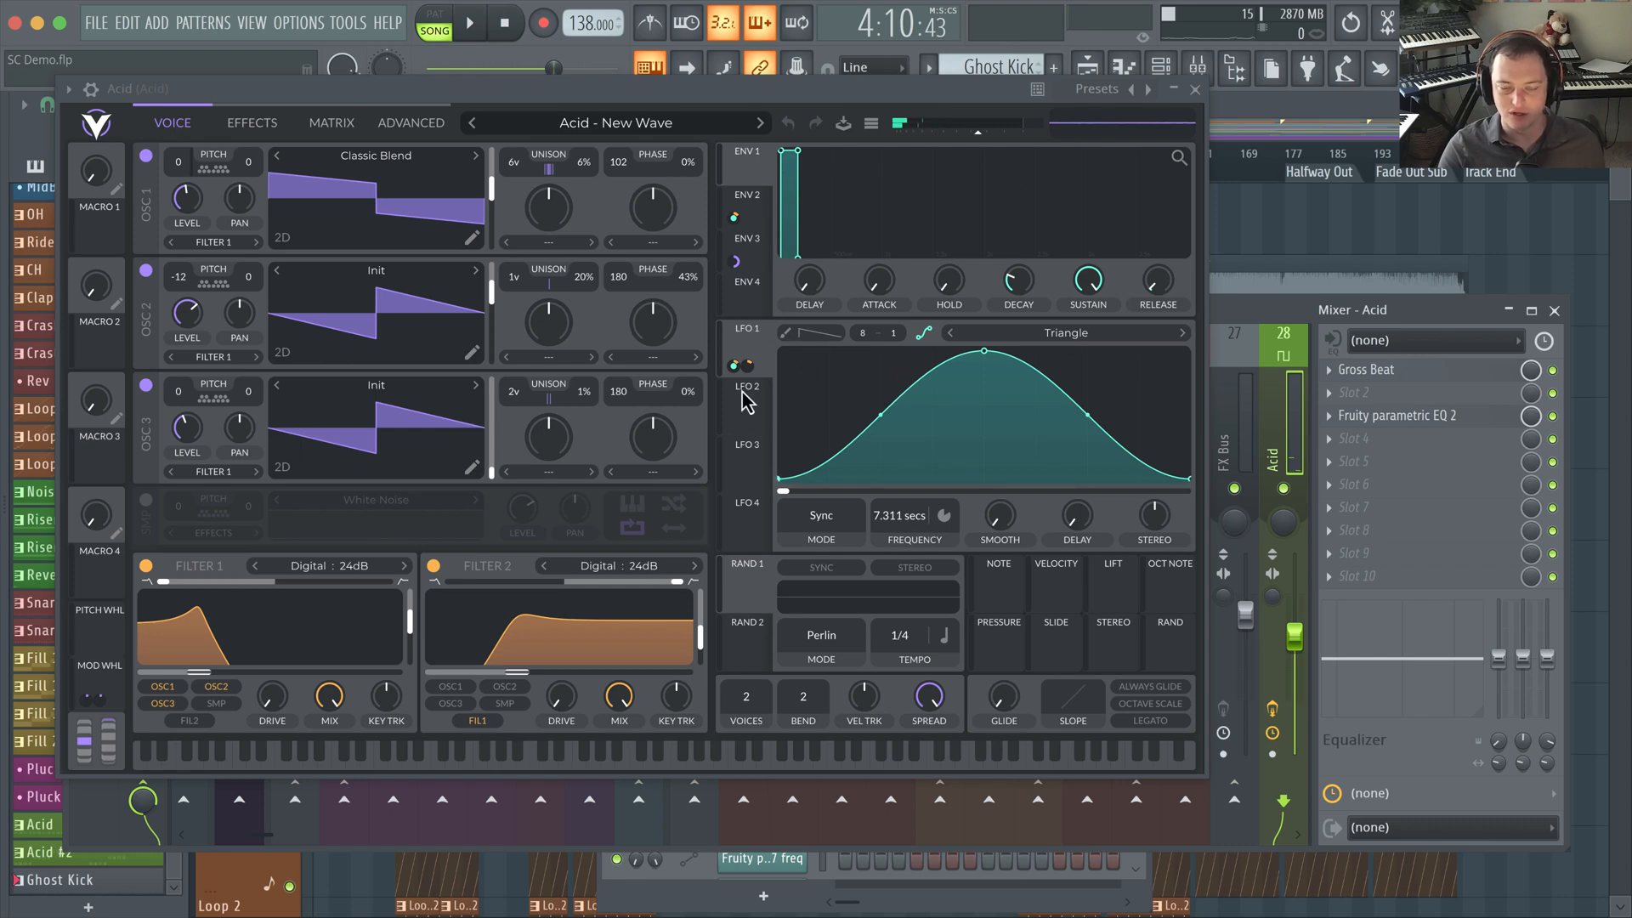
{"action": "mouse_move", "coordinate": [680, 539]}
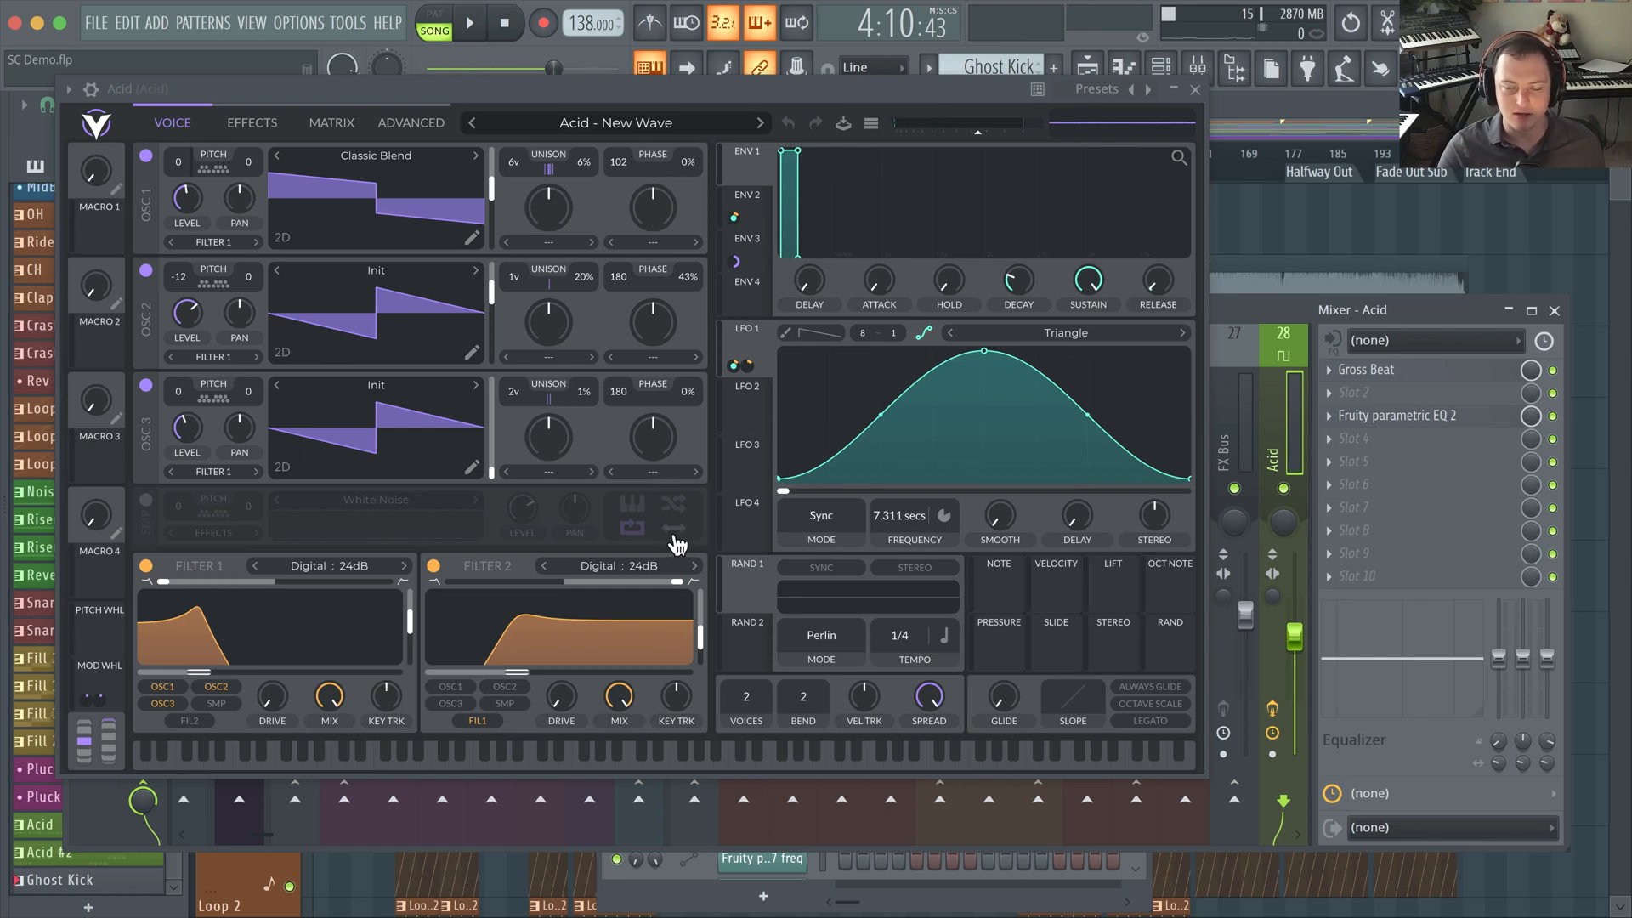
{"action": "mouse_move", "coordinate": [695, 458]}
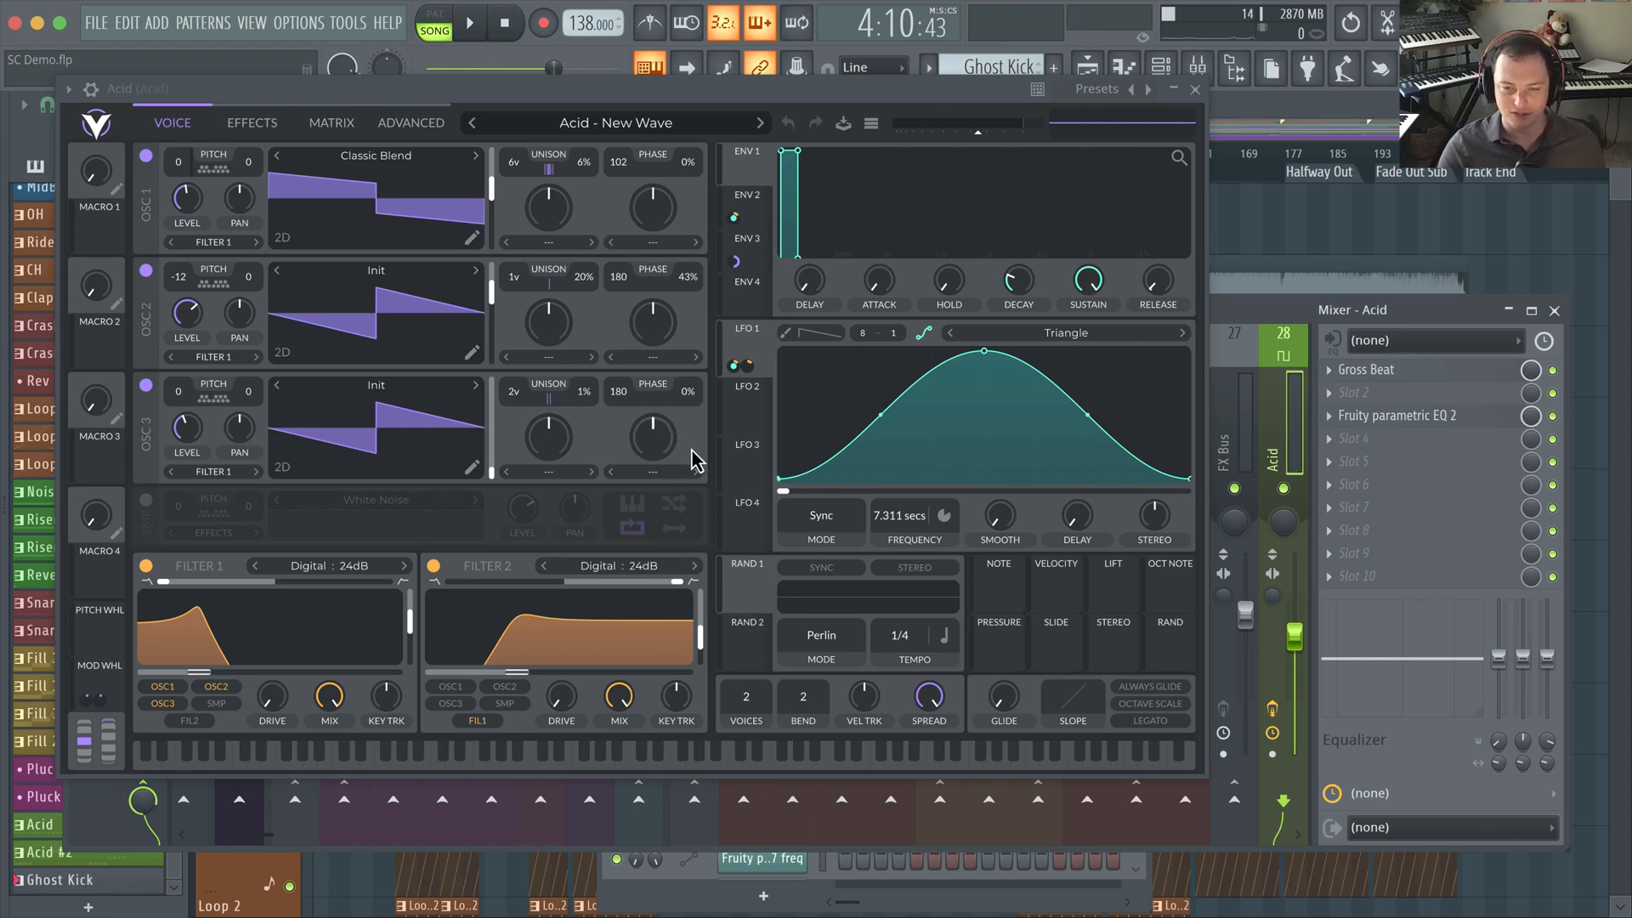